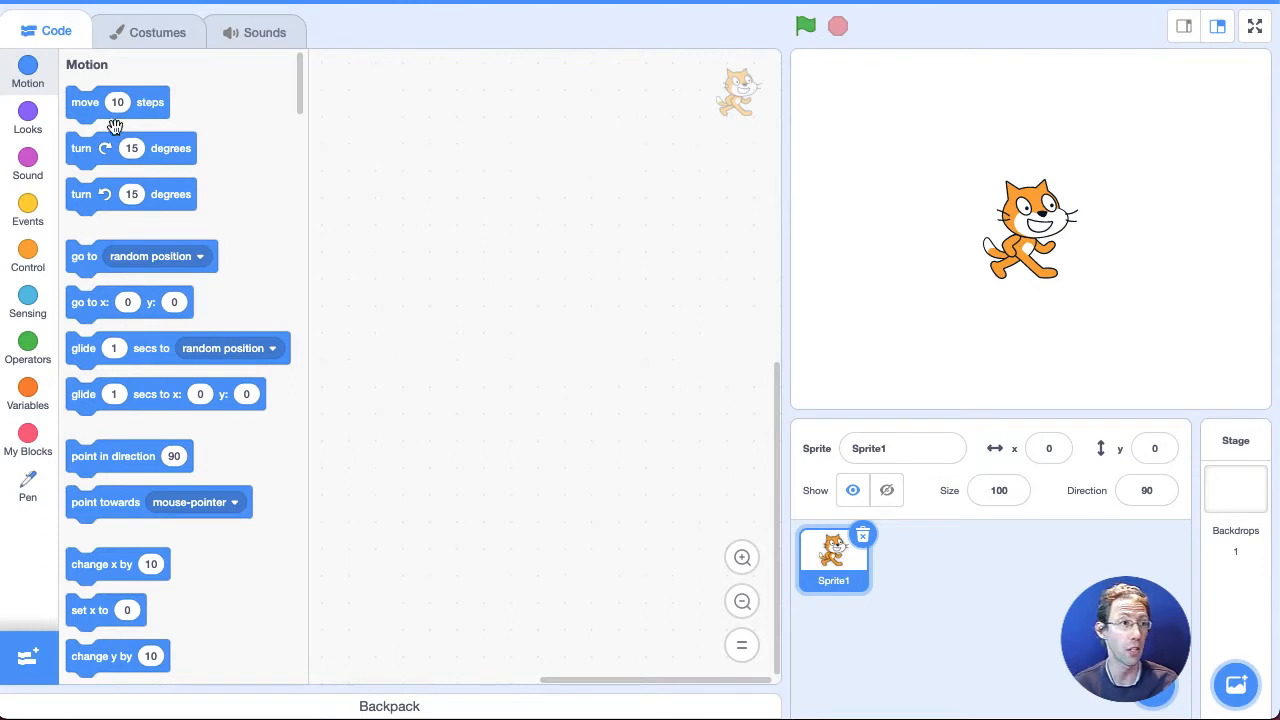
{"action": "mouse_move", "coordinate": [147, 226]}
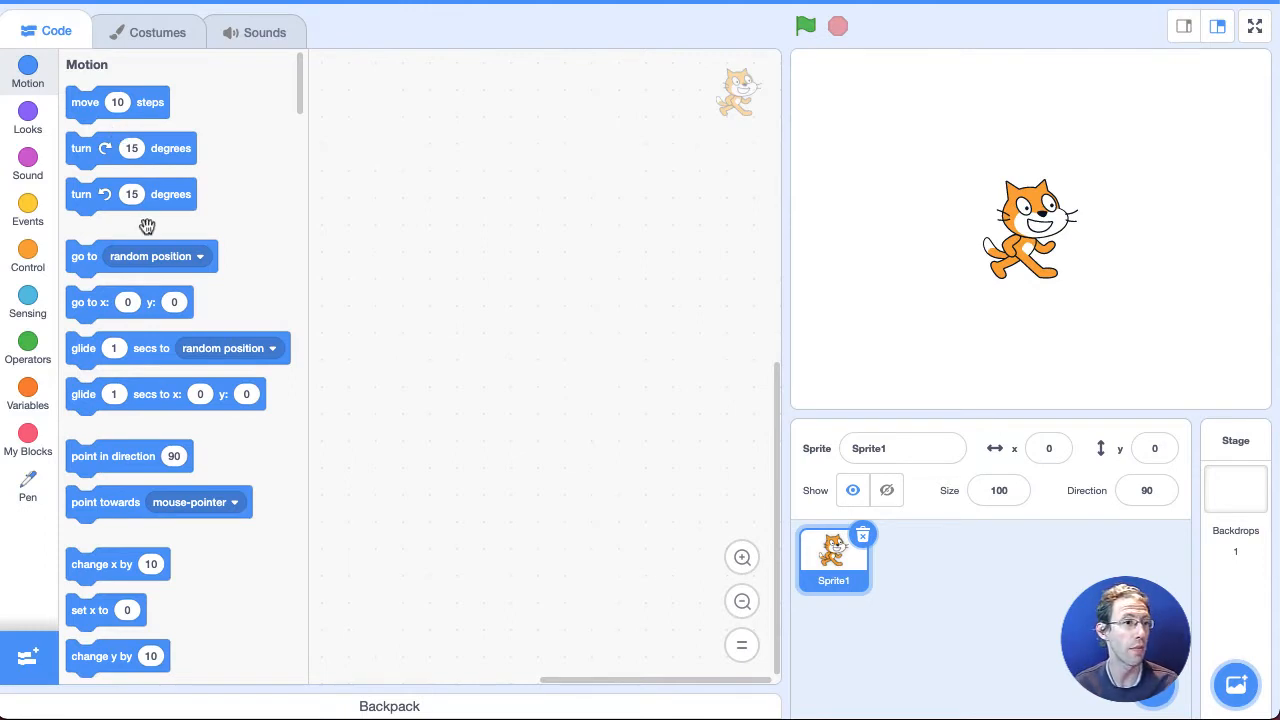
{"action": "mouse_move", "coordinate": [149, 239]}
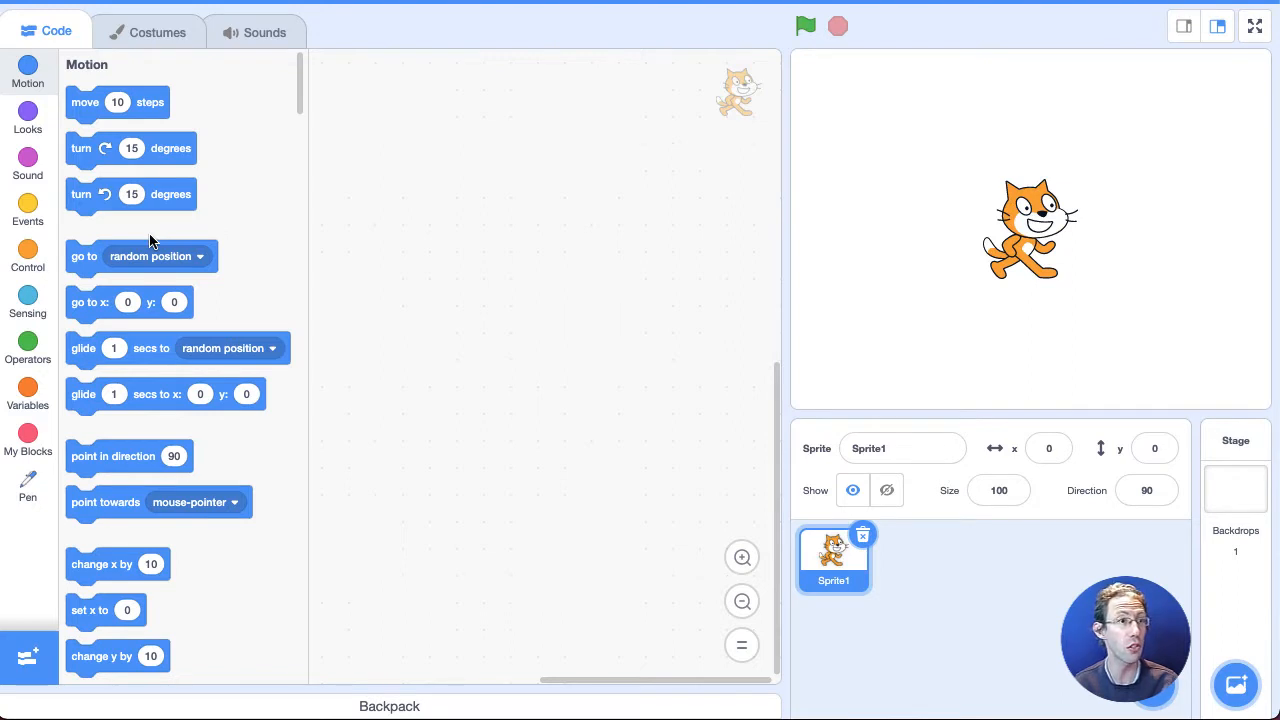
{"action": "mouse_move", "coordinate": [964, 225]}
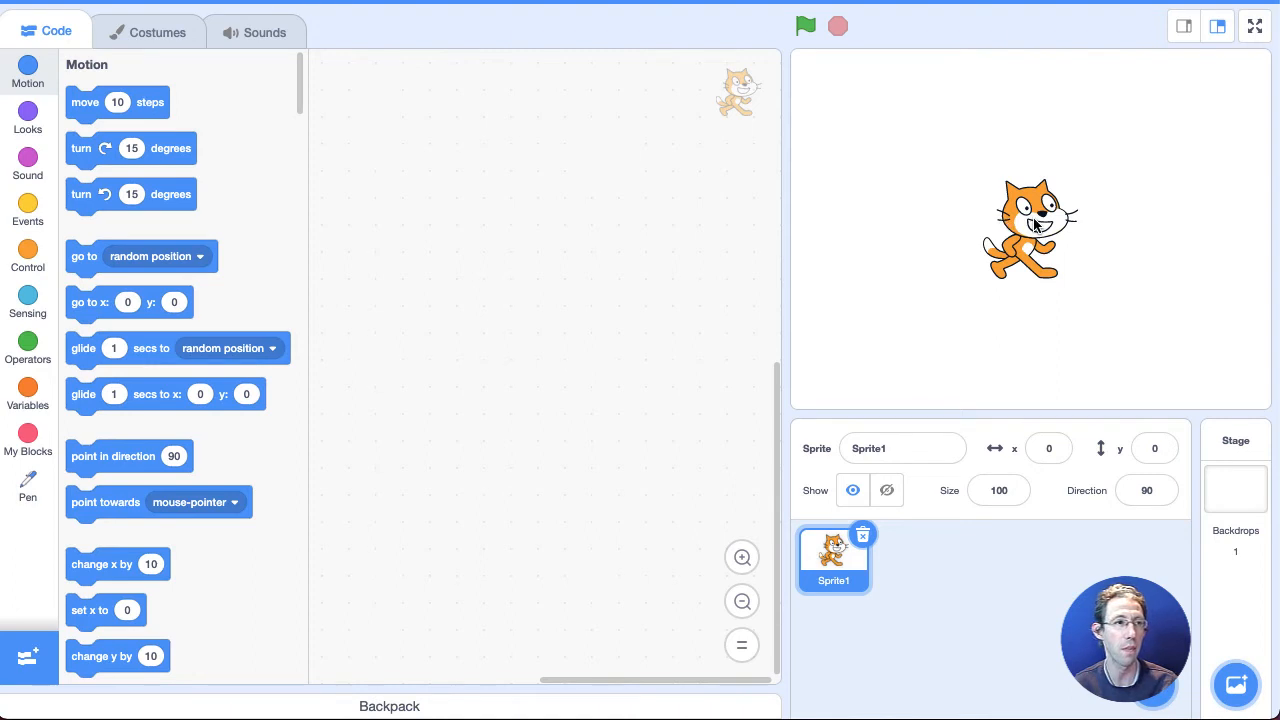
Switch the cat sprite to costume2 in the Costumes tab, then go back to Code
{"action": "left_click", "coordinate": [157, 32]}
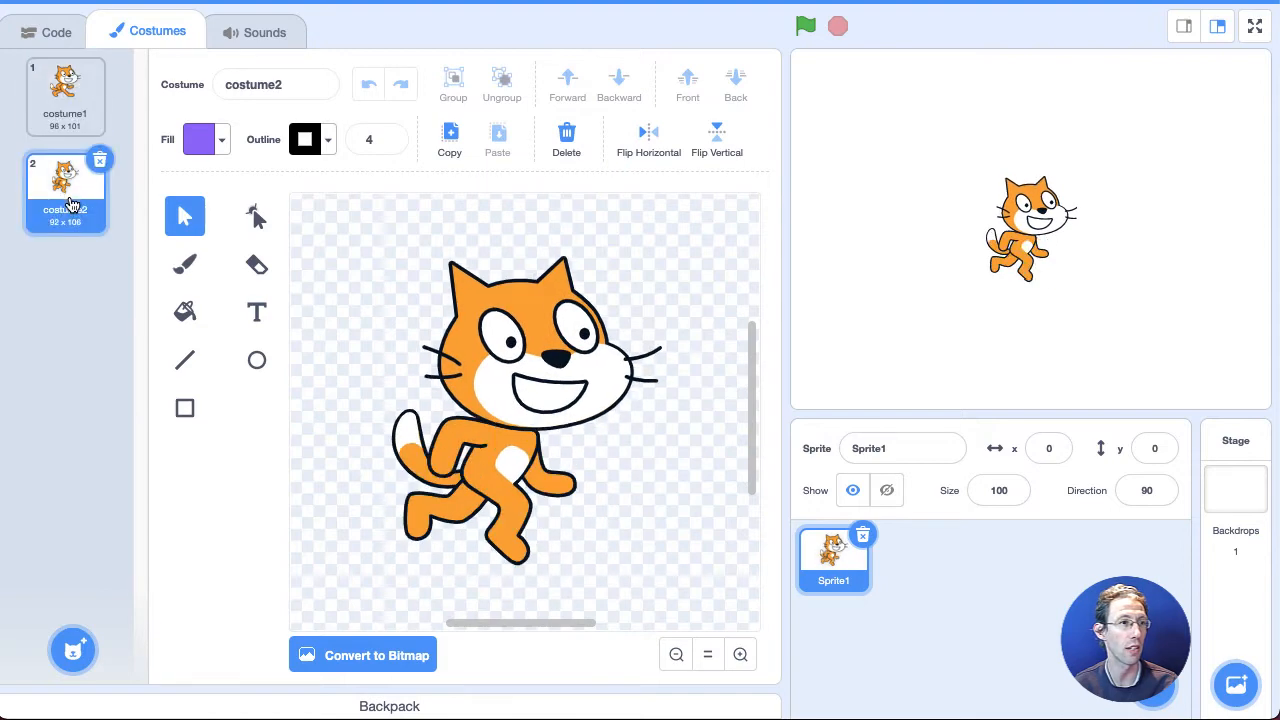
{"action": "left_click", "coordinate": [263, 31]}
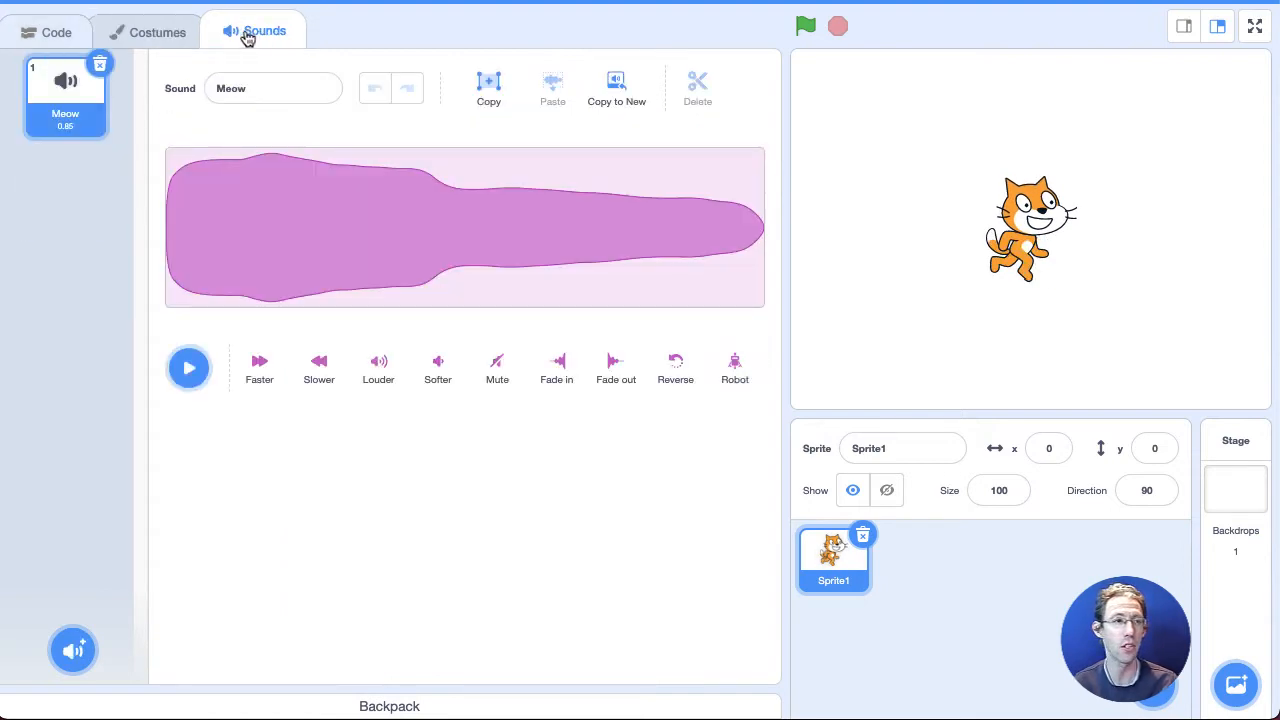
{"action": "left_click", "coordinate": [47, 32]}
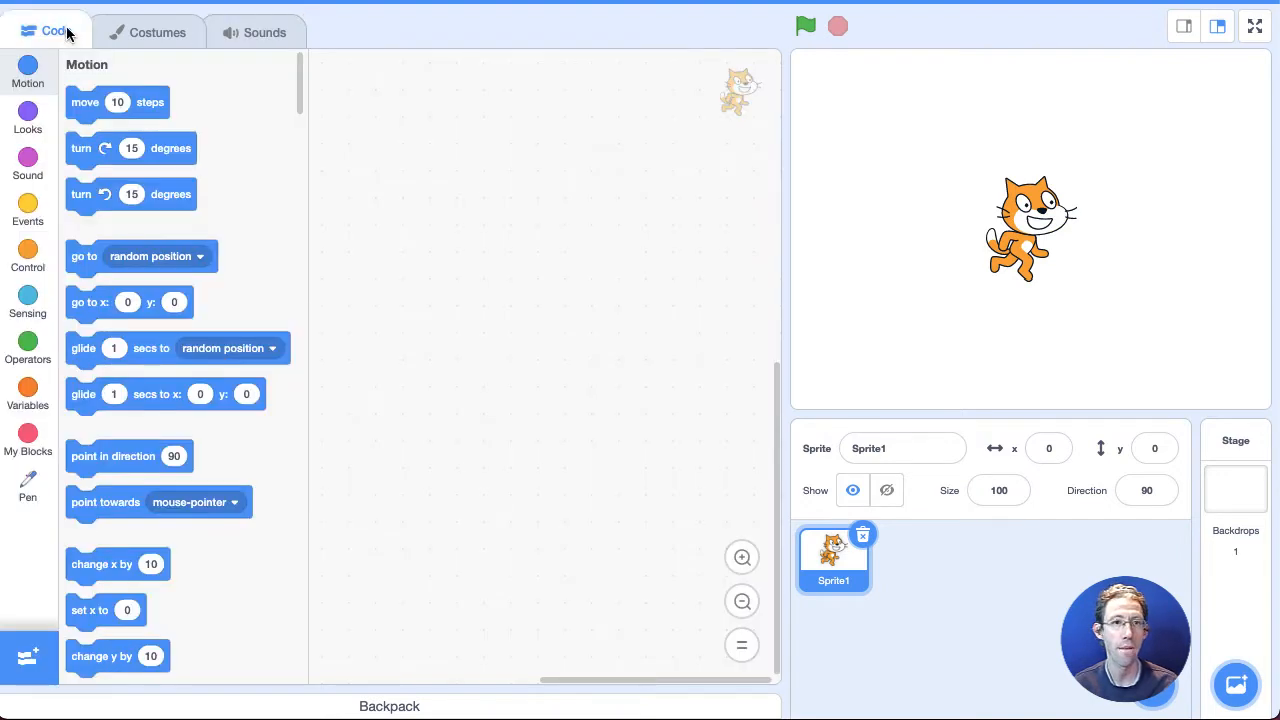
{"action": "mouse_move", "coordinate": [785, 60]}
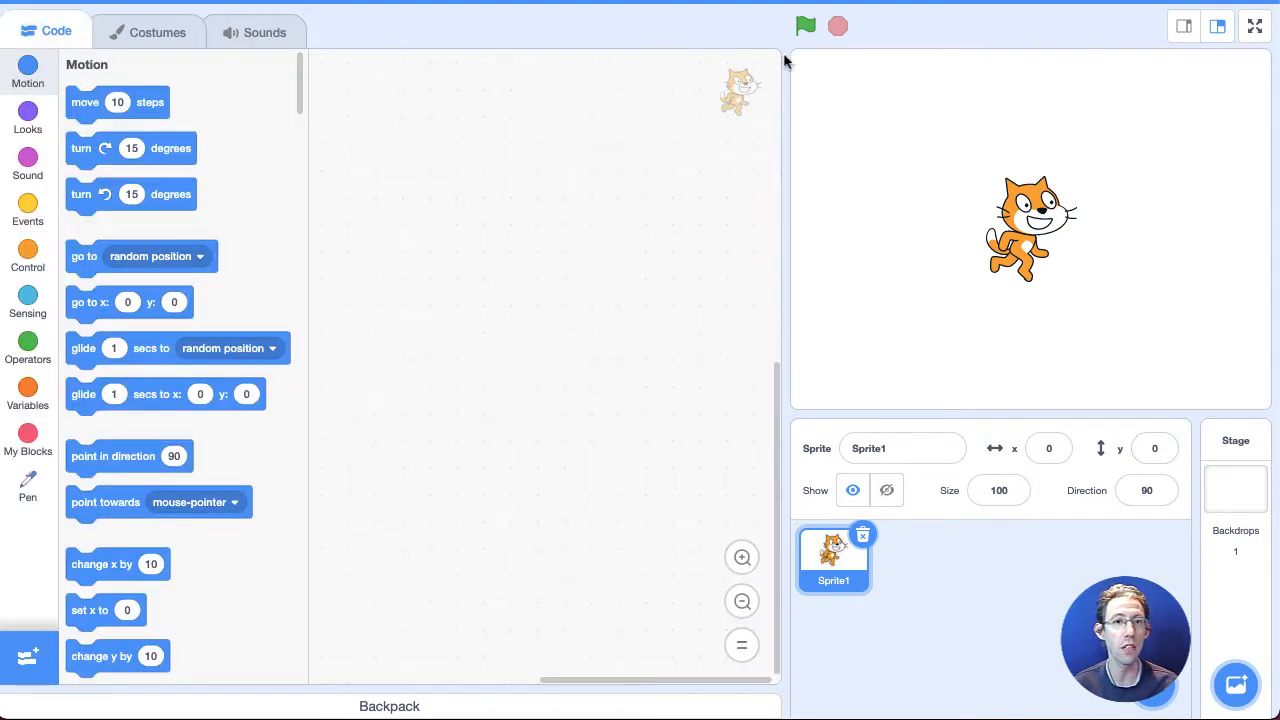
{"action": "mouse_move", "coordinate": [1124, 74]}
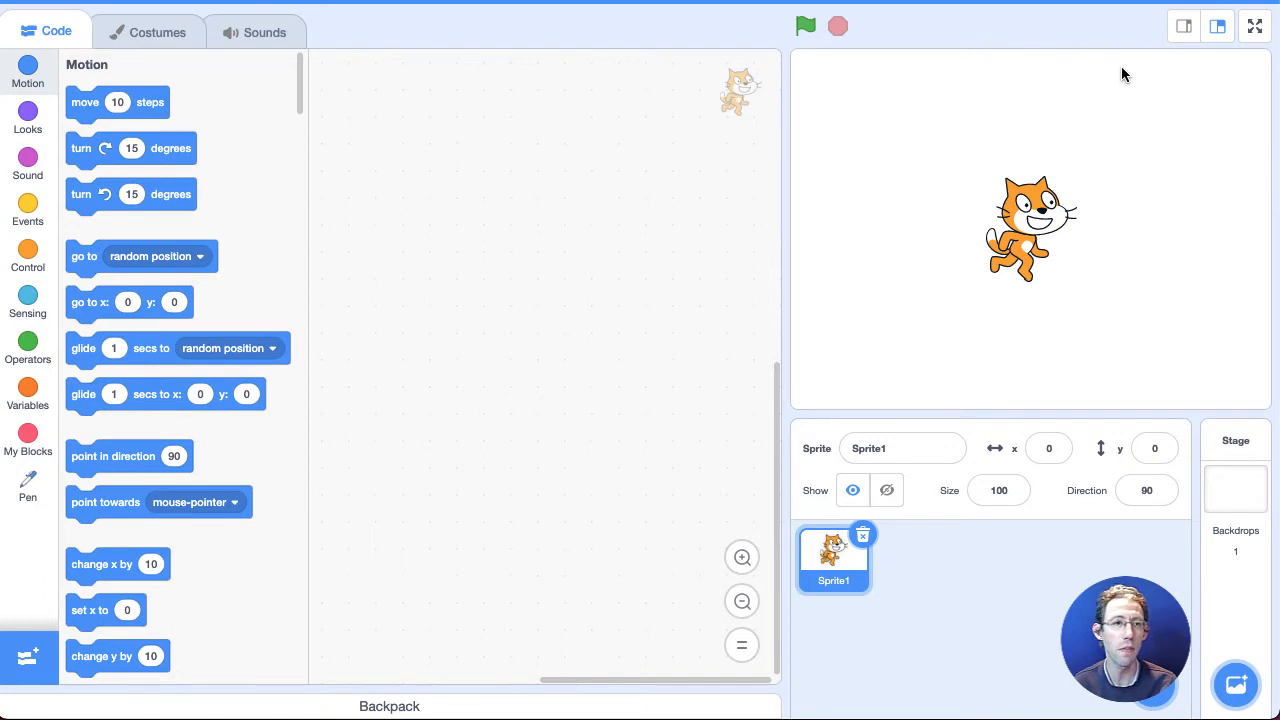
{"action": "mouse_move", "coordinate": [855, 163]}
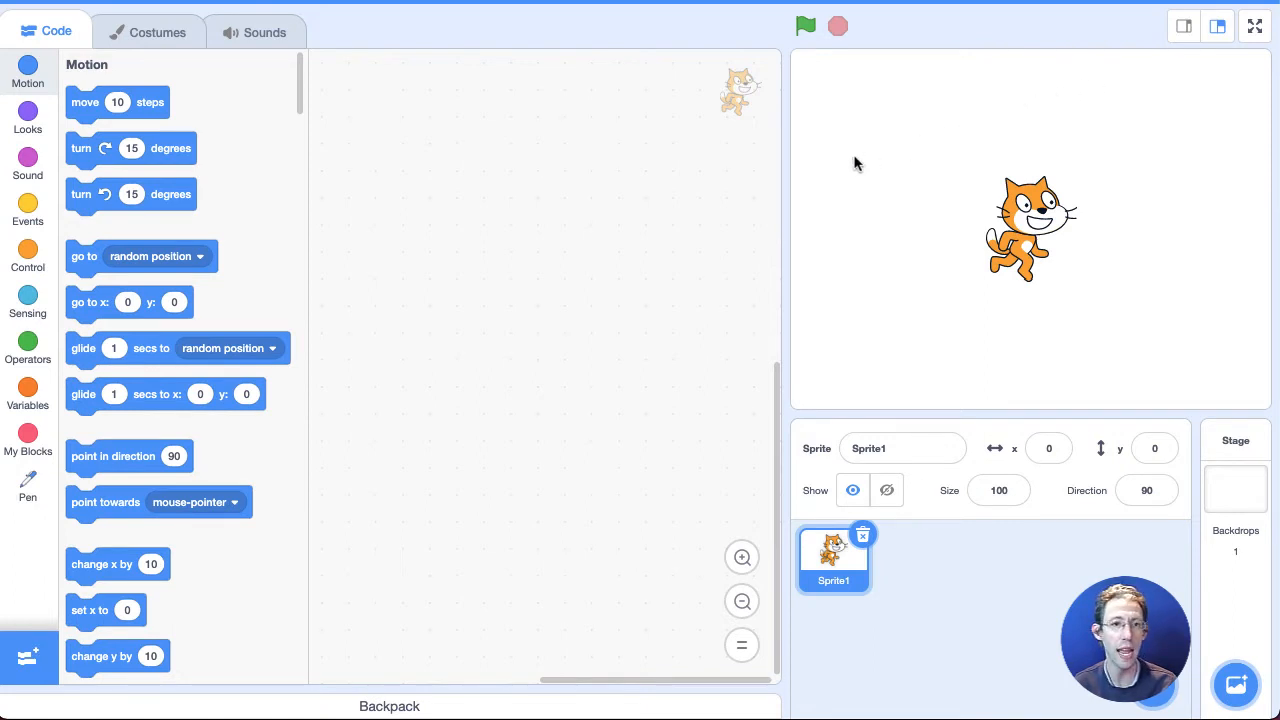
{"action": "mouse_move", "coordinate": [1255, 40]}
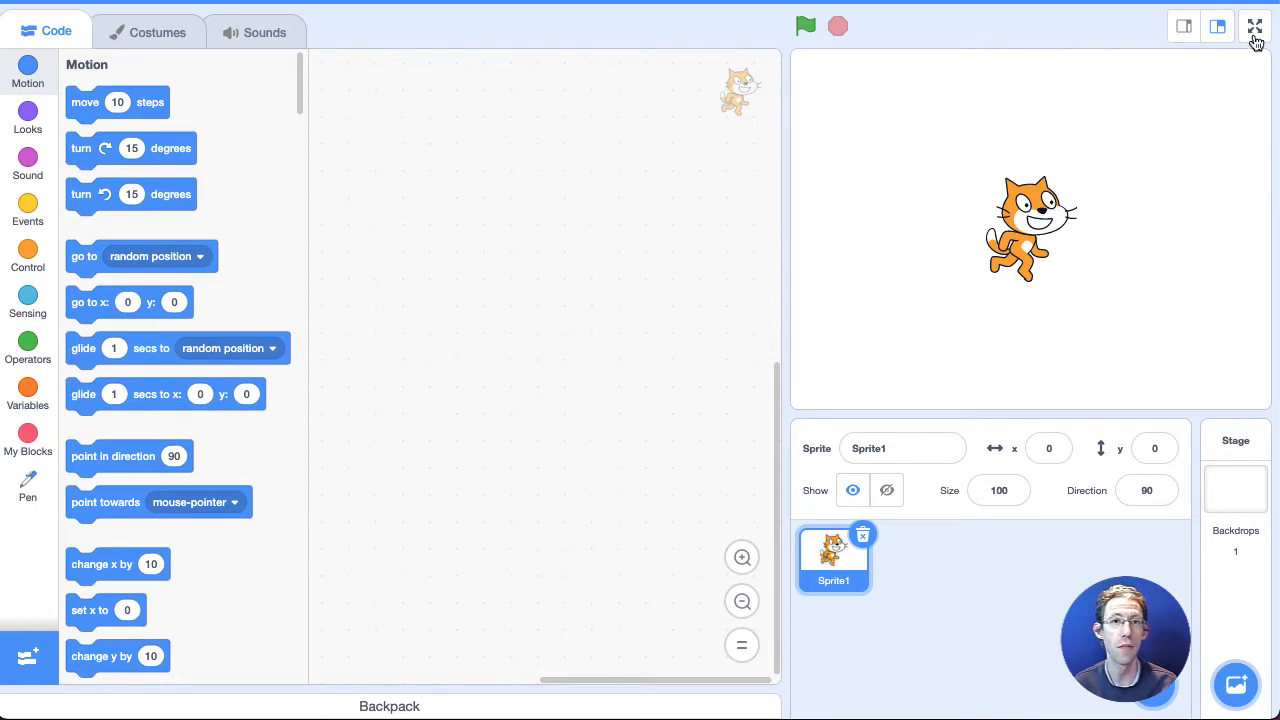
{"action": "left_click", "coordinate": [1255, 26]}
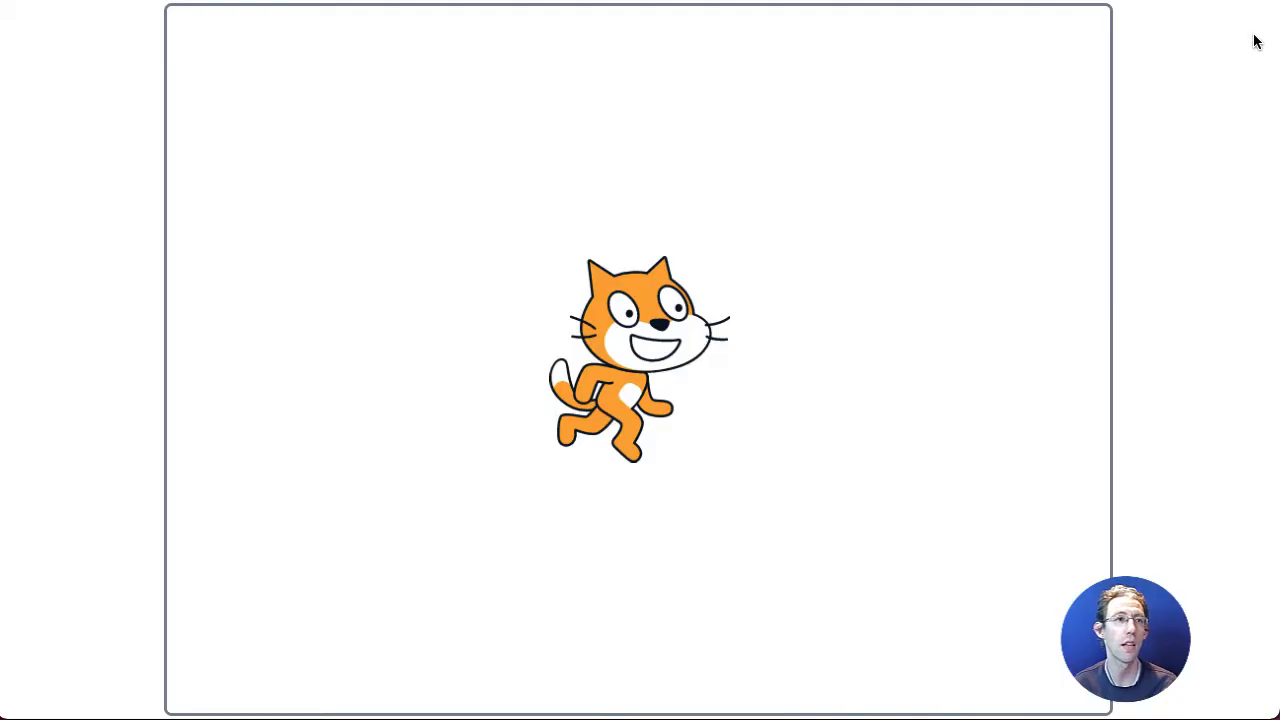
{"action": "mouse_move", "coordinate": [1233, 35]}
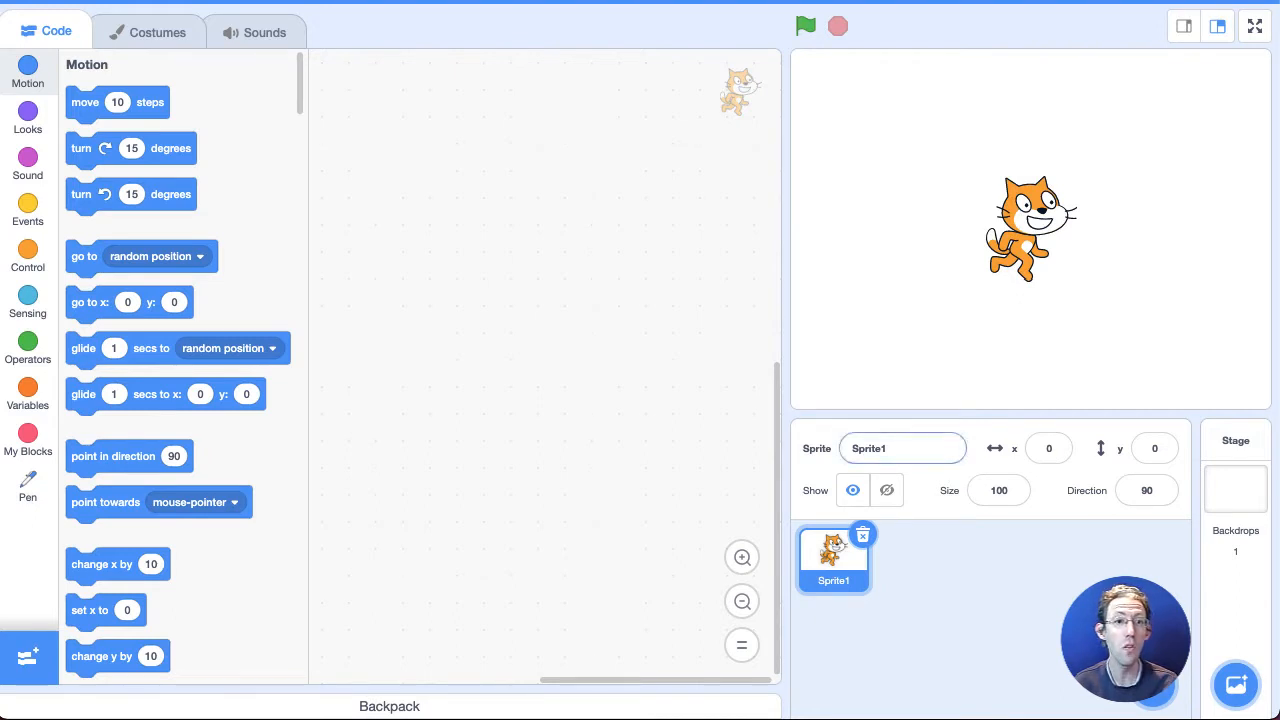
{"action": "left_click", "coordinate": [903, 448]}
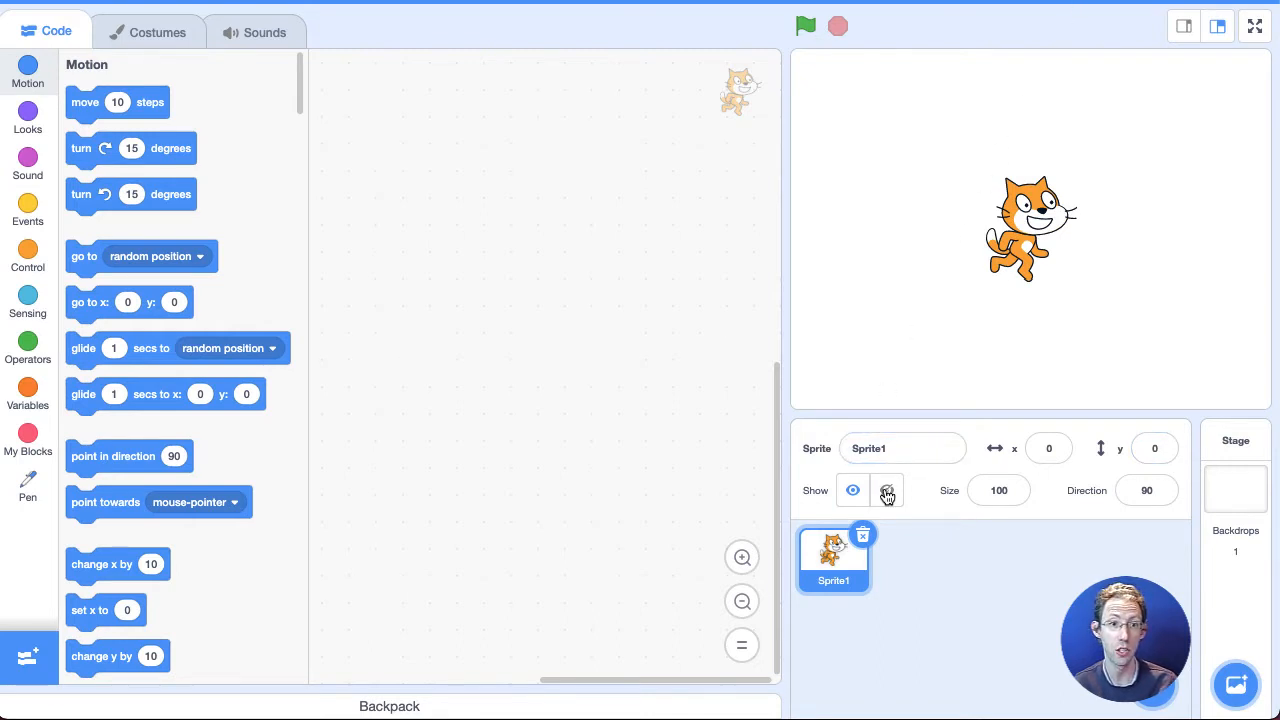
{"action": "left_click", "coordinate": [852, 490]}
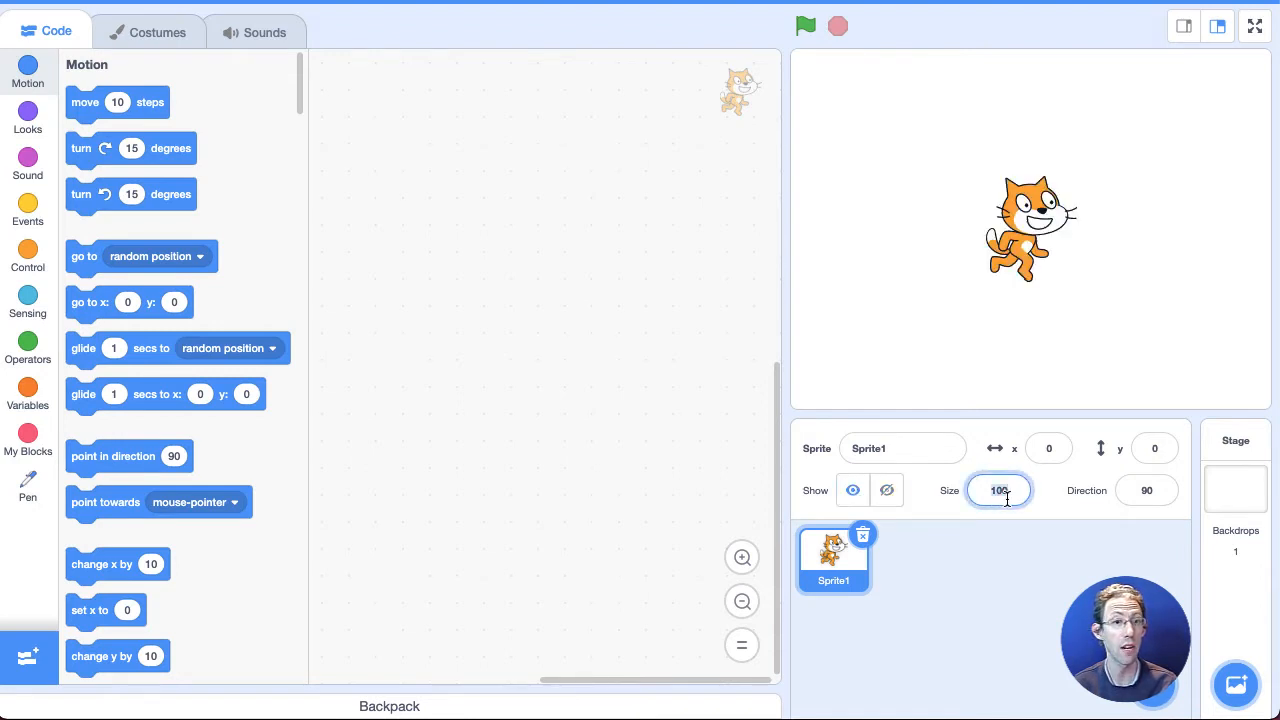
{"action": "type", "text": "100"}
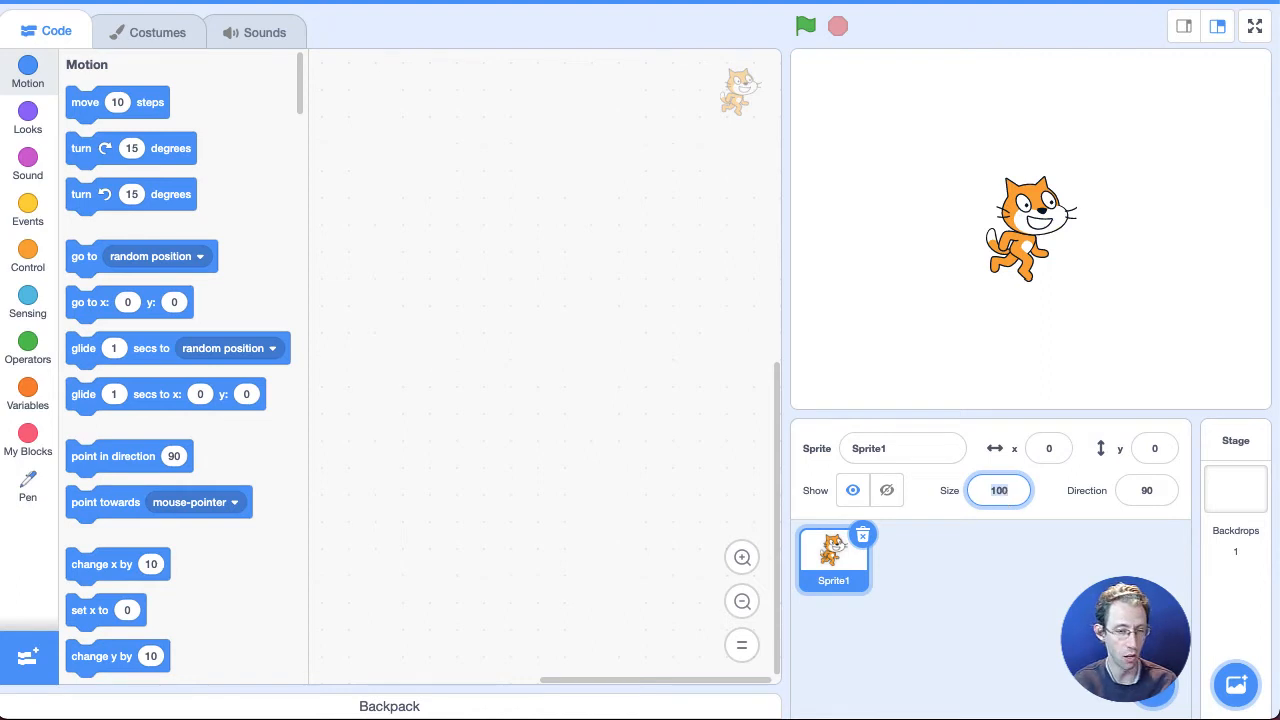
{"action": "type", "text": "20"}
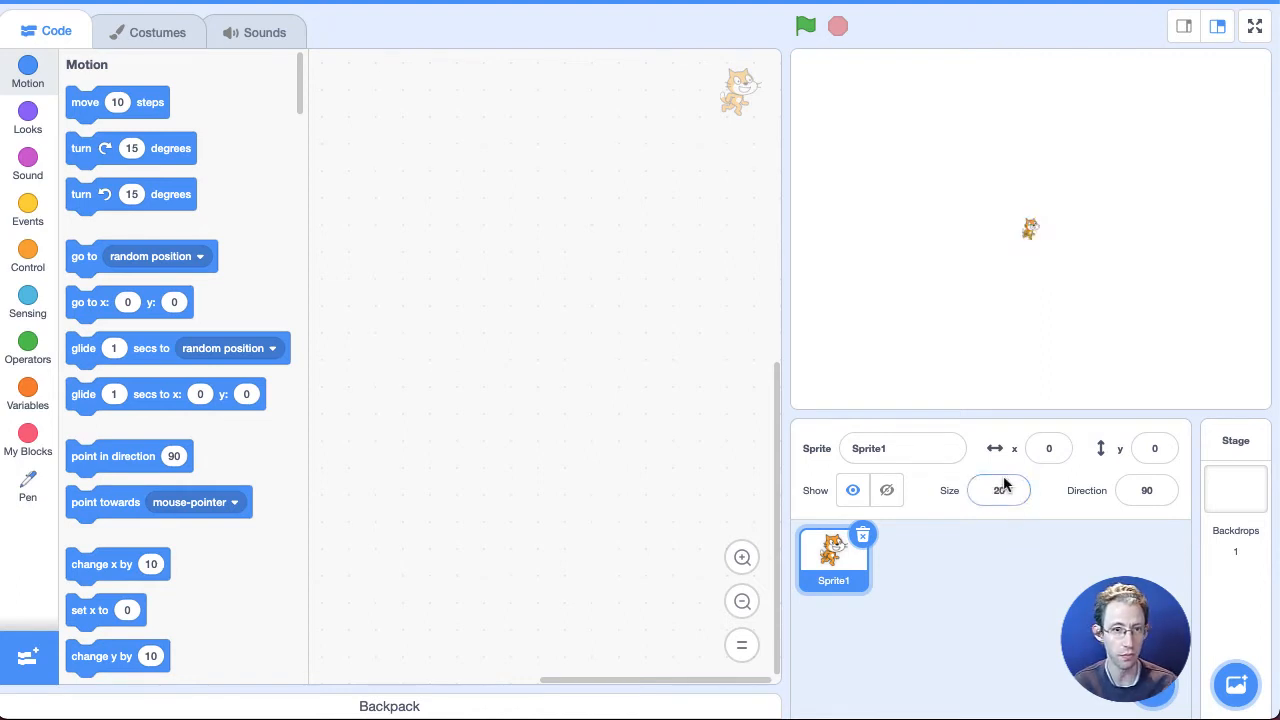
{"action": "left_click", "coordinate": [998, 490]}
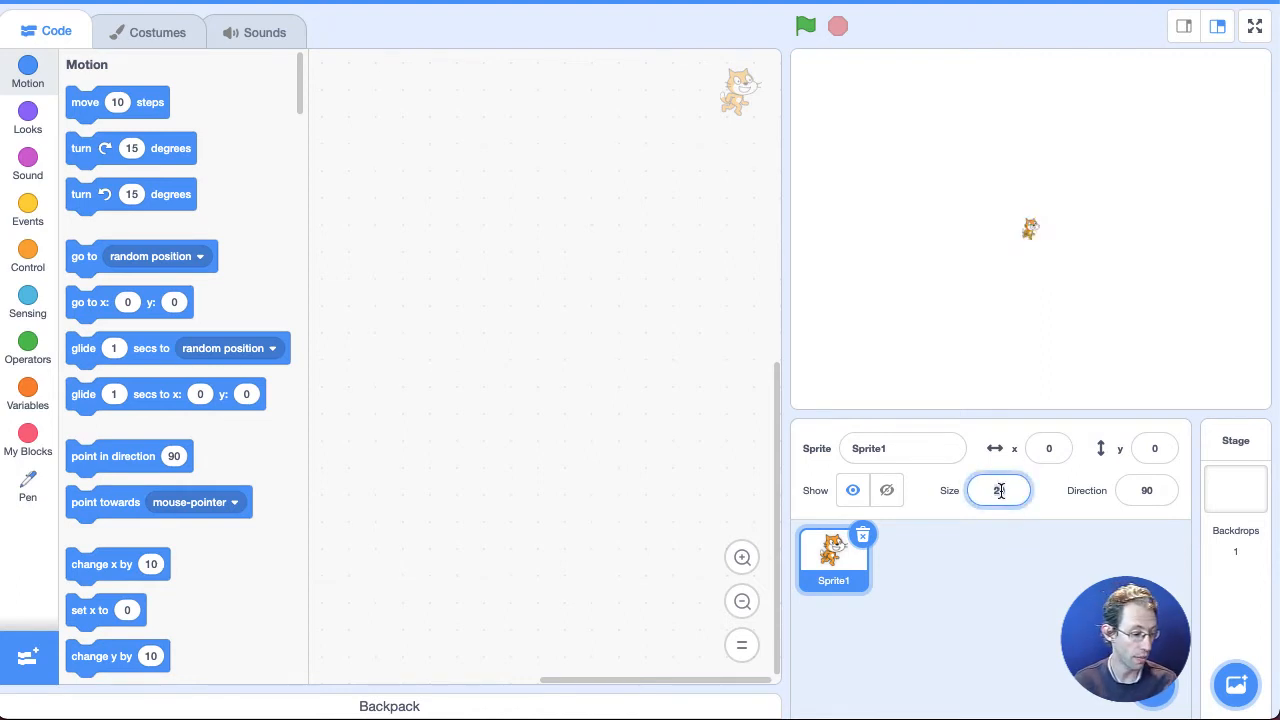
{"action": "type", "text": "120"}
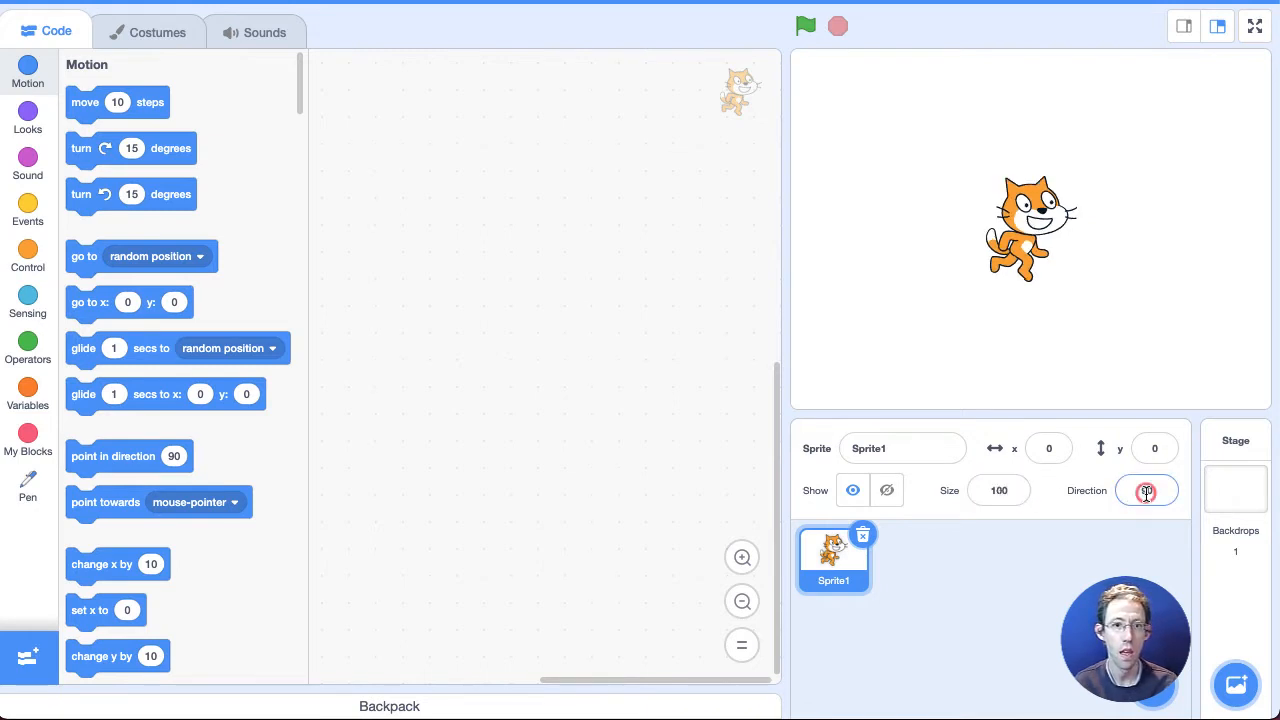
{"action": "left_click", "coordinate": [1146, 490]}
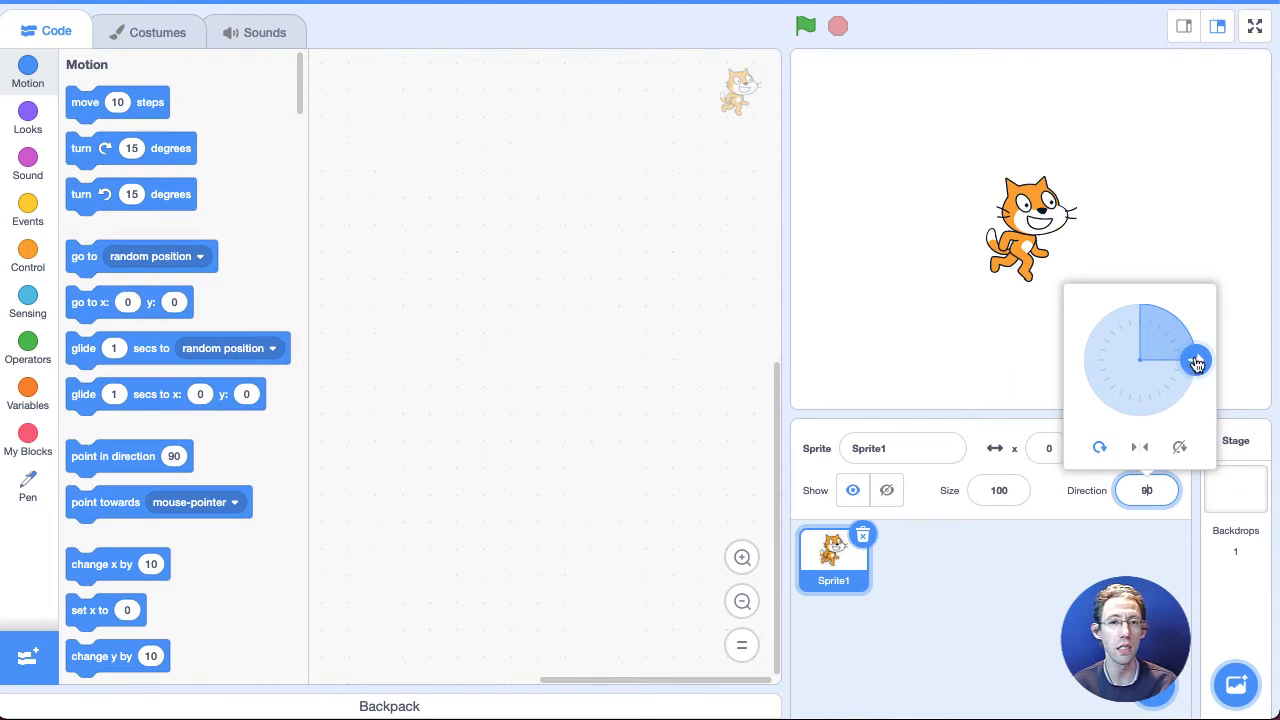
{"action": "left_click_drag", "start_coordinate": [1197, 361], "coordinate": [1140, 303]}
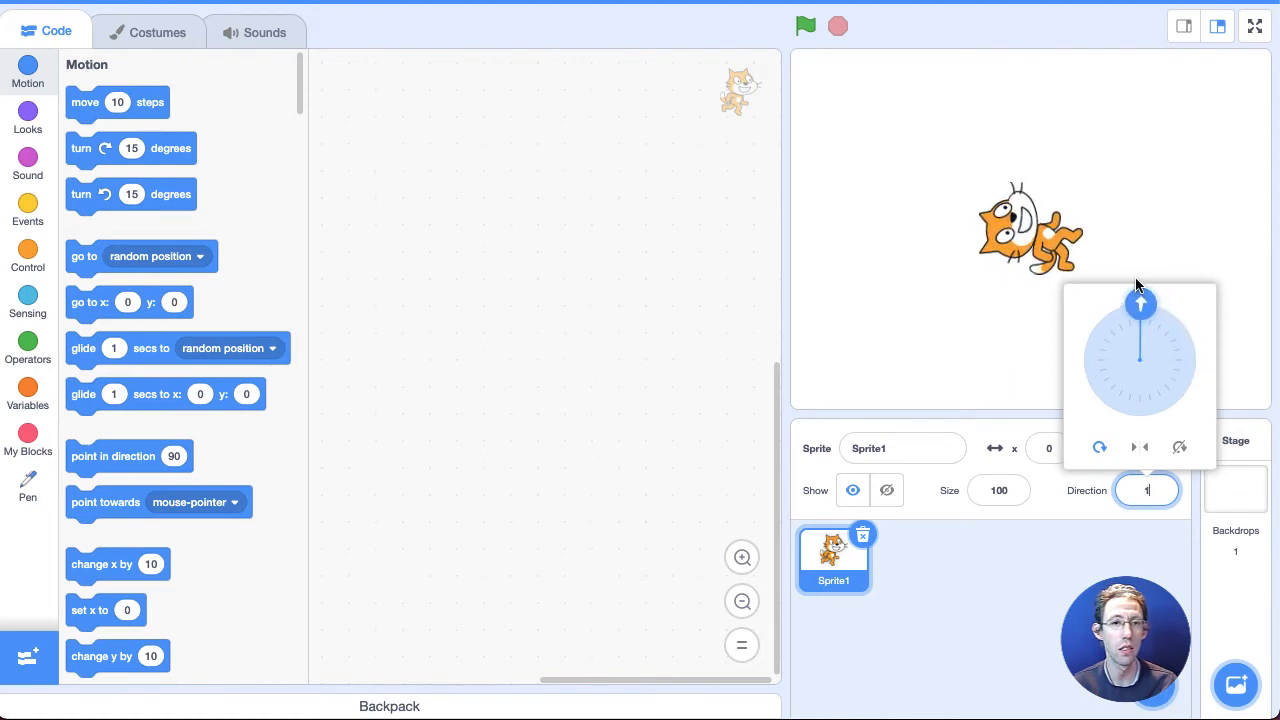
{"action": "type", "text": "-10"}
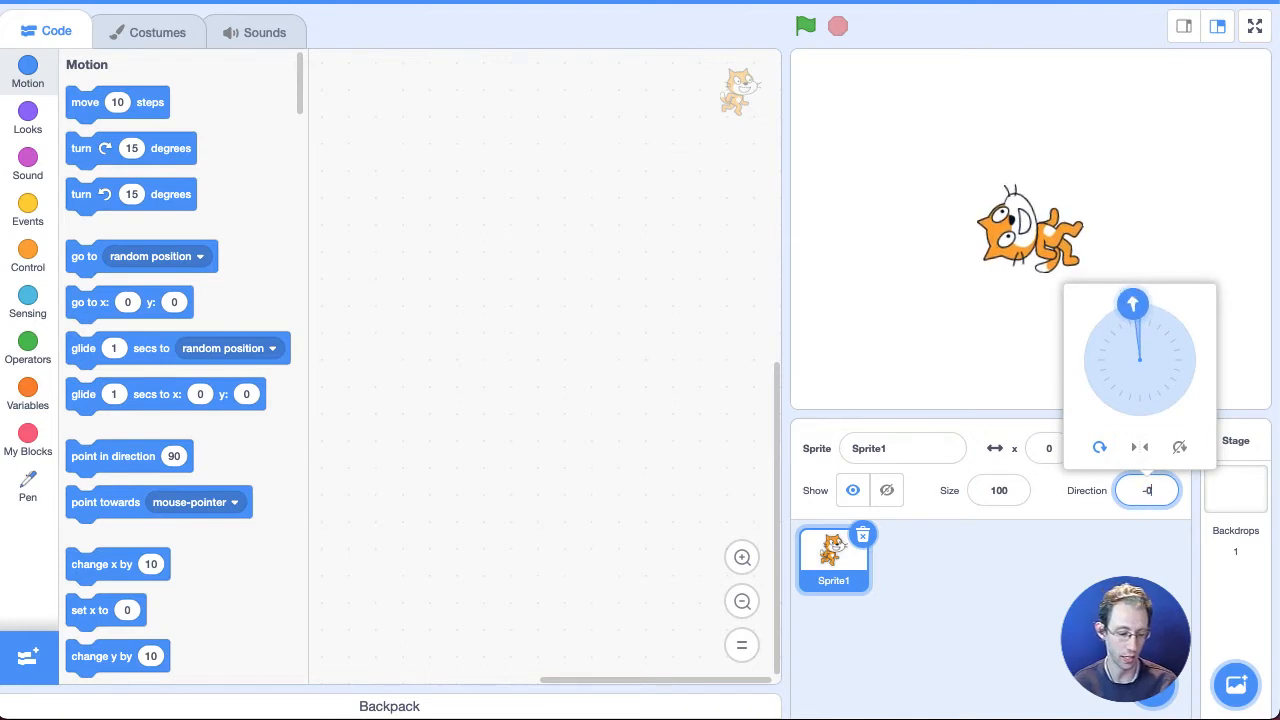
{"action": "left_click", "coordinate": [1138, 304]}
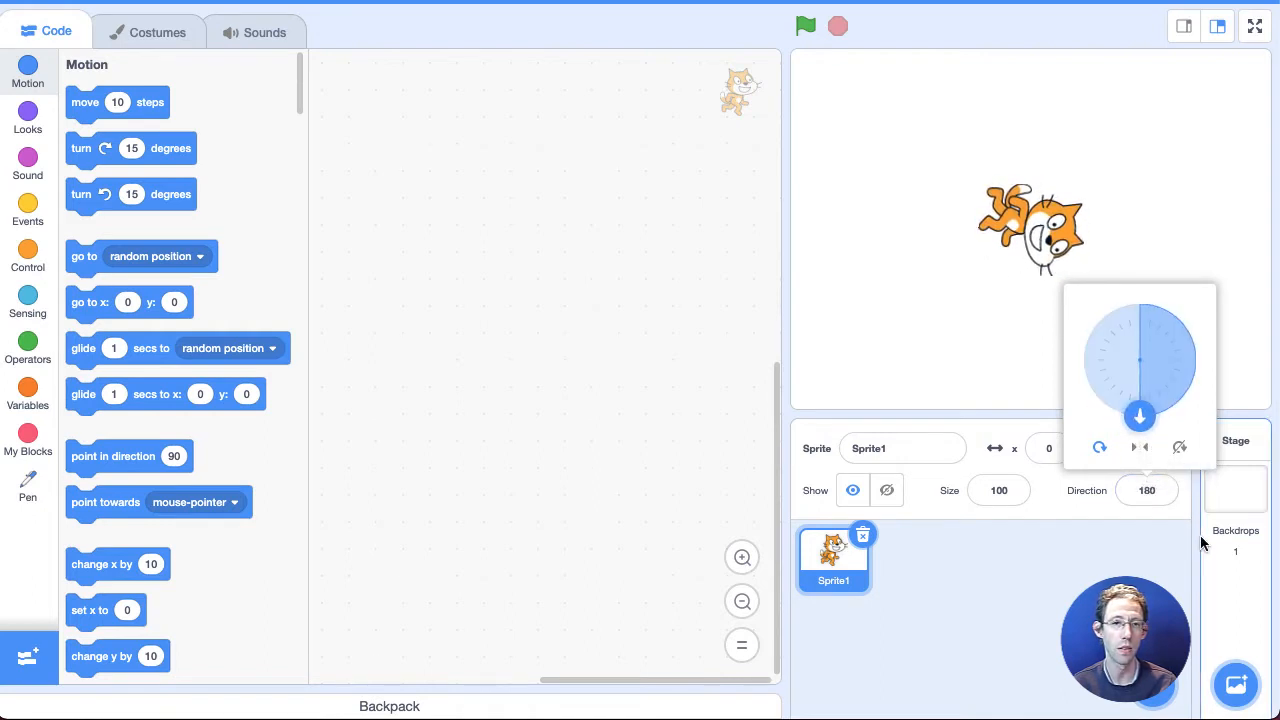
{"action": "mouse_move", "coordinate": [1187, 509]}
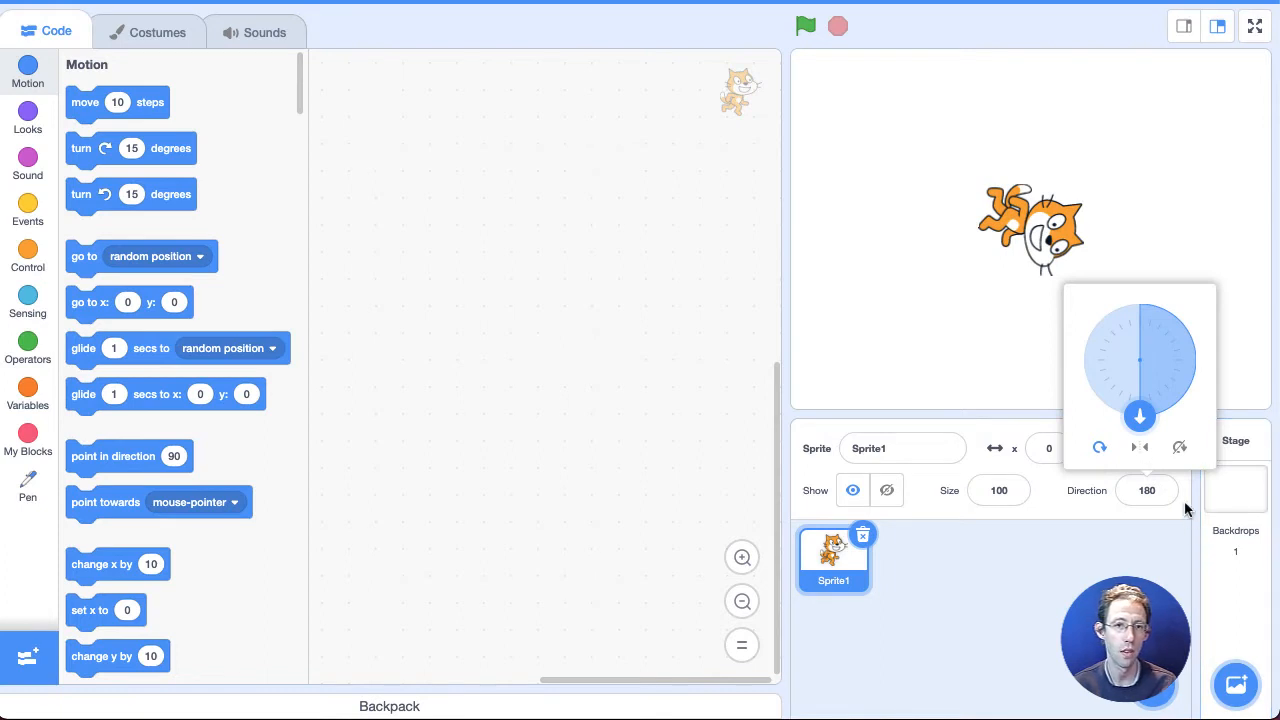
{"action": "left_click_drag", "start_coordinate": [1140, 415], "coordinate": [1195, 362]}
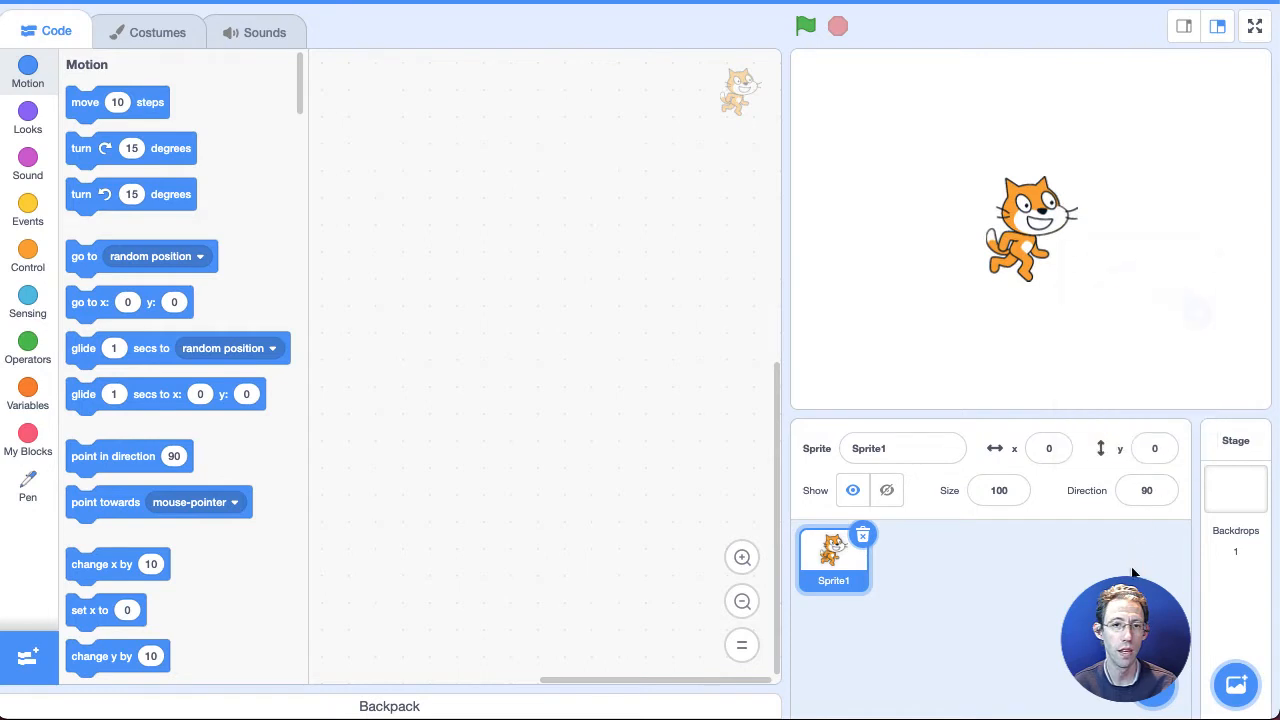
{"action": "left_click", "coordinate": [1155, 448]}
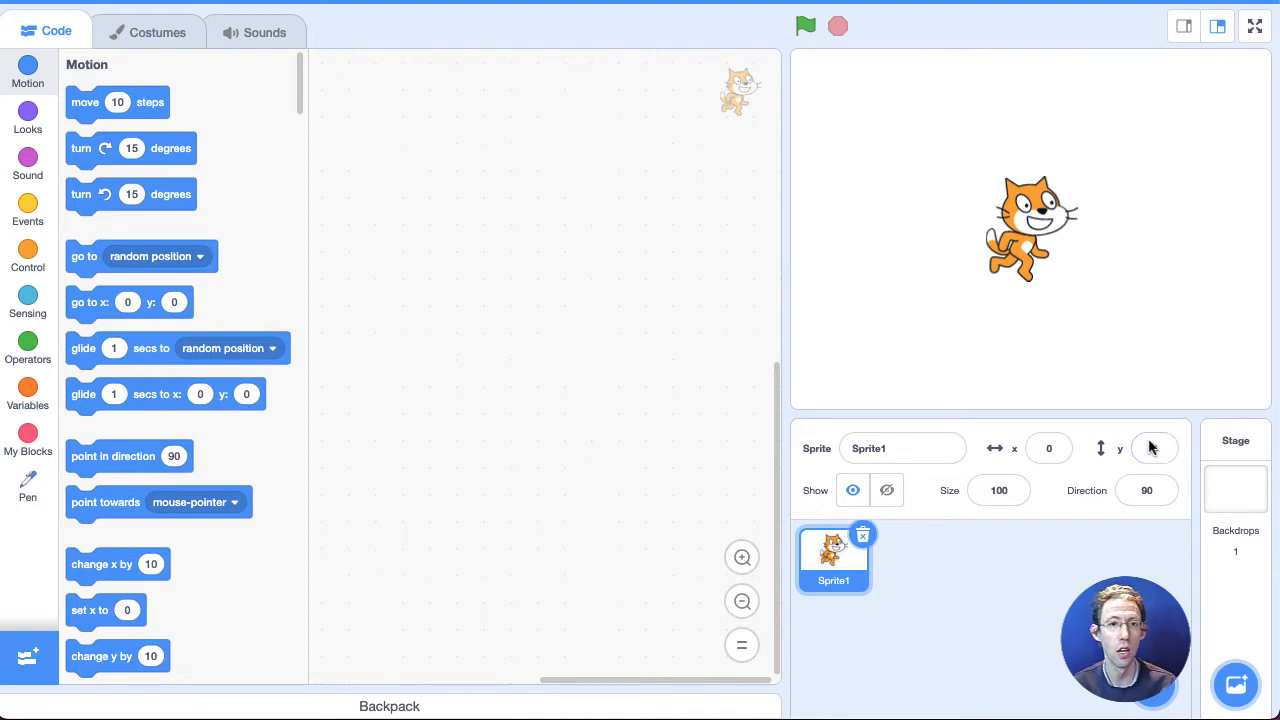
{"action": "left_click_drag", "start_coordinate": [1030, 227], "coordinate": [983, 263]}
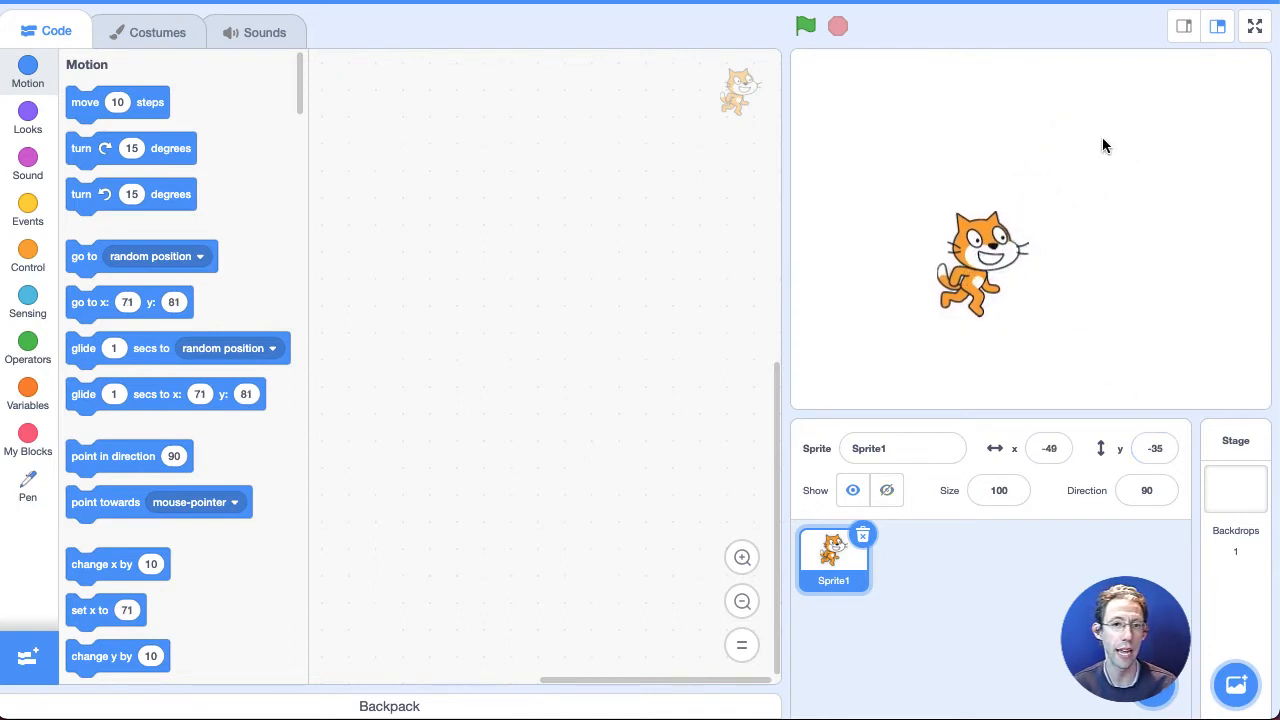
{"action": "left_click_drag", "start_coordinate": [983, 263], "coordinate": [1115, 290]}
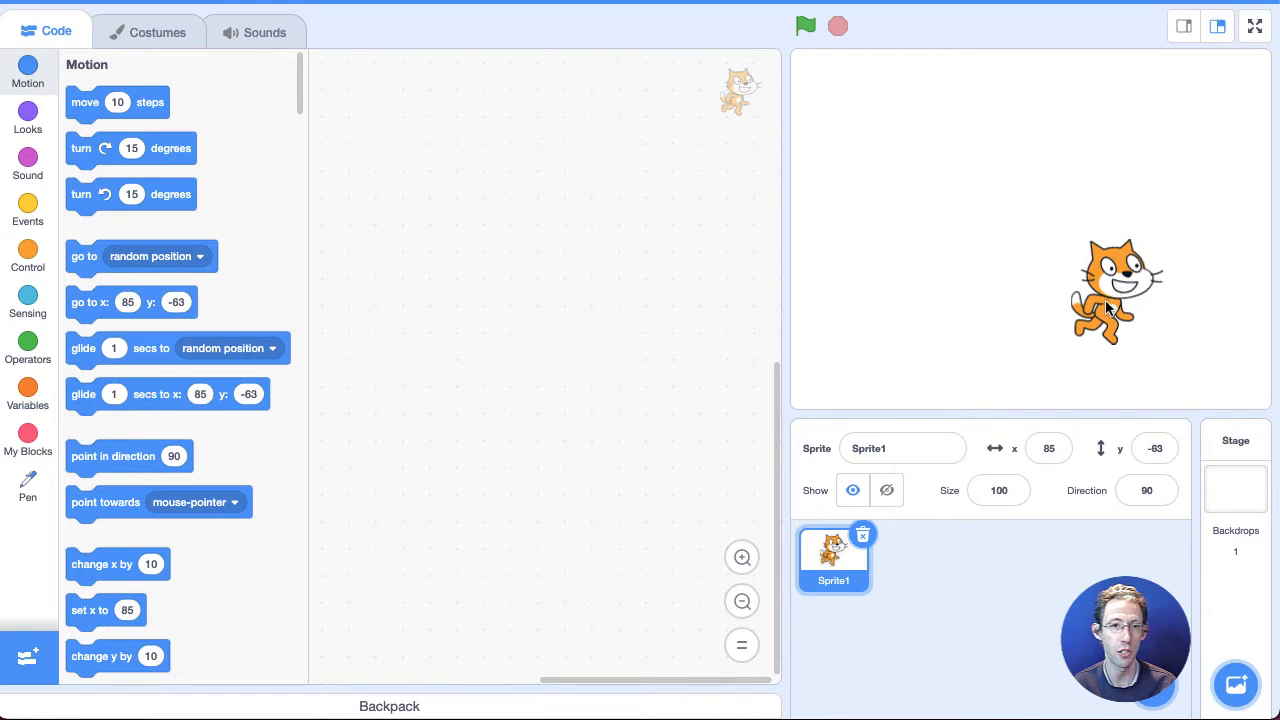
{"action": "left_click_drag", "start_coordinate": [1115, 290], "coordinate": [995, 255]}
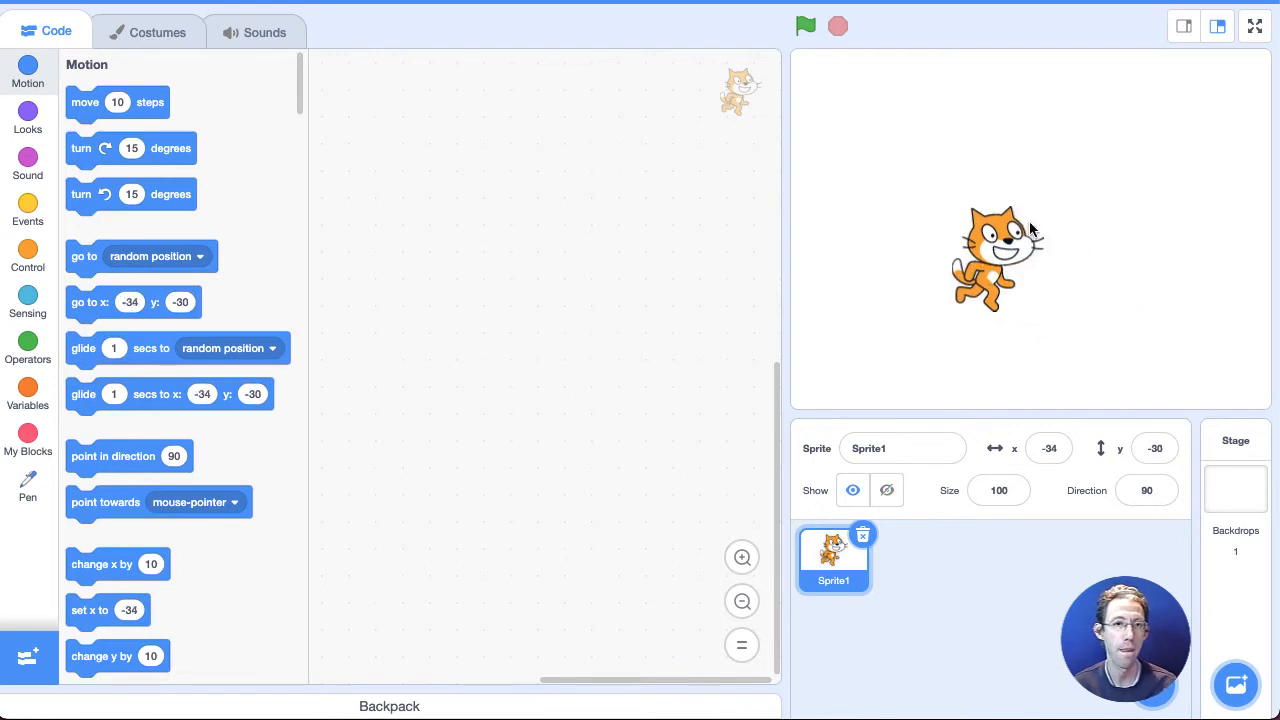
{"action": "left_click_drag", "start_coordinate": [995, 258], "coordinate": [1025, 222]}
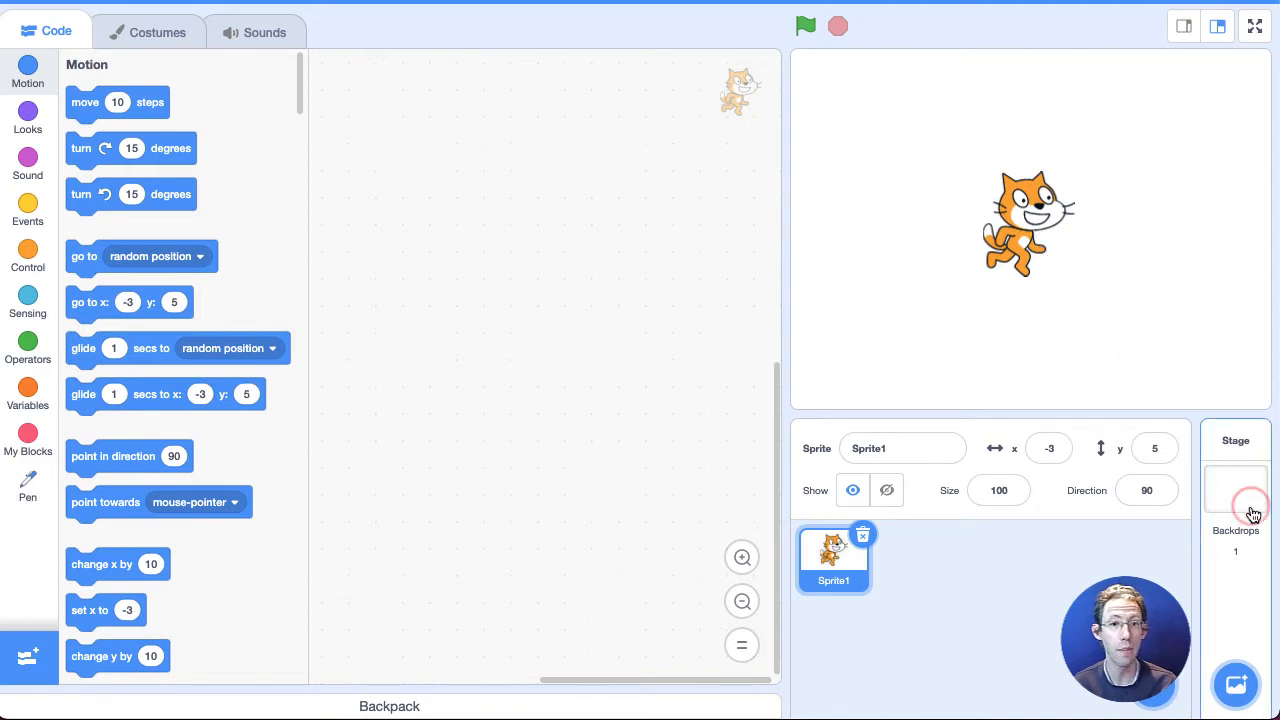
Add the Arctic backdrop from the library to the Stage, then return to its code
{"action": "left_click", "coordinate": [1235, 480]}
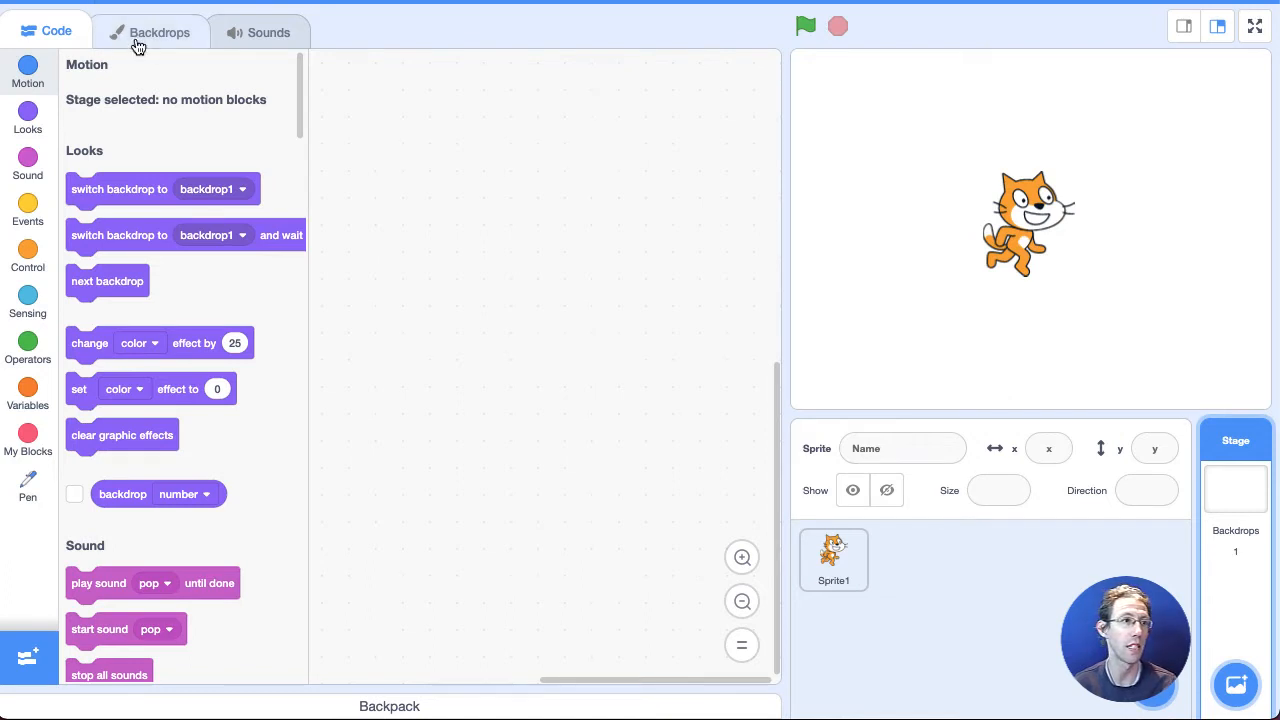
{"action": "left_click", "coordinate": [148, 31]}
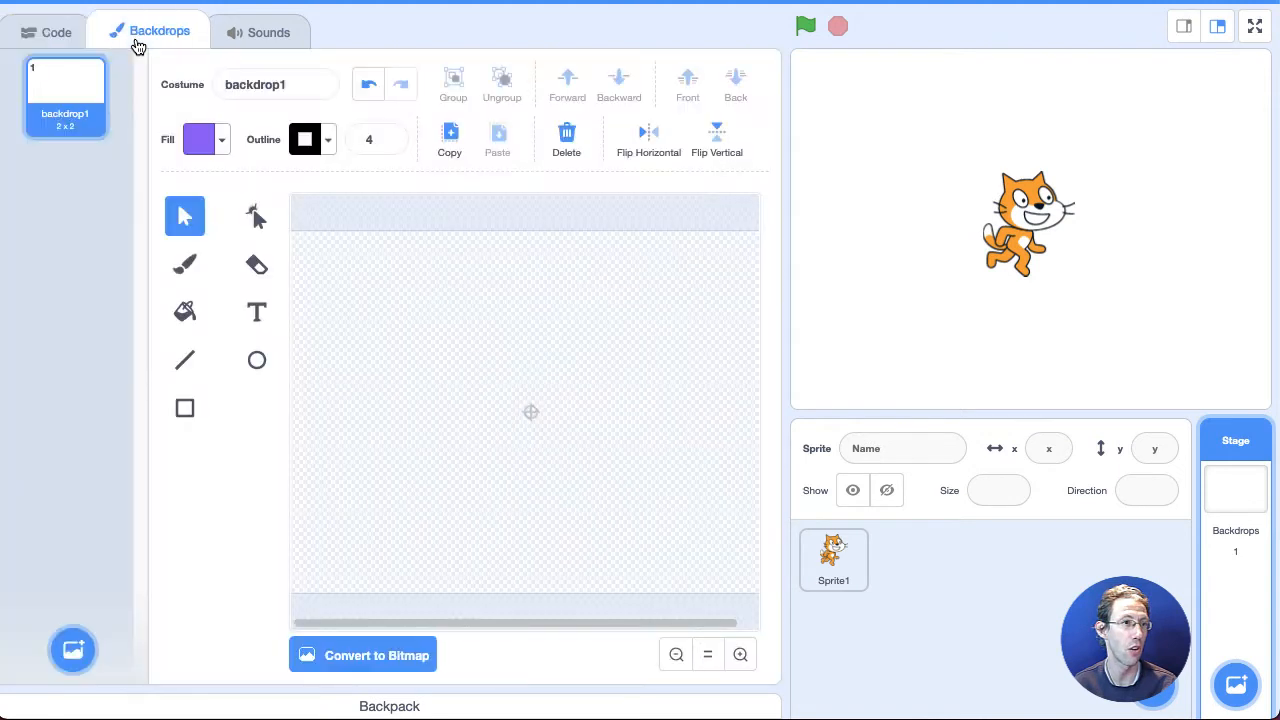
{"action": "mouse_move", "coordinate": [108, 234]}
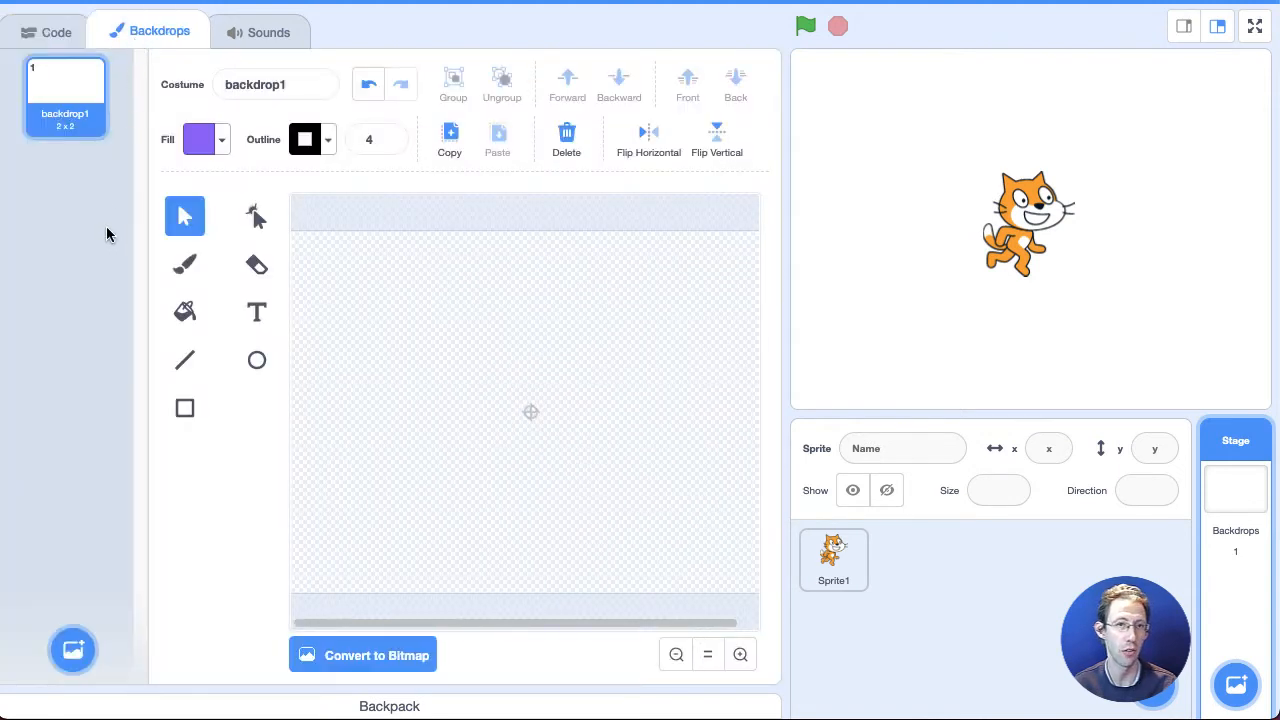
{"action": "mouse_move", "coordinate": [72, 649]}
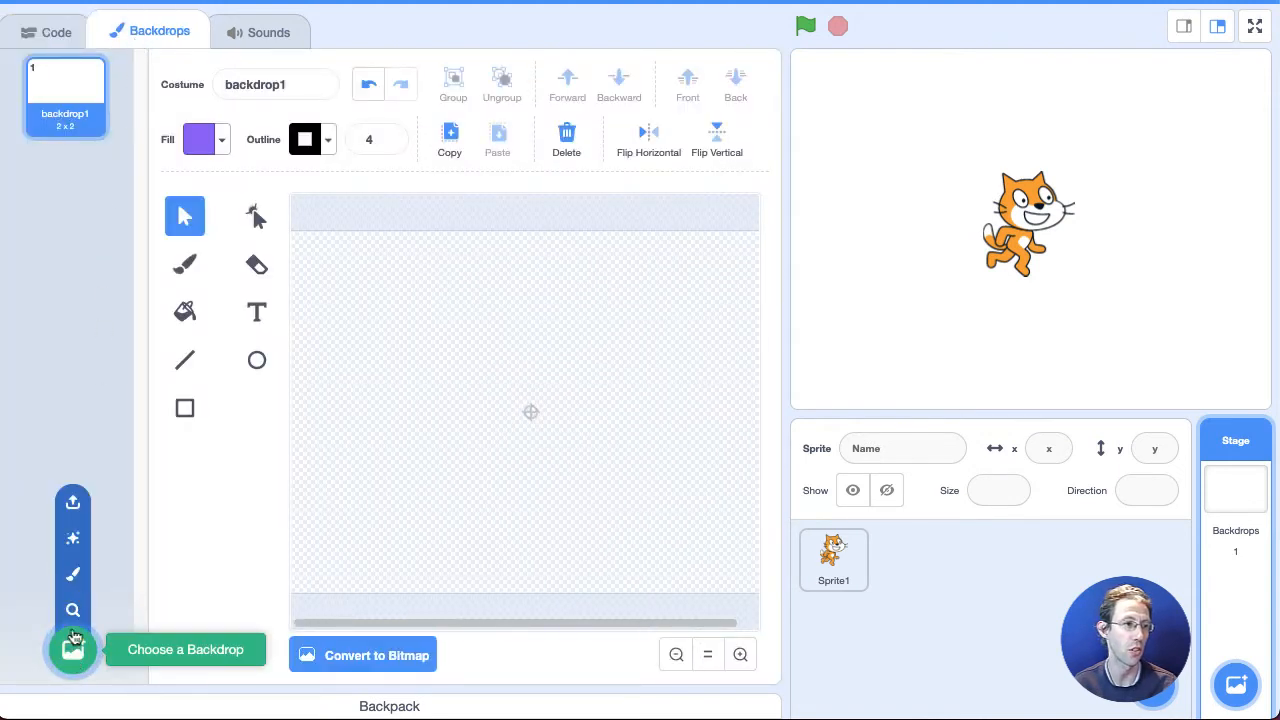
{"action": "left_click", "coordinate": [72, 649]}
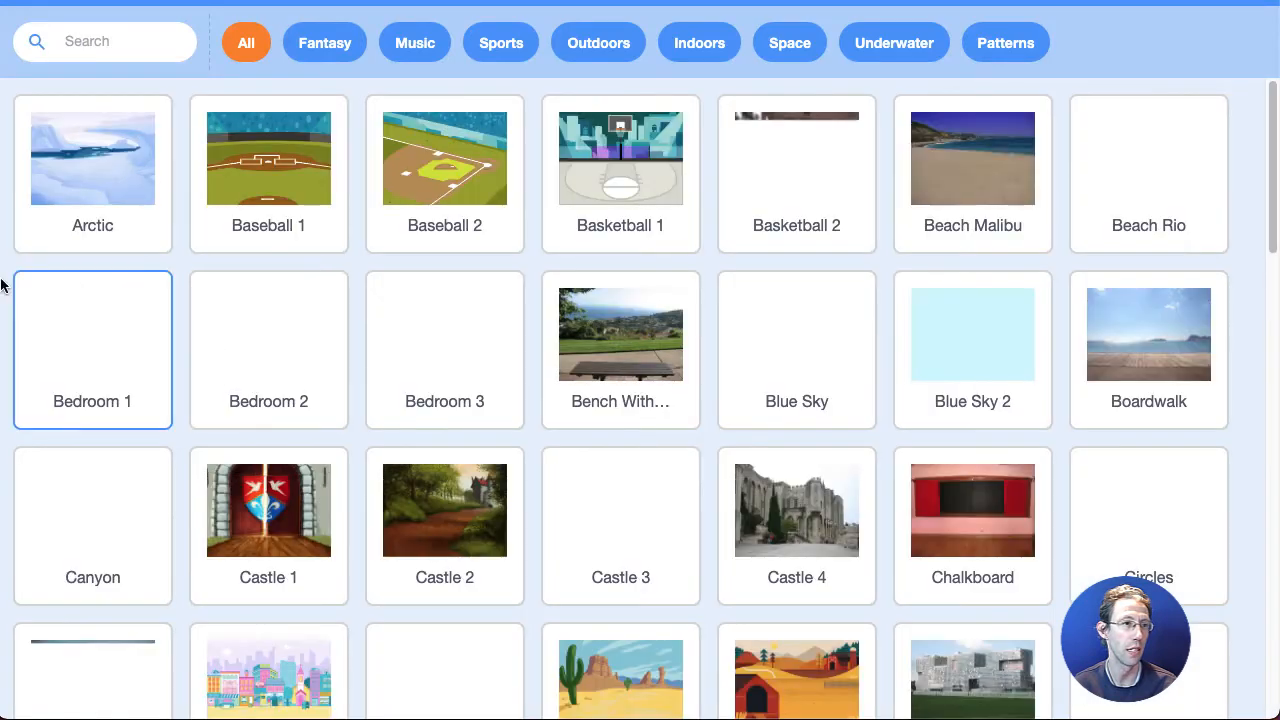
{"action": "left_click", "coordinate": [92, 157]}
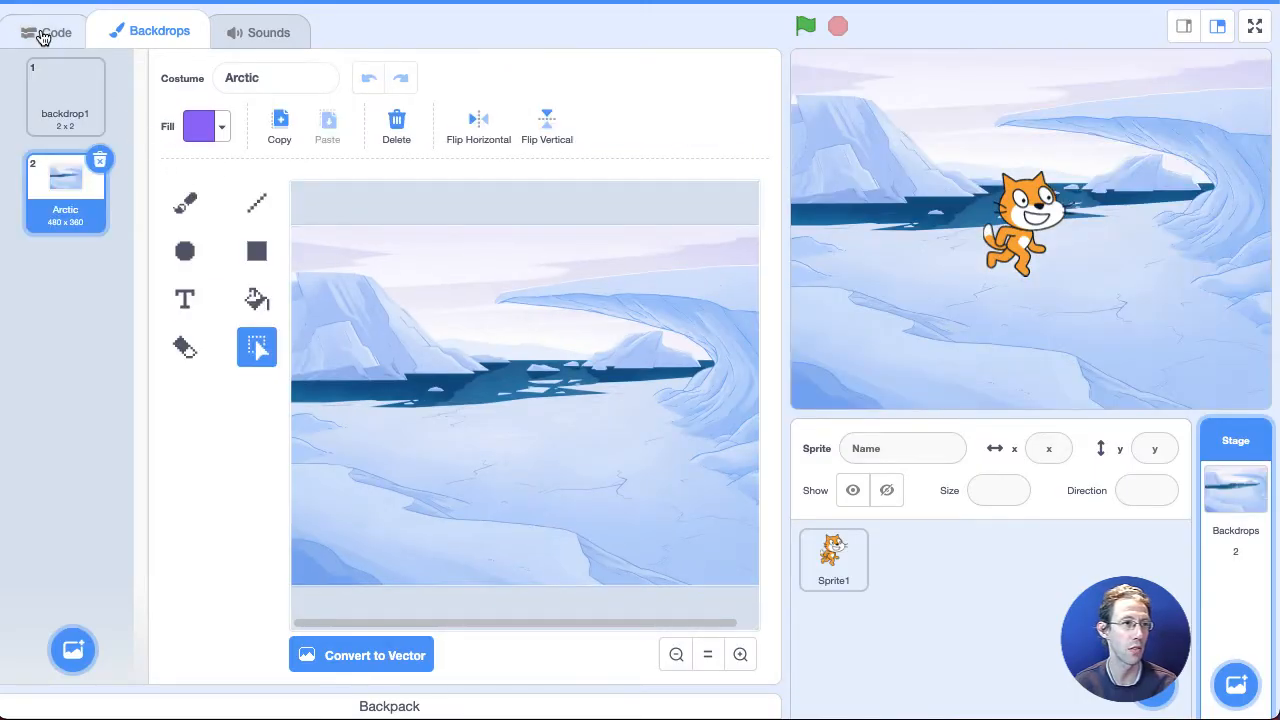
{"action": "left_click", "coordinate": [46, 31]}
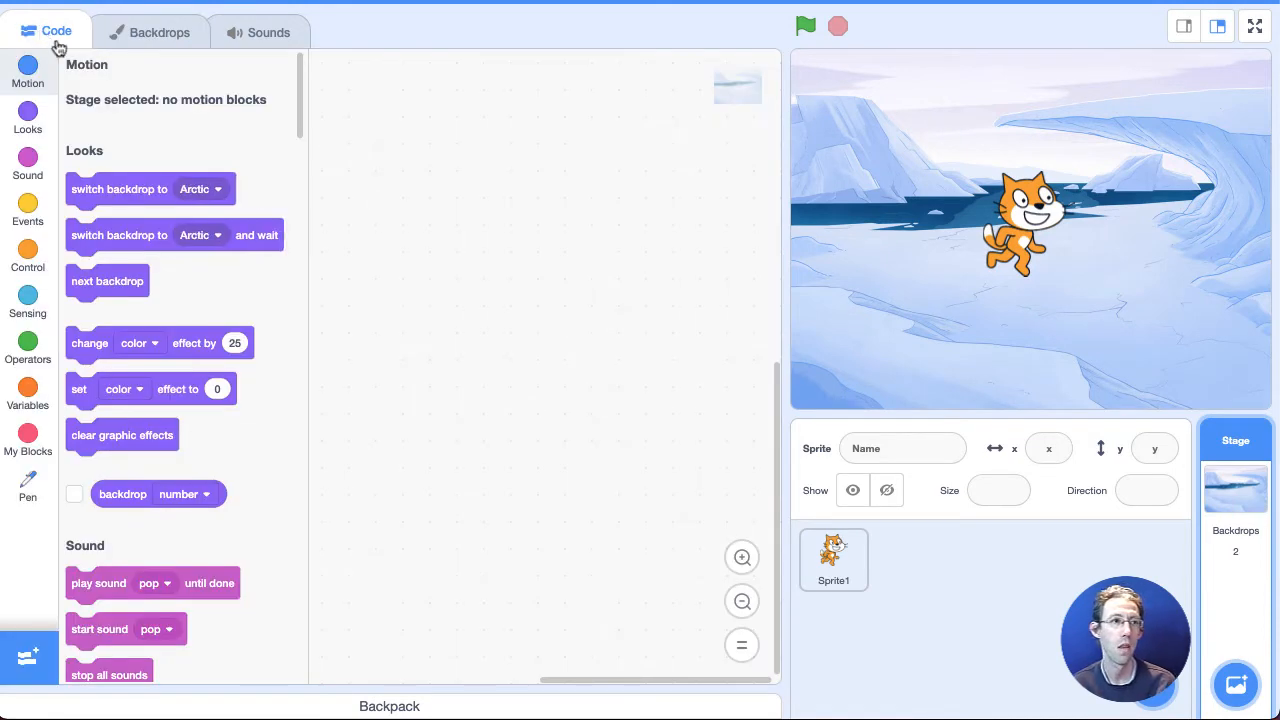
Select Sprite1 and place a 'move 10 steps' block in its script area
{"action": "left_click", "coordinate": [833, 559]}
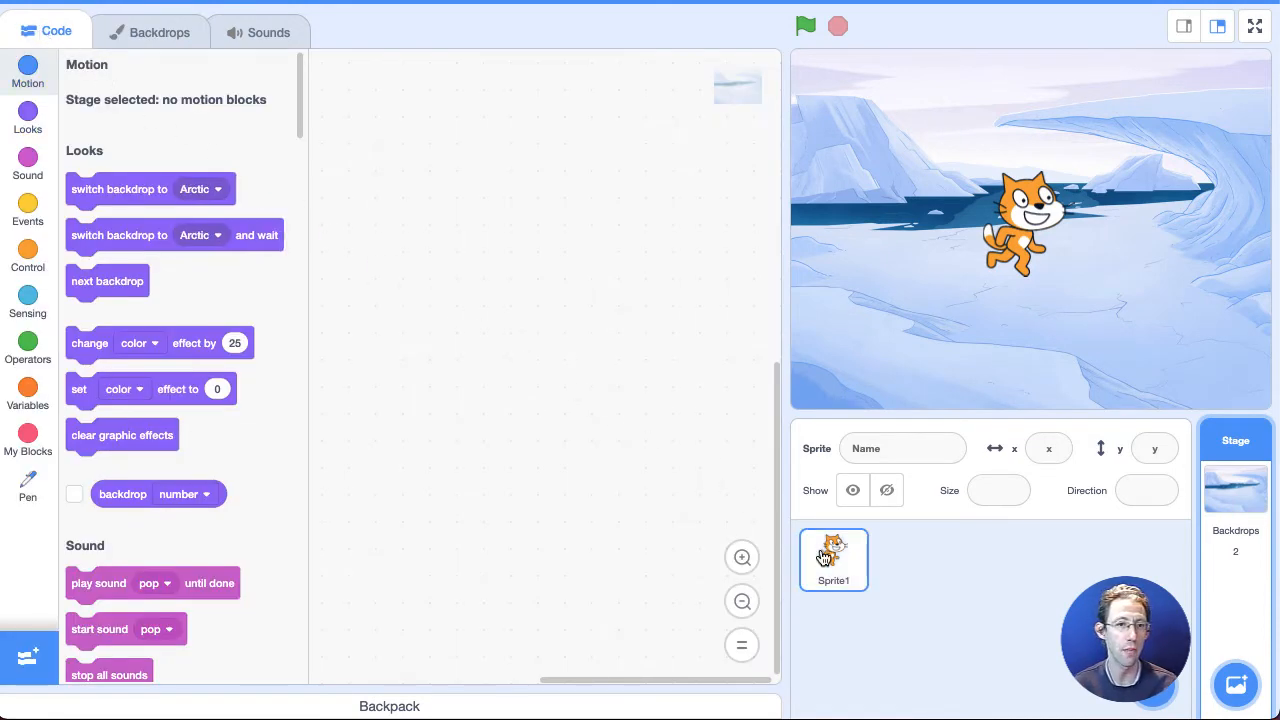
{"action": "left_click", "coordinate": [833, 560]}
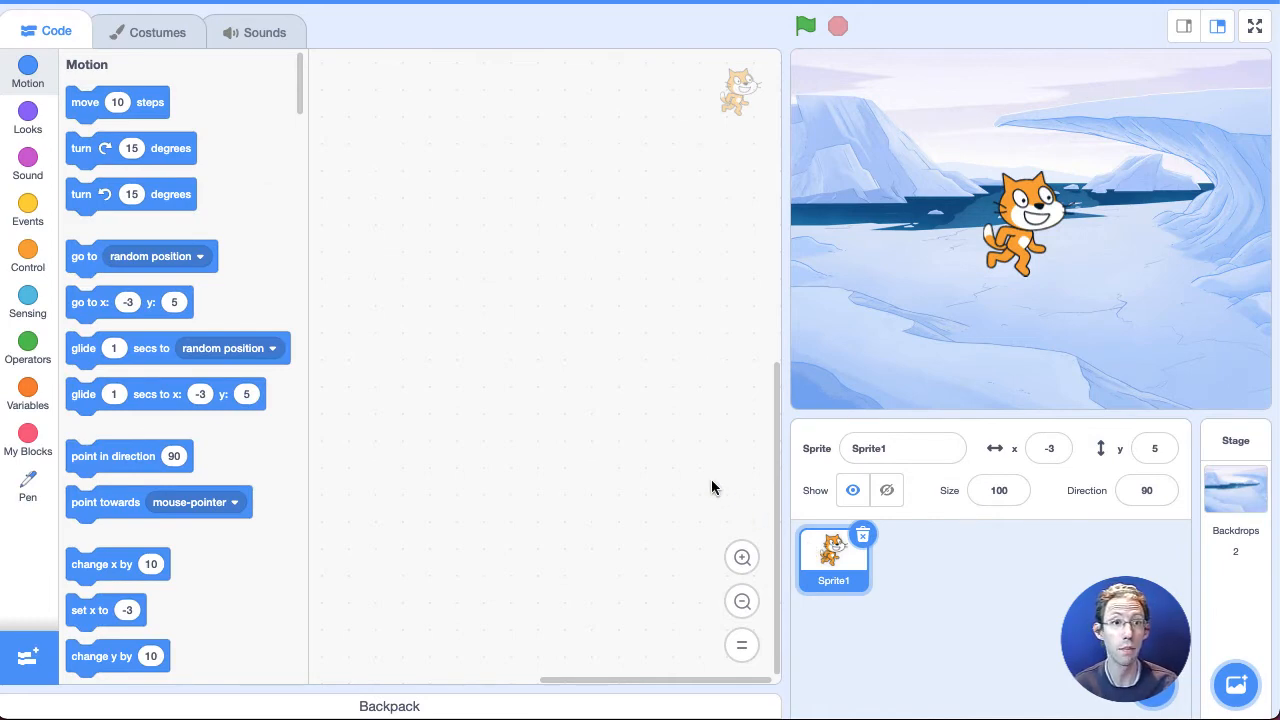
{"action": "mouse_move", "coordinate": [693, 475]}
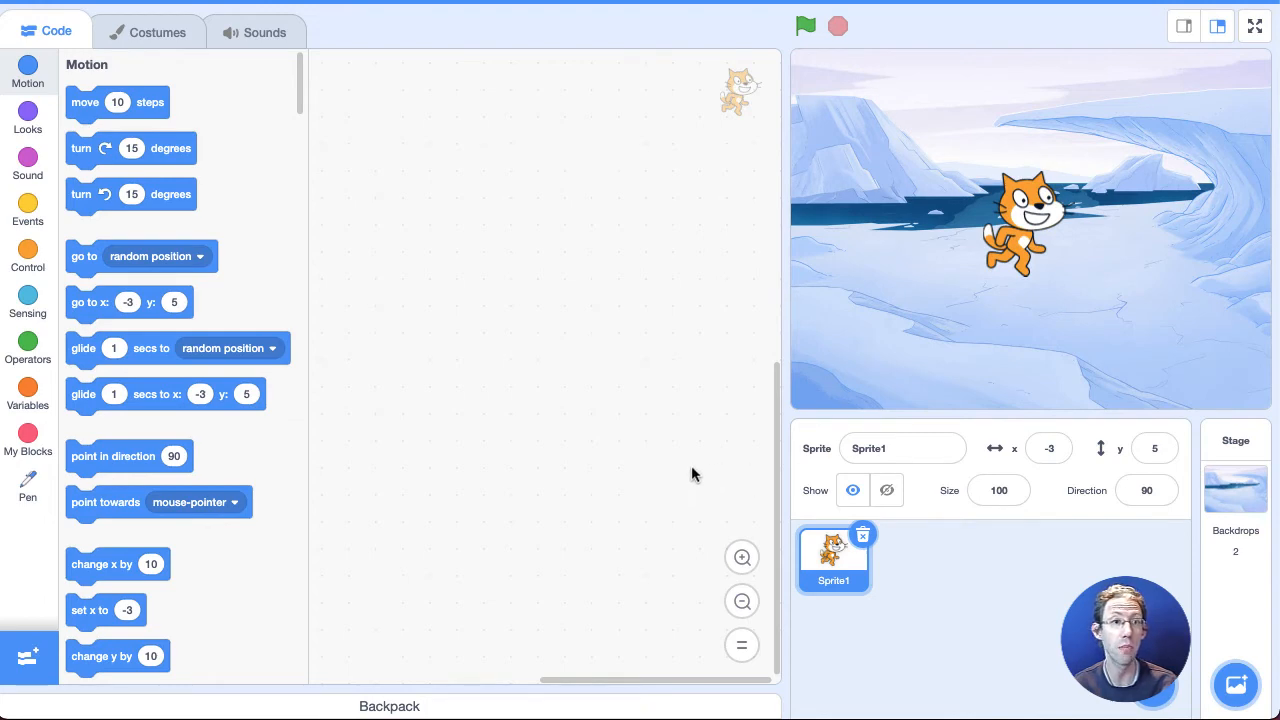
{"action": "mouse_move", "coordinate": [117, 102]}
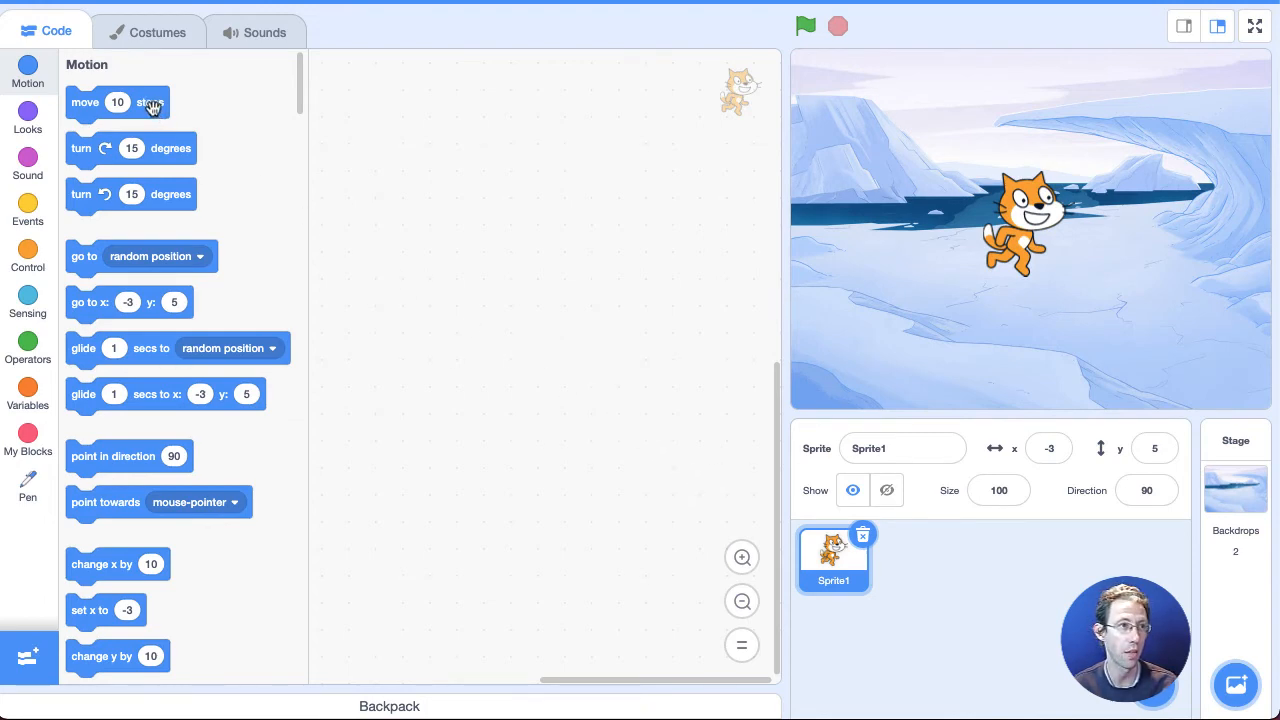
{"action": "left_click_drag", "start_coordinate": [118, 102], "coordinate": [480, 225]}
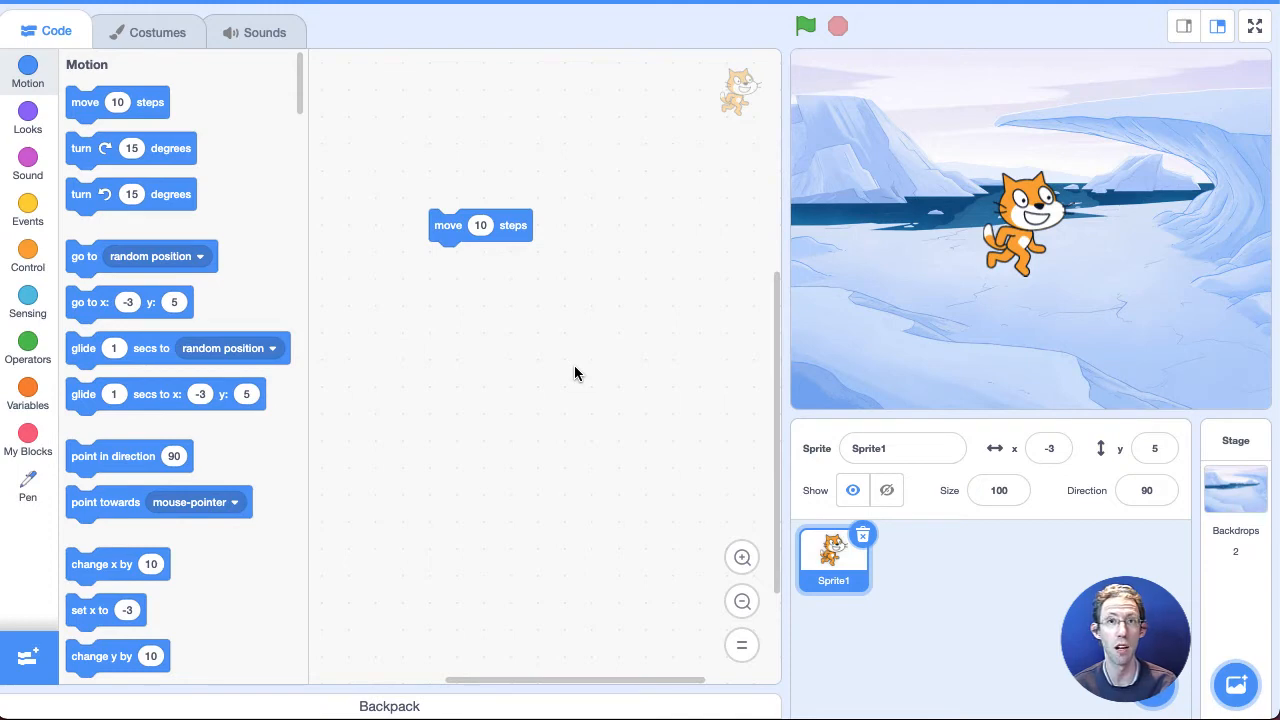
{"action": "left_click_drag", "start_coordinate": [480, 225], "coordinate": [485, 230]}
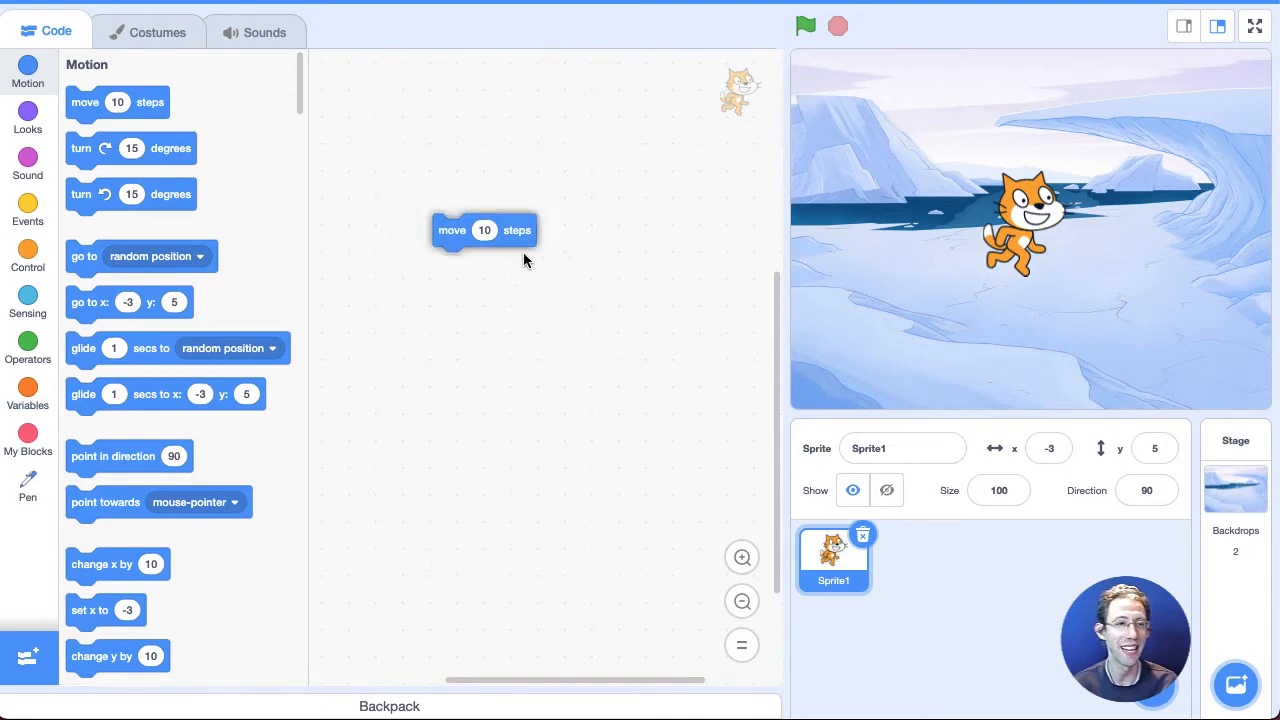
{"action": "left_click_drag", "start_coordinate": [485, 230], "coordinate": [515, 260]}
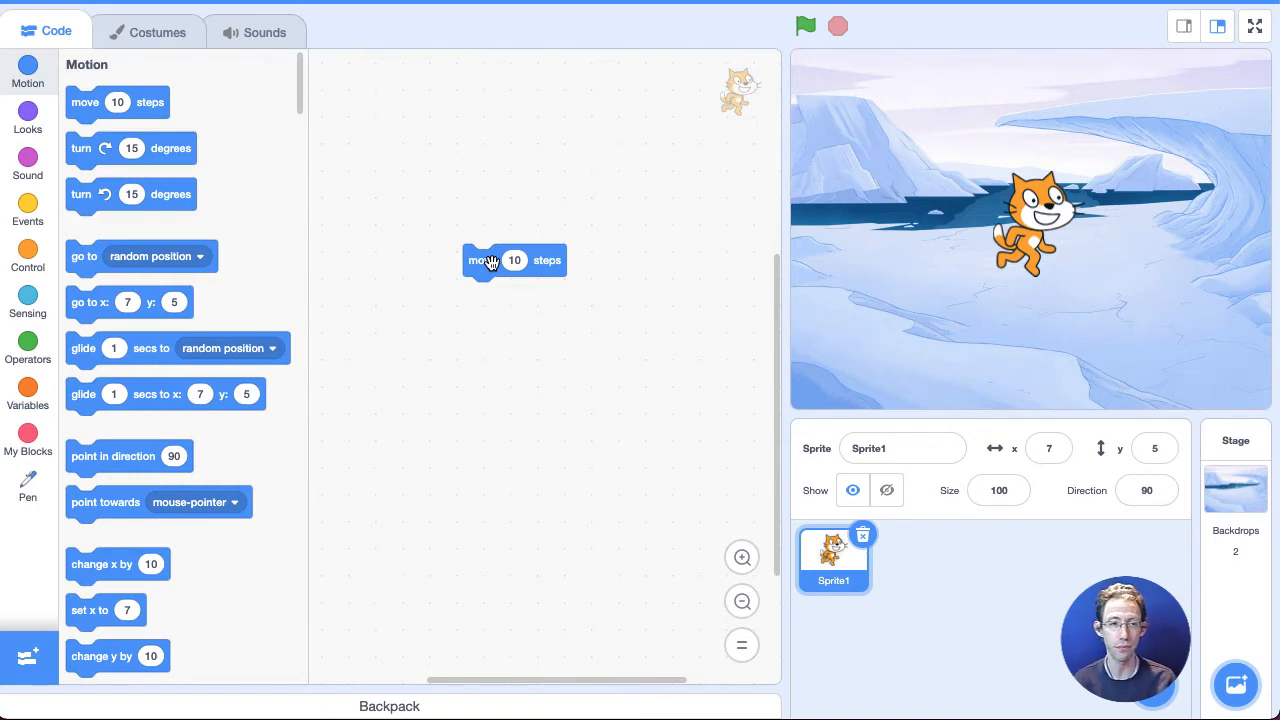
{"action": "mouse_move", "coordinate": [487, 268]}
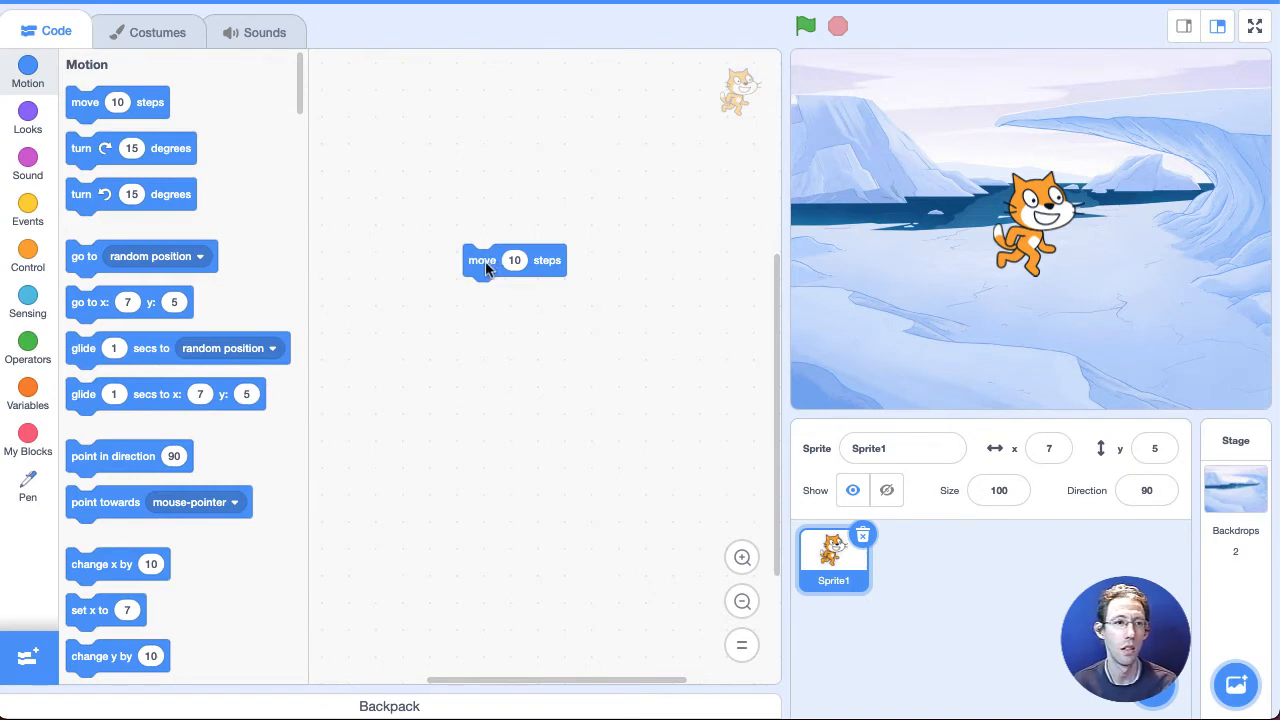
Snap a turn-left block under 'move 10 steps' and set it to 90 degrees
{"action": "left_click_drag", "start_coordinate": [483, 260], "coordinate": [483, 199]}
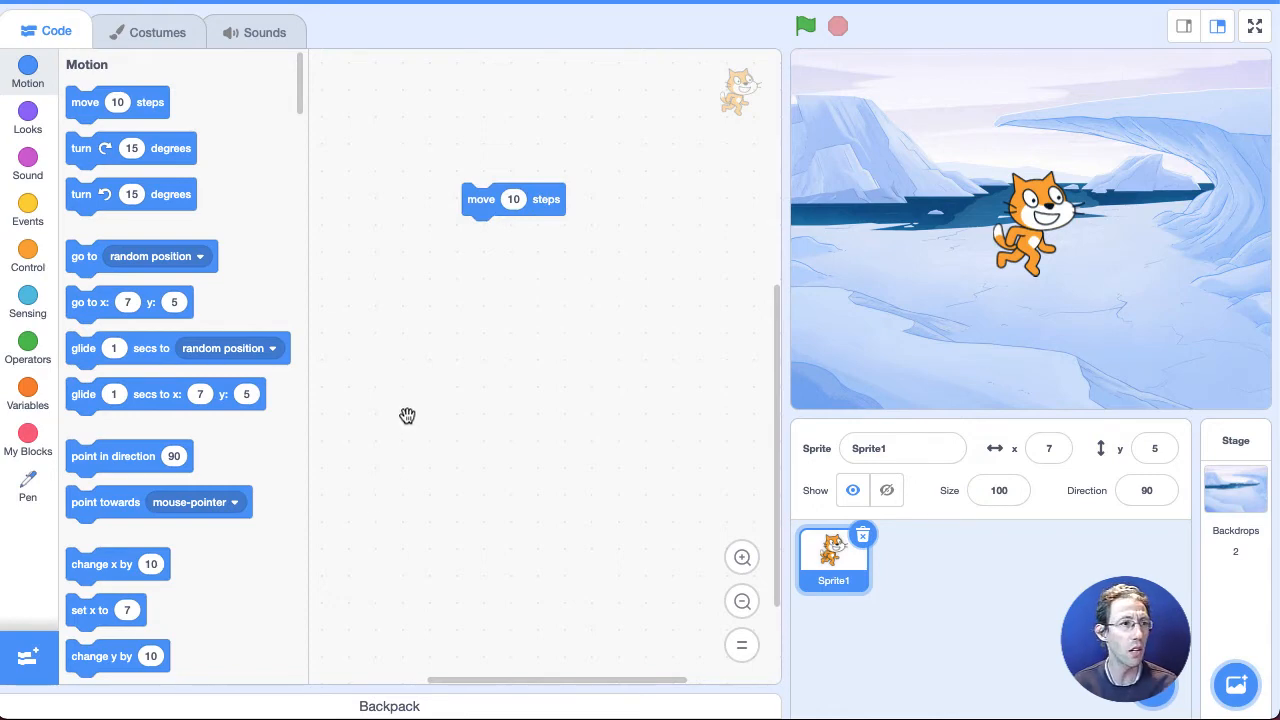
{"action": "left_click_drag", "start_coordinate": [130, 194], "coordinate": [540, 242]}
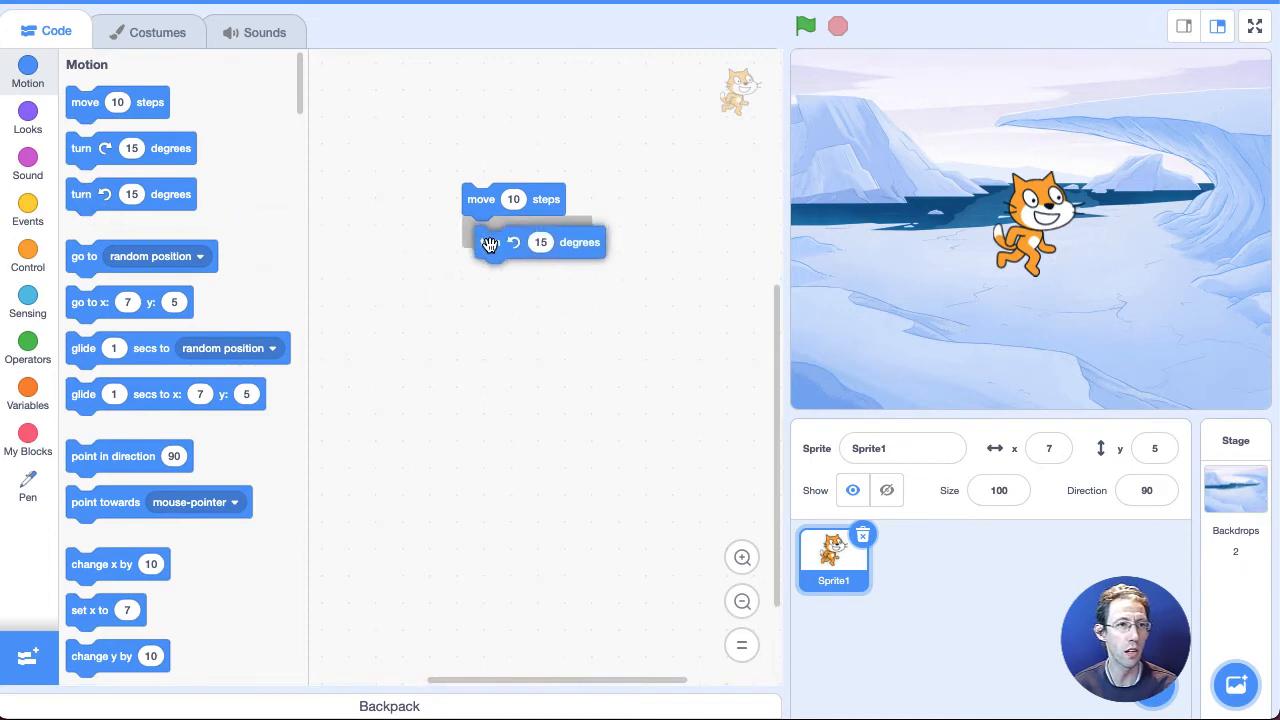
{"action": "left_click_drag", "start_coordinate": [515, 241], "coordinate": [513, 232]}
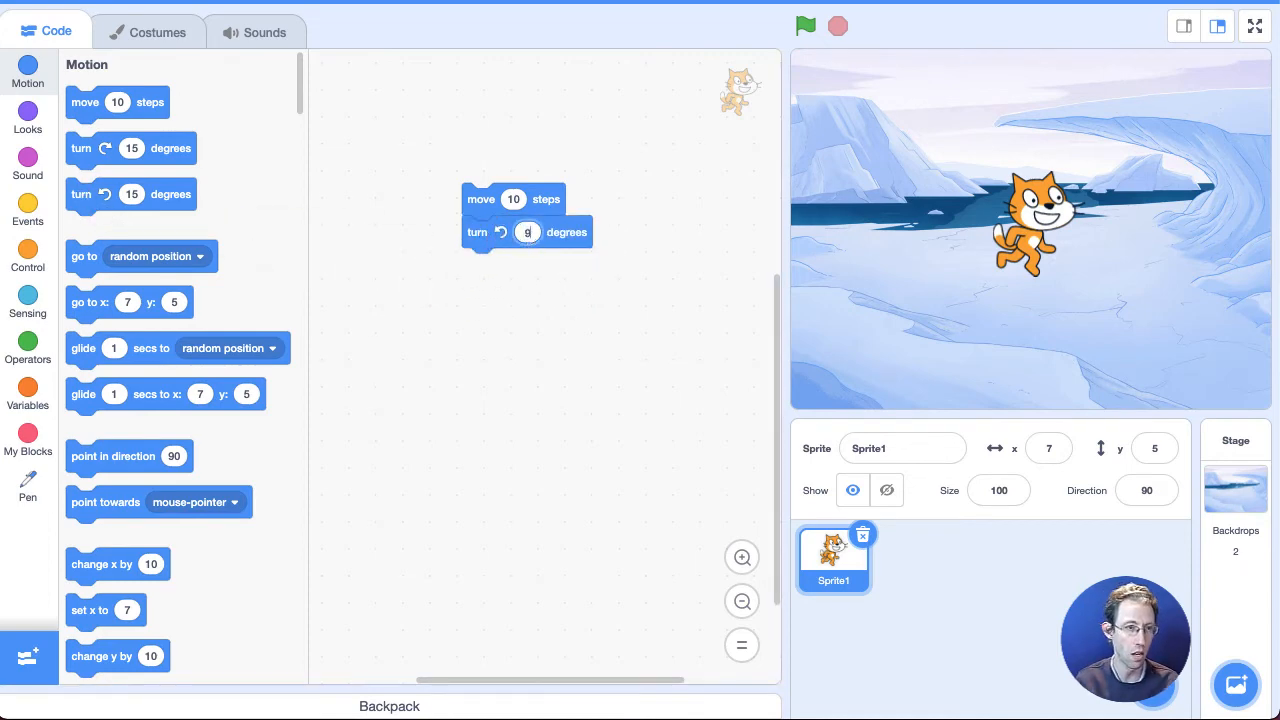
{"action": "type", "text": "90"}
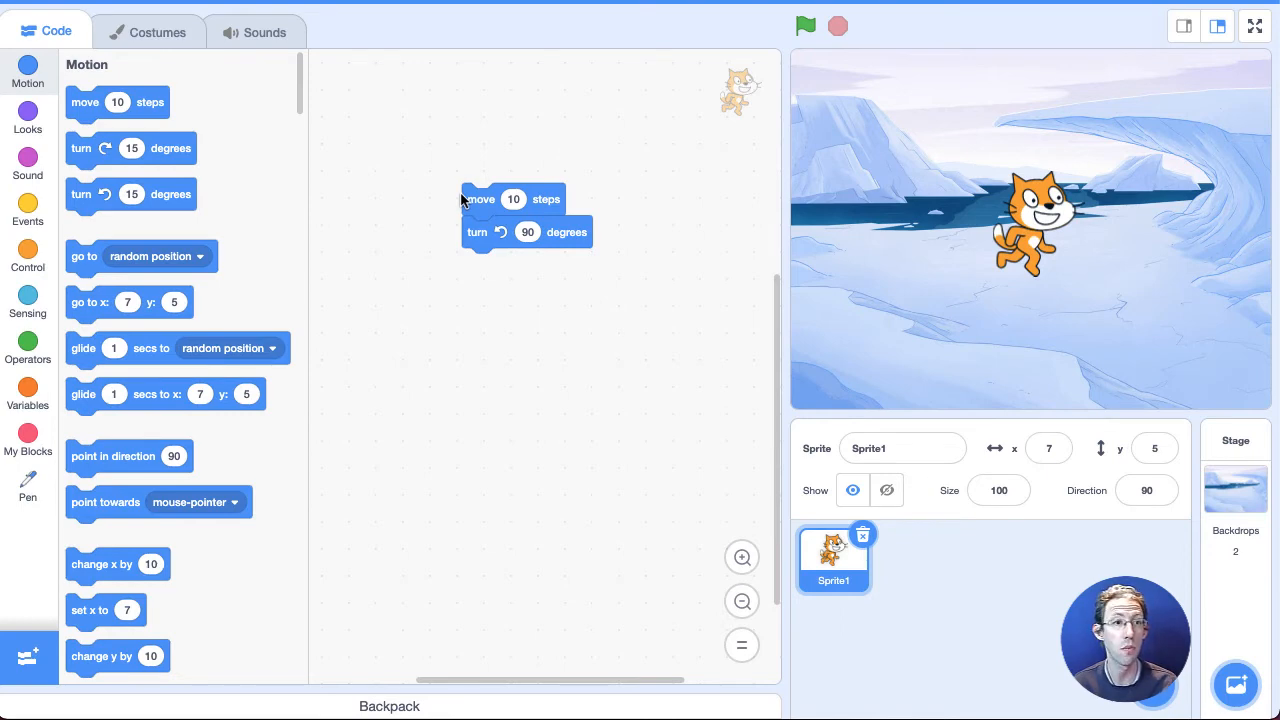
{"action": "mouse_move", "coordinate": [472, 212]}
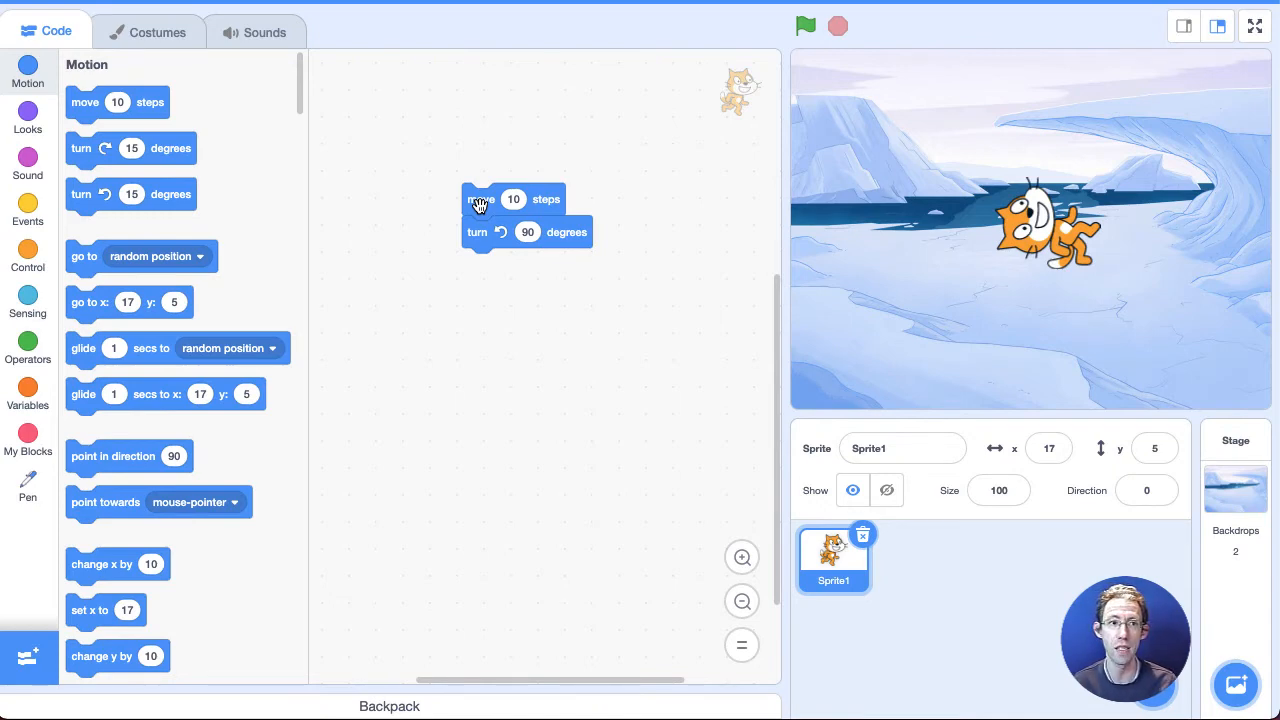
{"action": "mouse_move", "coordinate": [683, 298]}
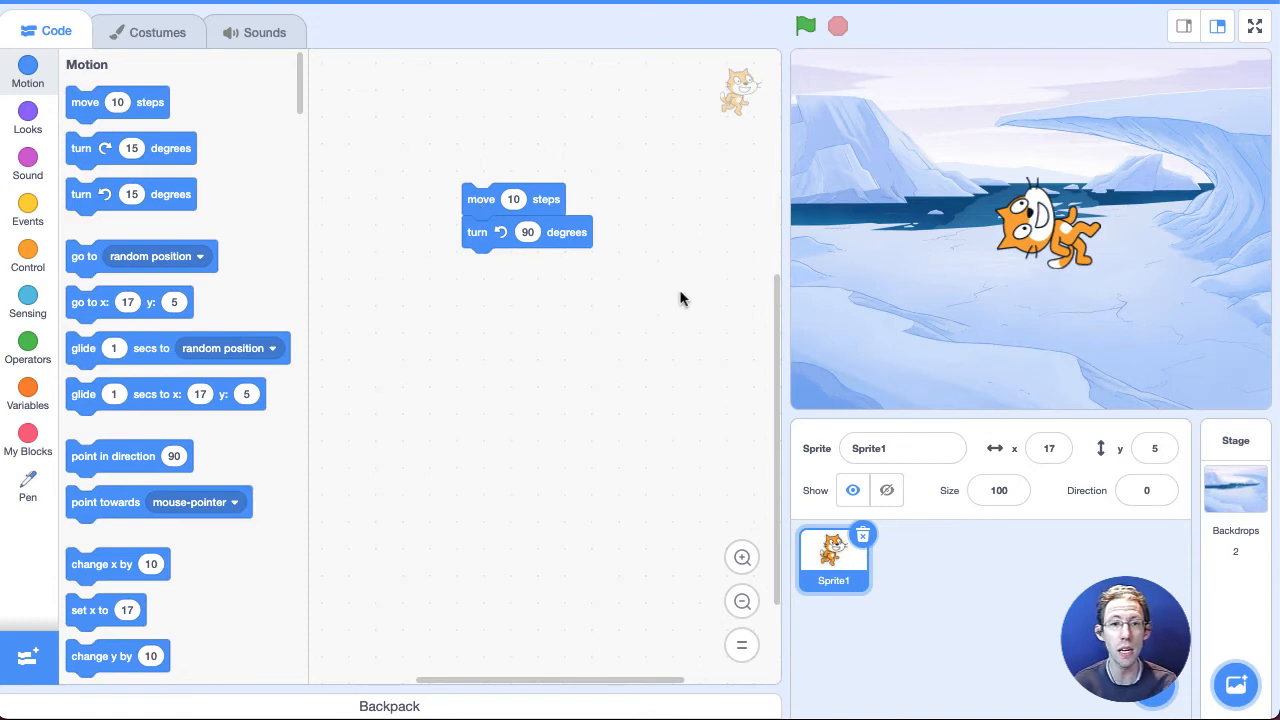
Point the cat back to direction 90 using the Direction dial
{"action": "left_click", "coordinate": [1147, 490]}
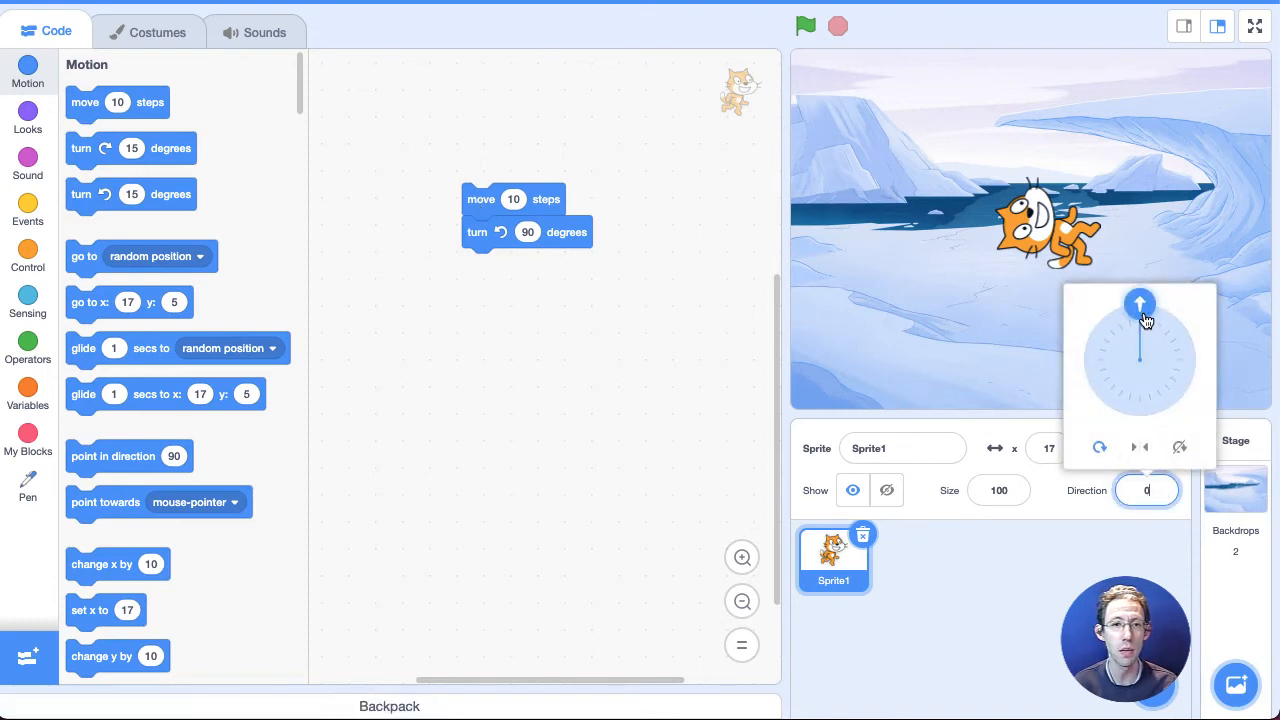
{"action": "left_click_drag", "start_coordinate": [1140, 303], "coordinate": [1197, 360]}
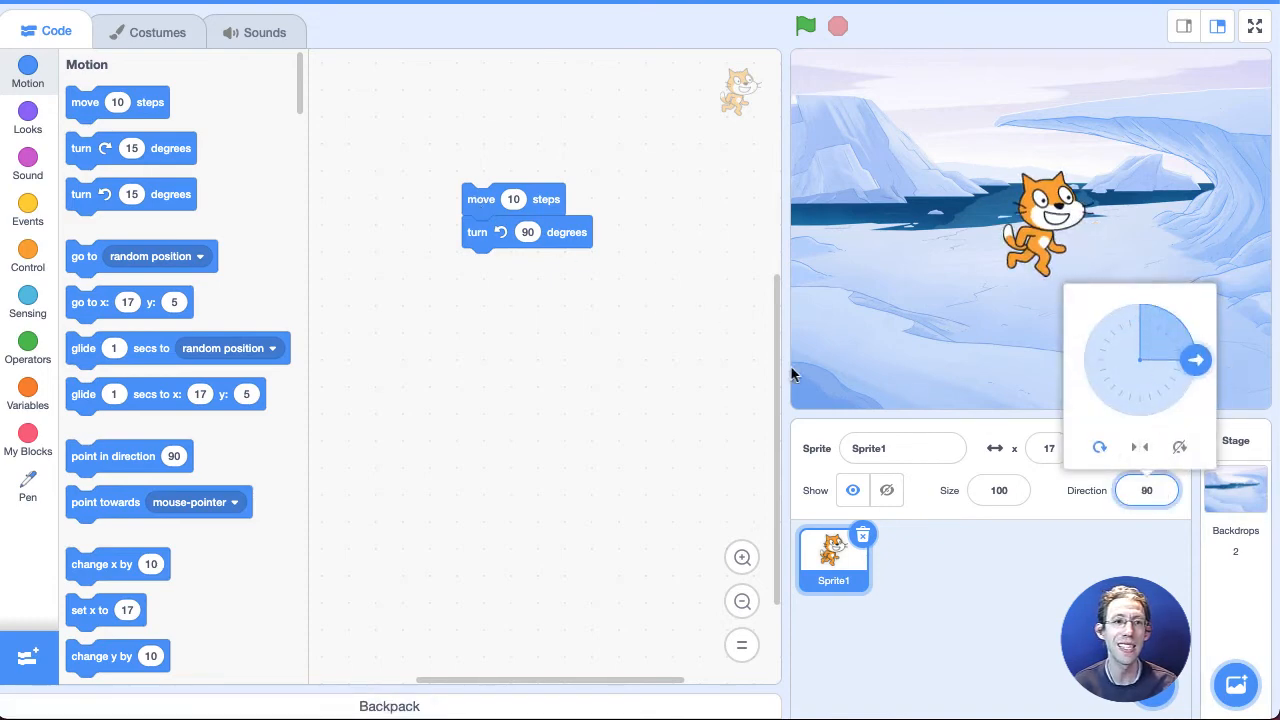
{"action": "left_click", "coordinate": [1145, 490]}
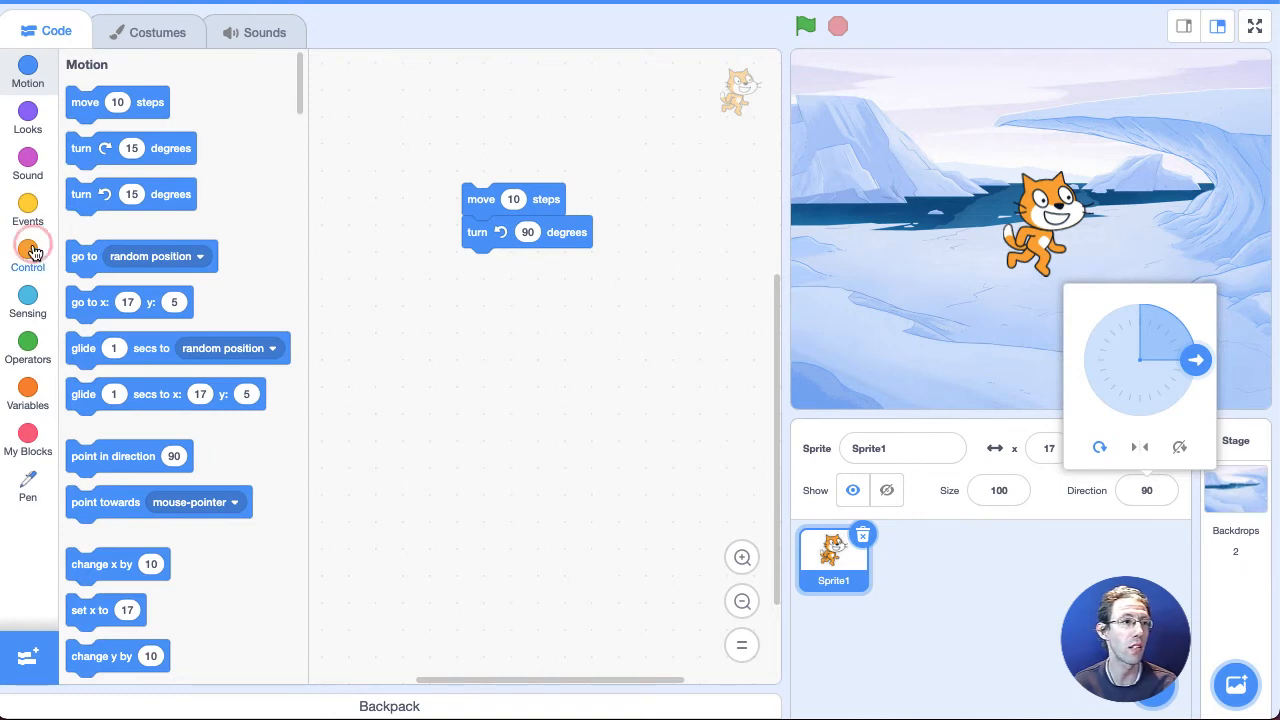
Insert a 'wait 1 seconds' block between move and turn, and run the project
{"action": "left_click", "coordinate": [27, 243]}
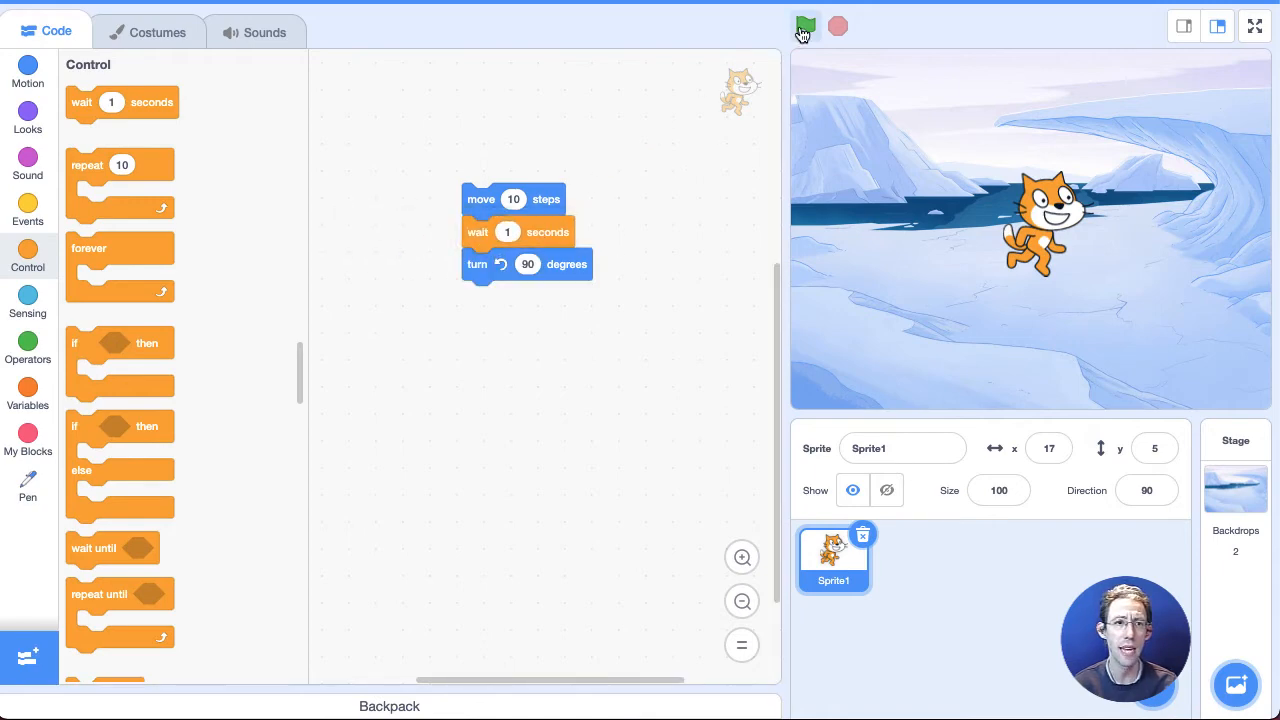
{"action": "left_click", "coordinate": [806, 27]}
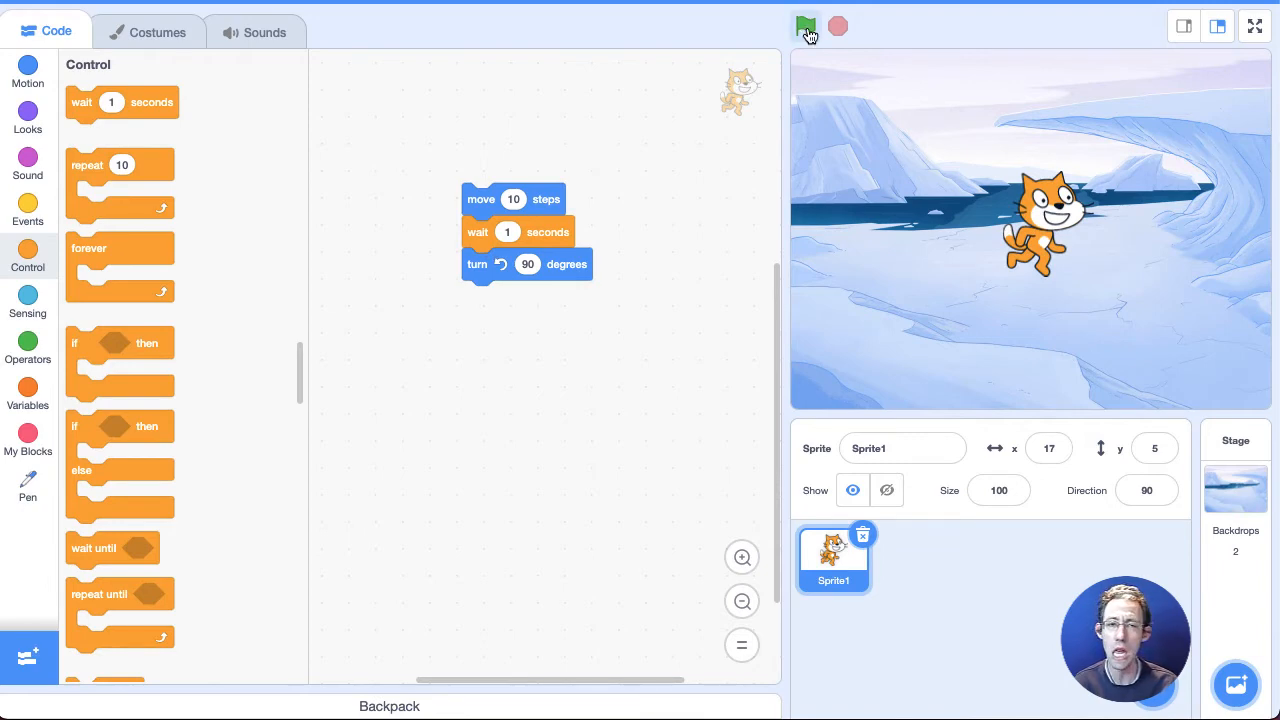
{"action": "left_click", "coordinate": [806, 27]}
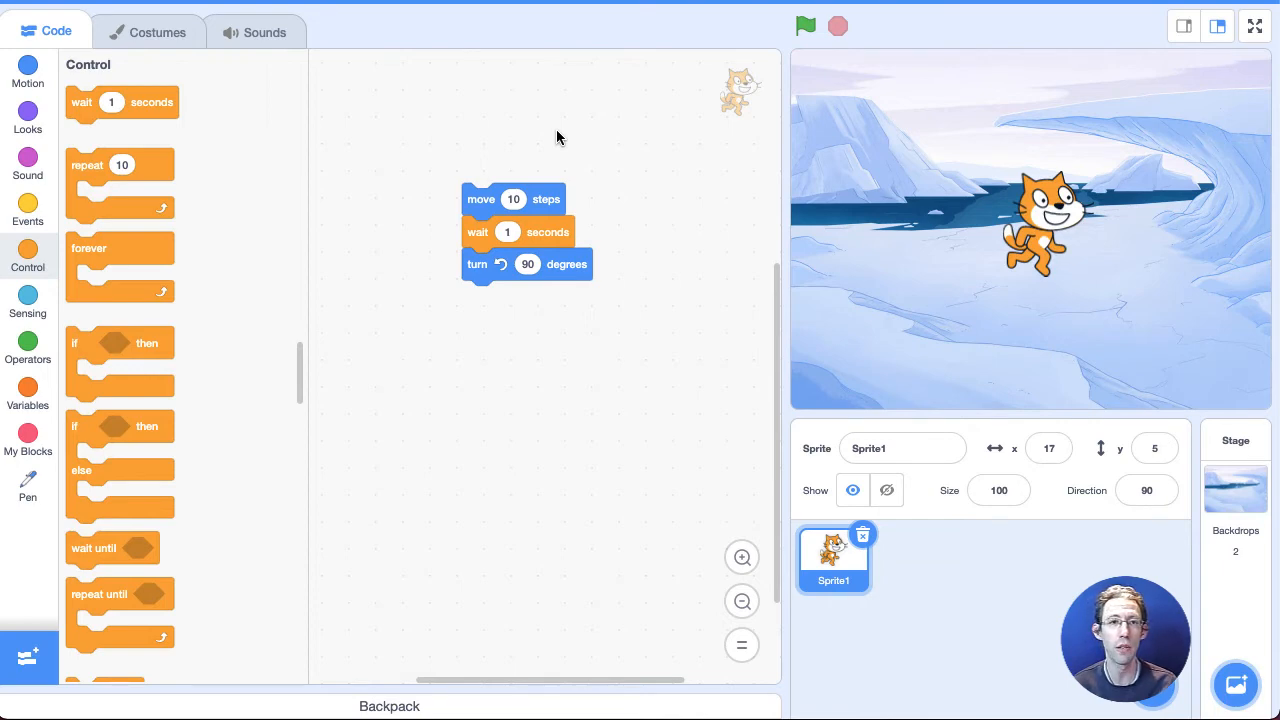
{"action": "mouse_move", "coordinate": [28, 205]}
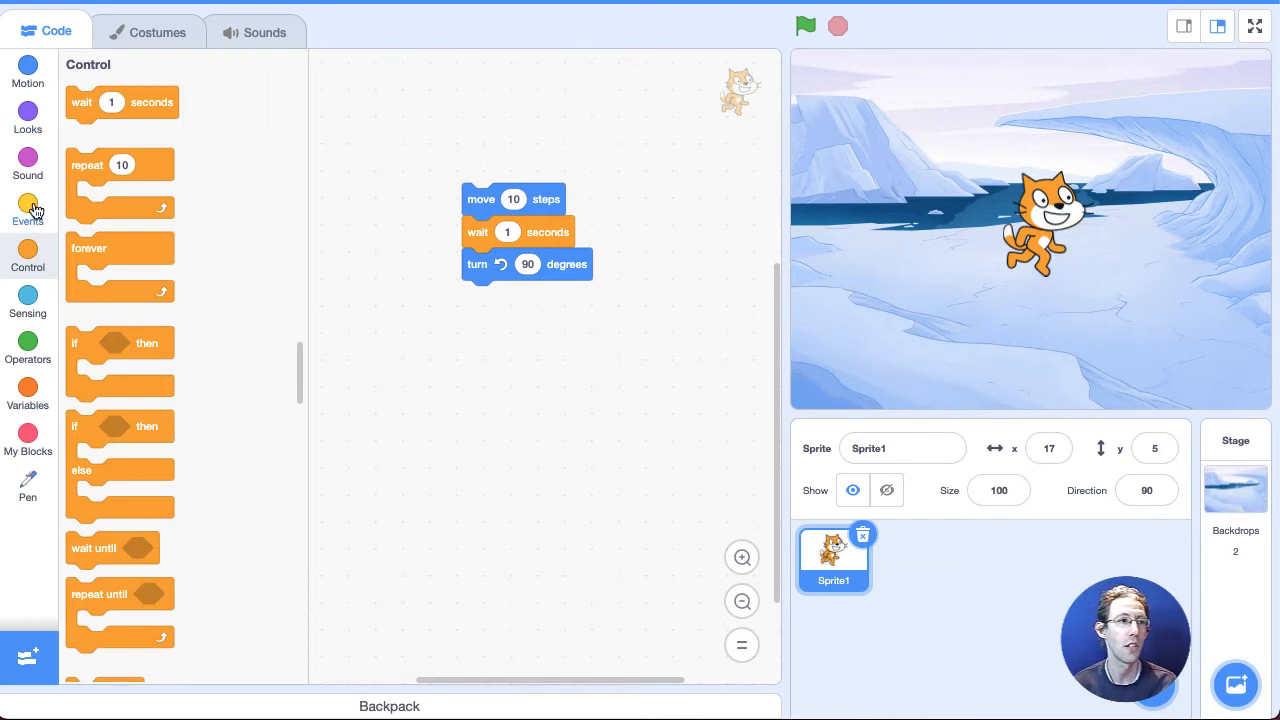
Top the script with a when-flag-clicked hat, run it, and reopen the Direction setting
{"action": "left_click", "coordinate": [28, 210]}
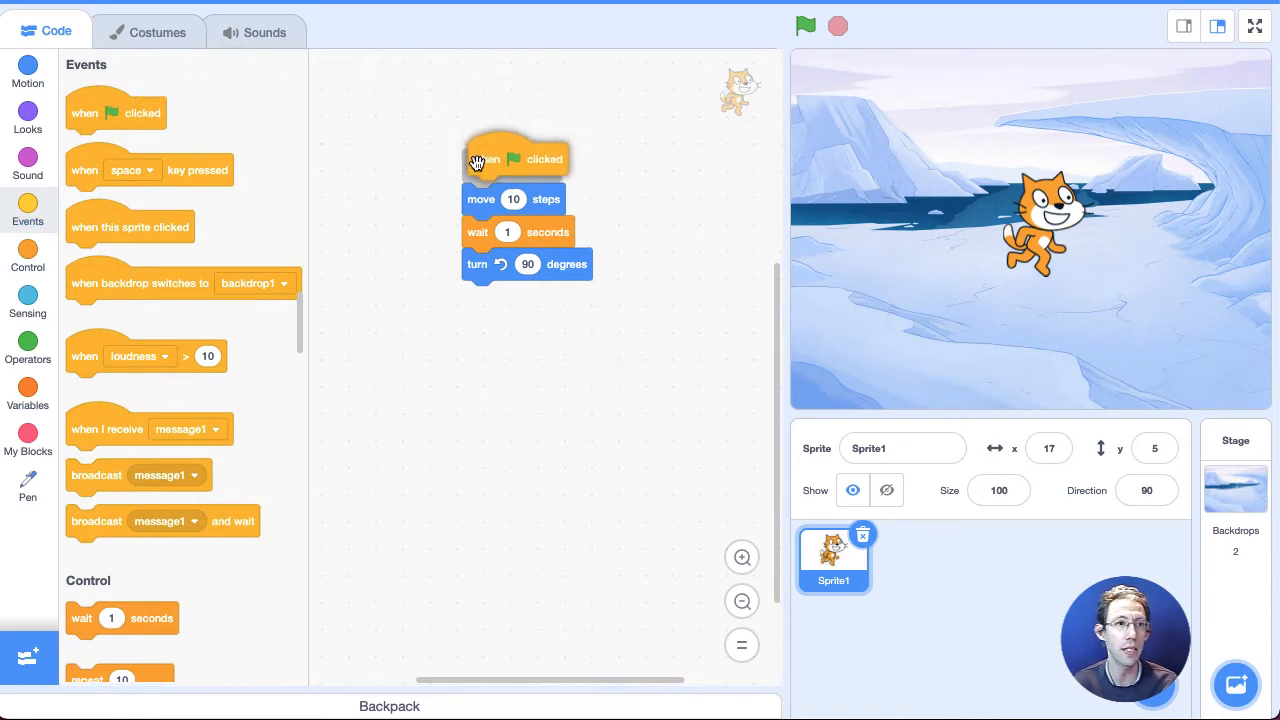
{"action": "left_click_drag", "start_coordinate": [515, 159], "coordinate": [465, 162]}
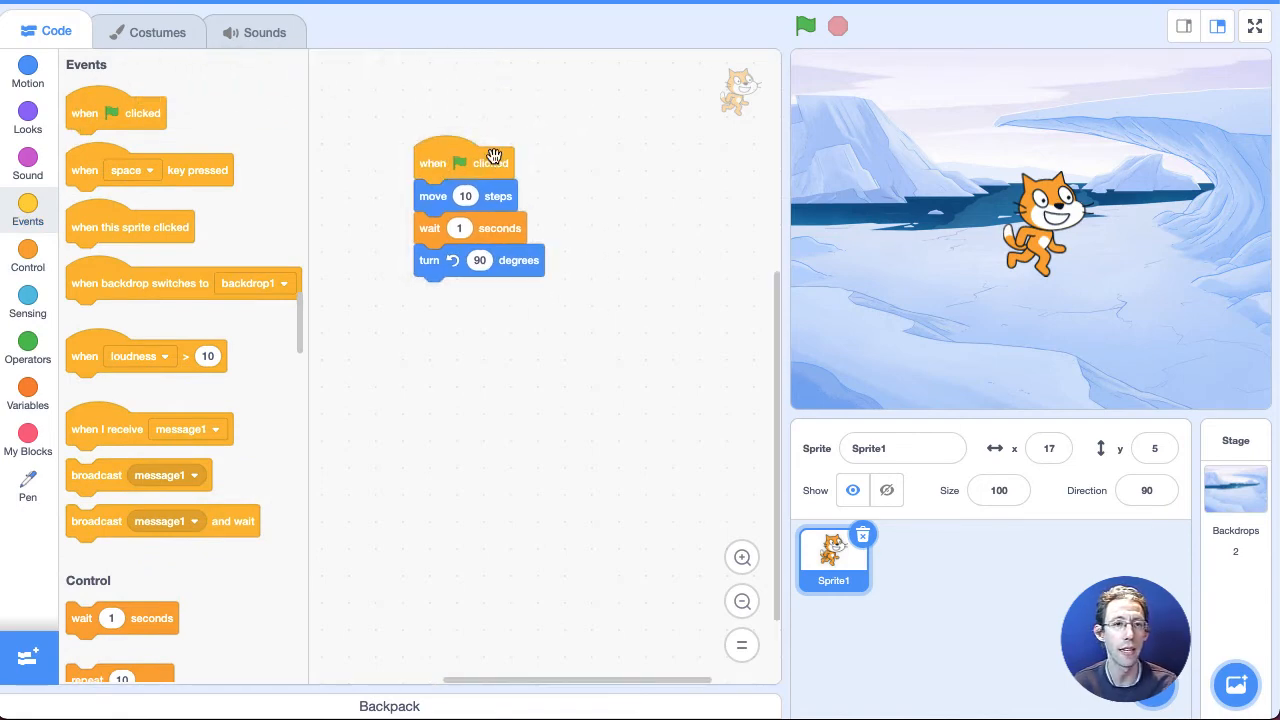
{"action": "mouse_move", "coordinate": [493, 162]}
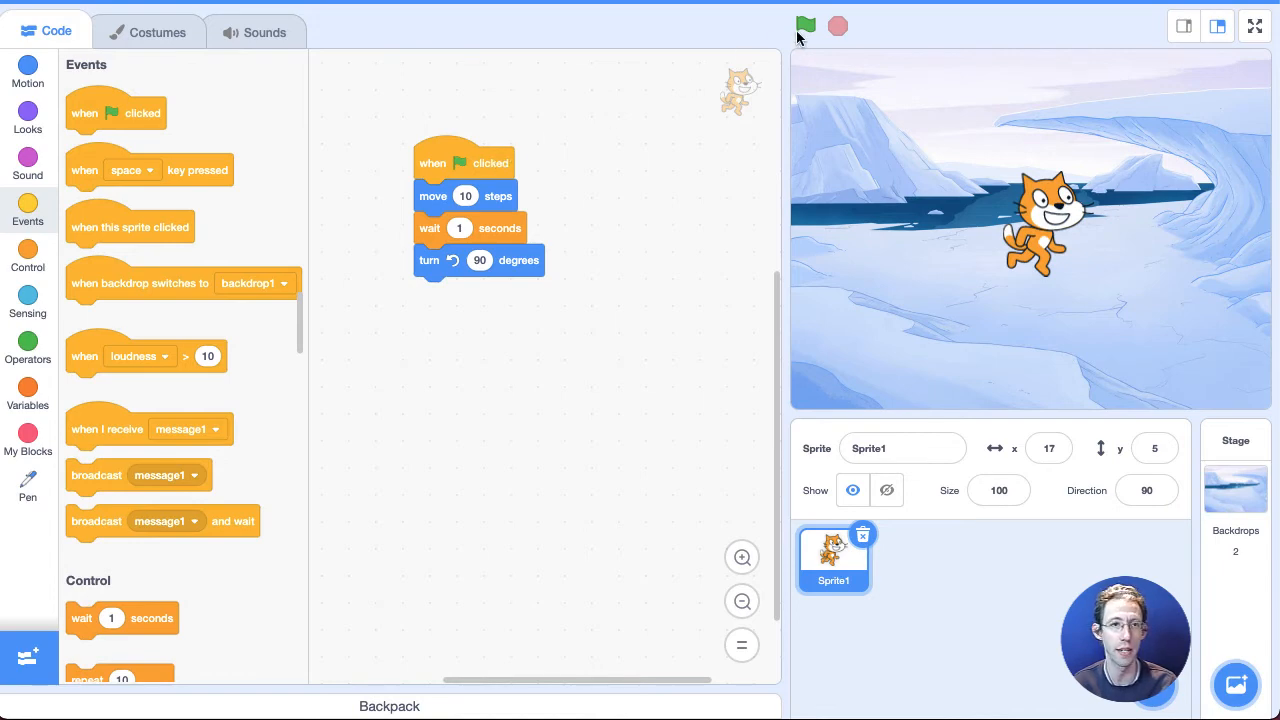
{"action": "left_click", "coordinate": [806, 26]}
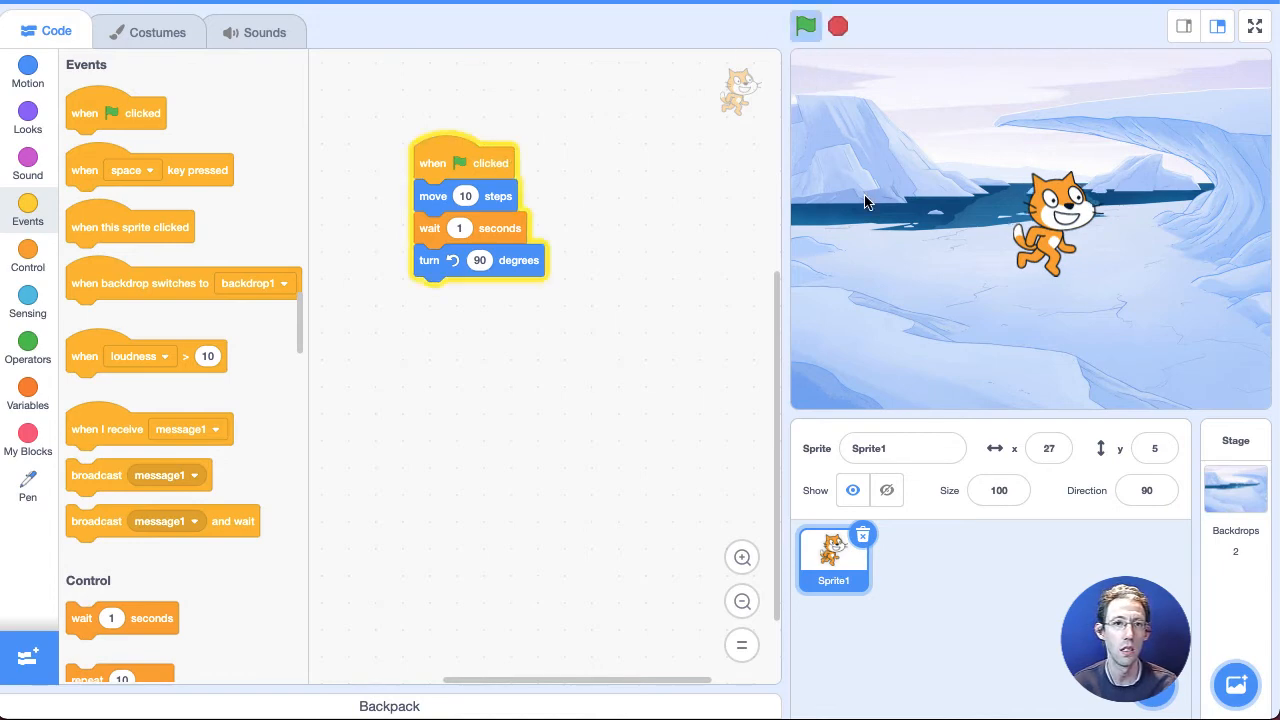
{"action": "left_click", "coordinate": [806, 26]}
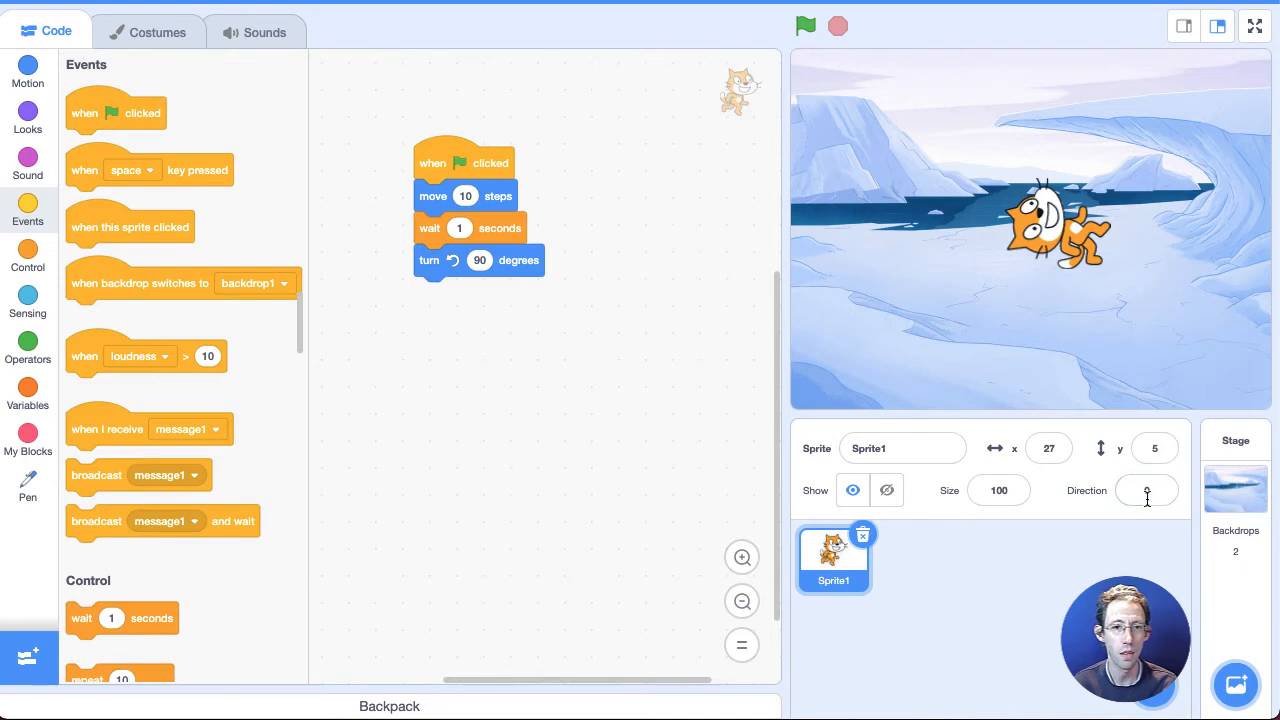
{"action": "left_click", "coordinate": [1147, 490]}
{"action": "type", "text": "90"}
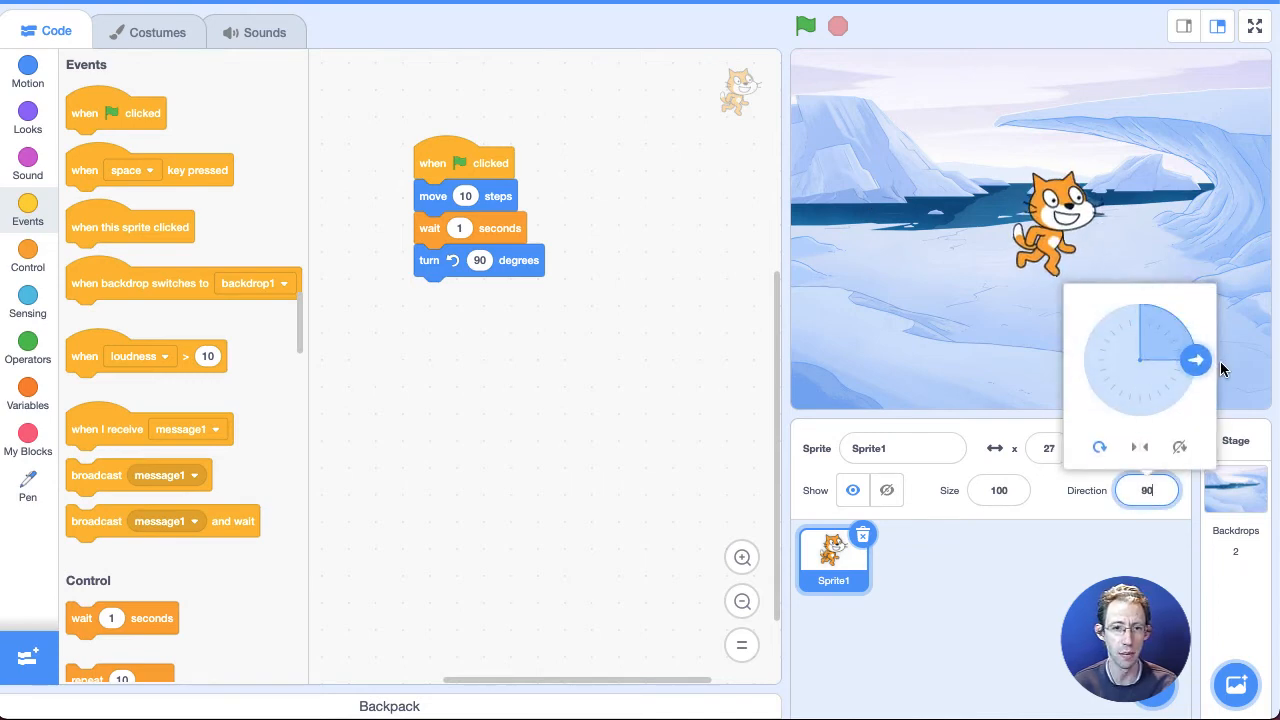
Change the move block to 100 steps, run it, and reset direction to 90
{"action": "left_click", "coordinate": [466, 196]}
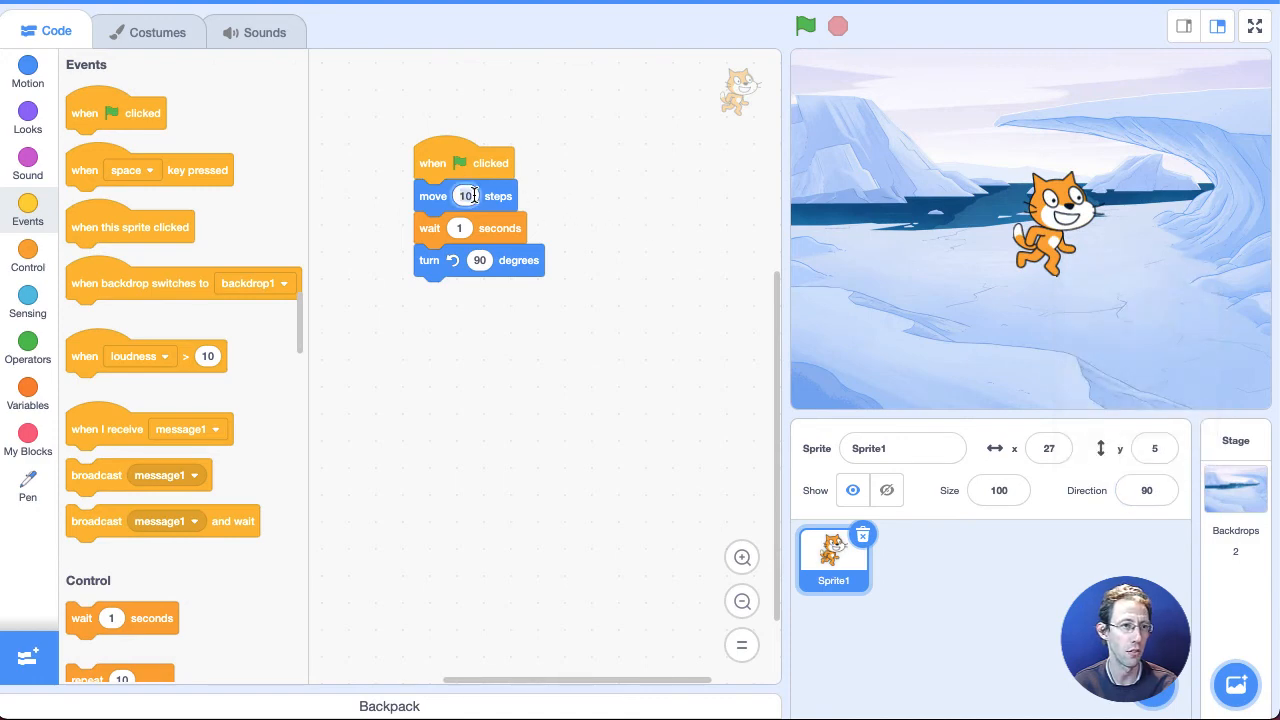
{"action": "type", "text": "100"}
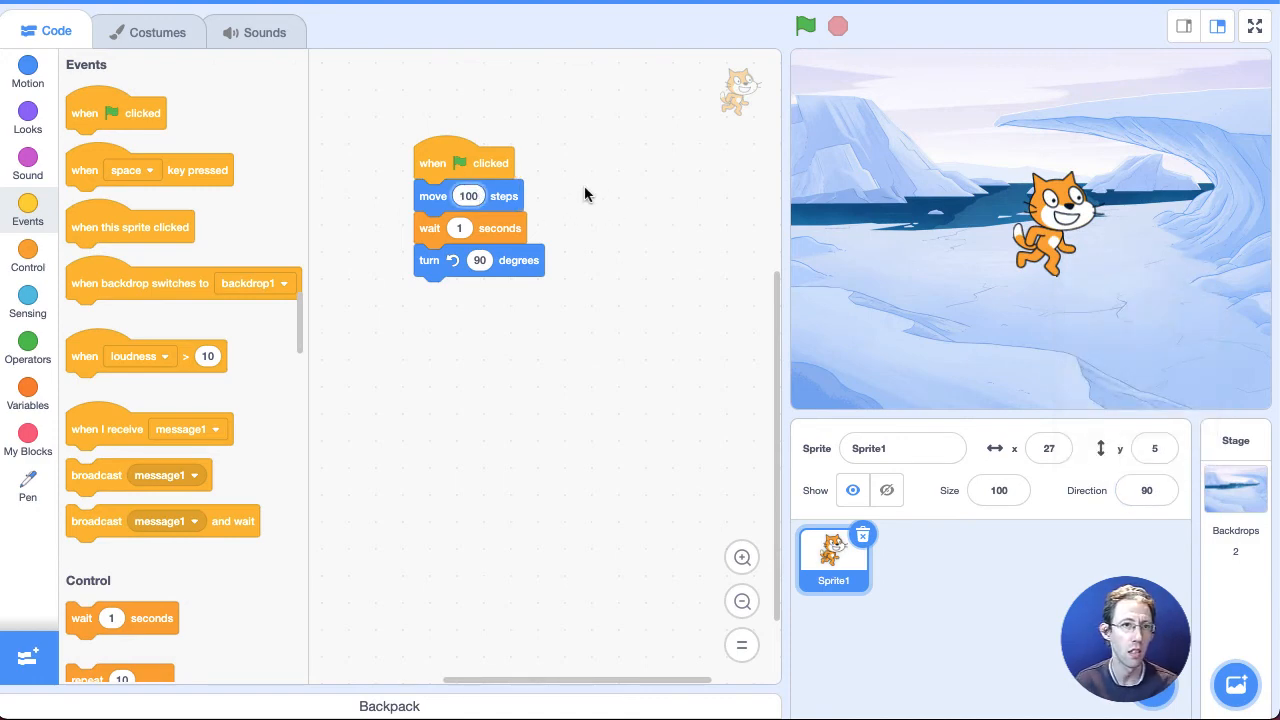
{"action": "left_click", "coordinate": [805, 26]}
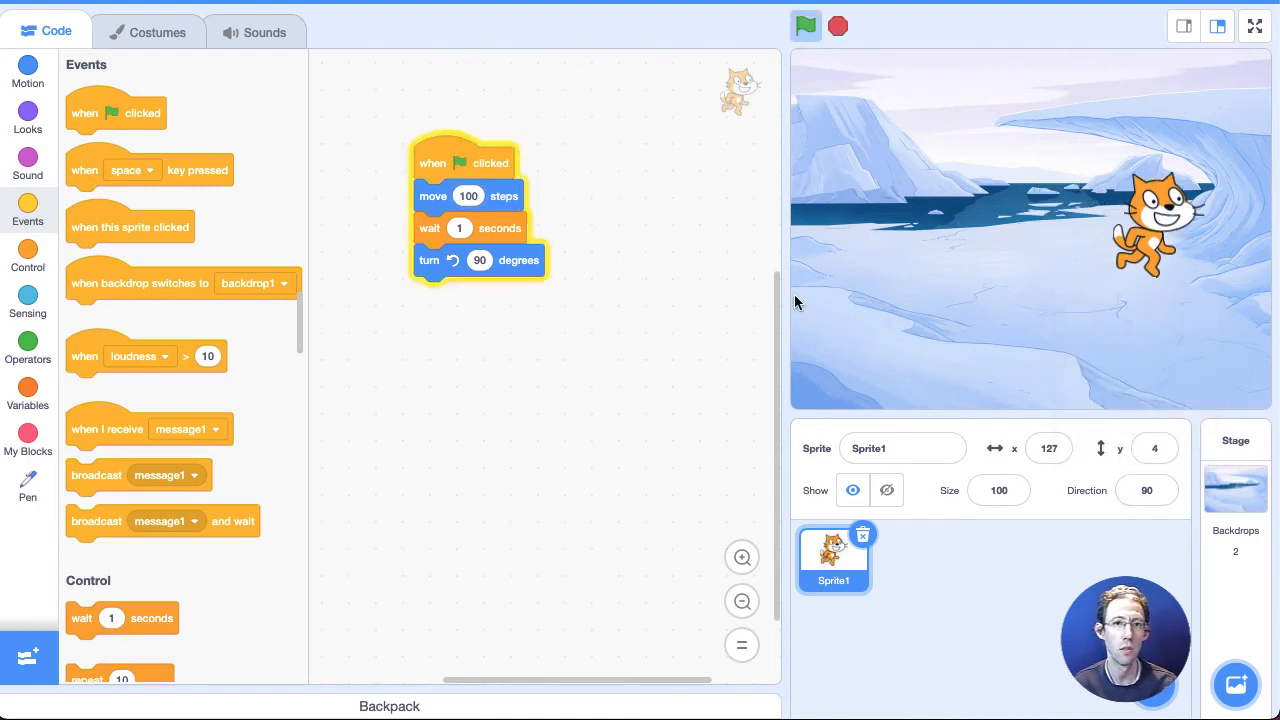
{"action": "left_click", "coordinate": [806, 26]}
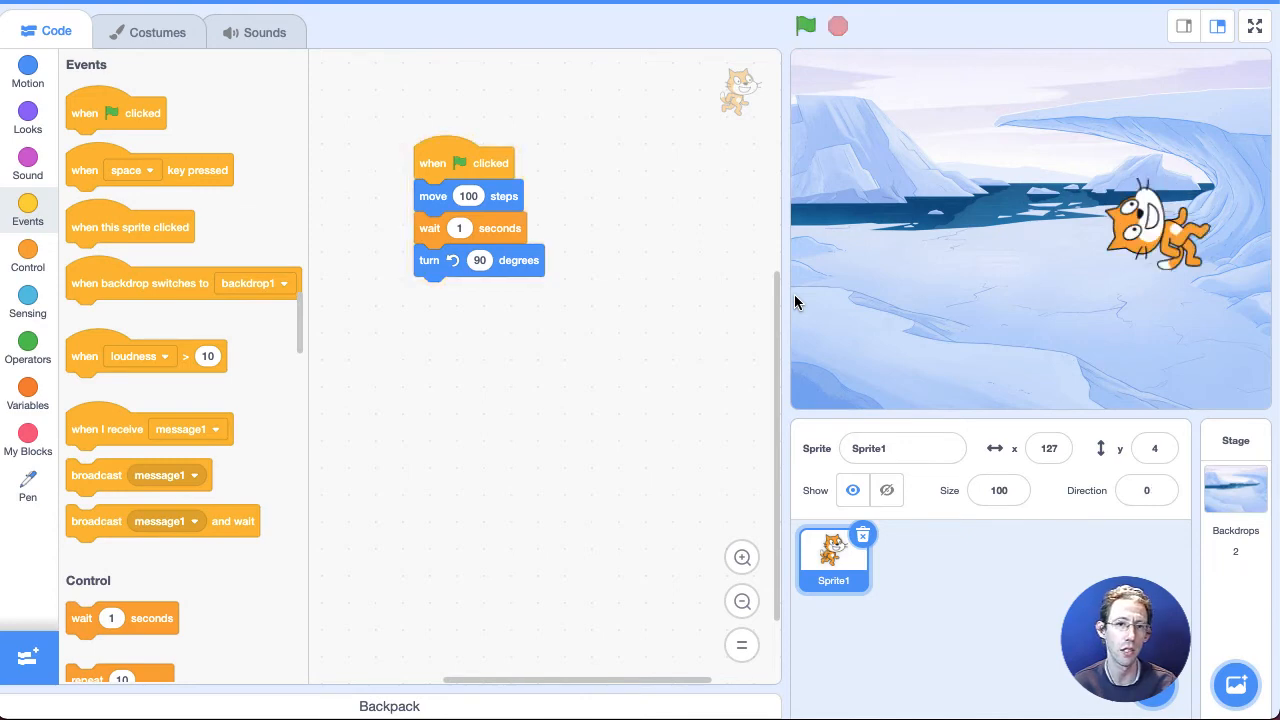
{"action": "mouse_move", "coordinate": [928, 368]}
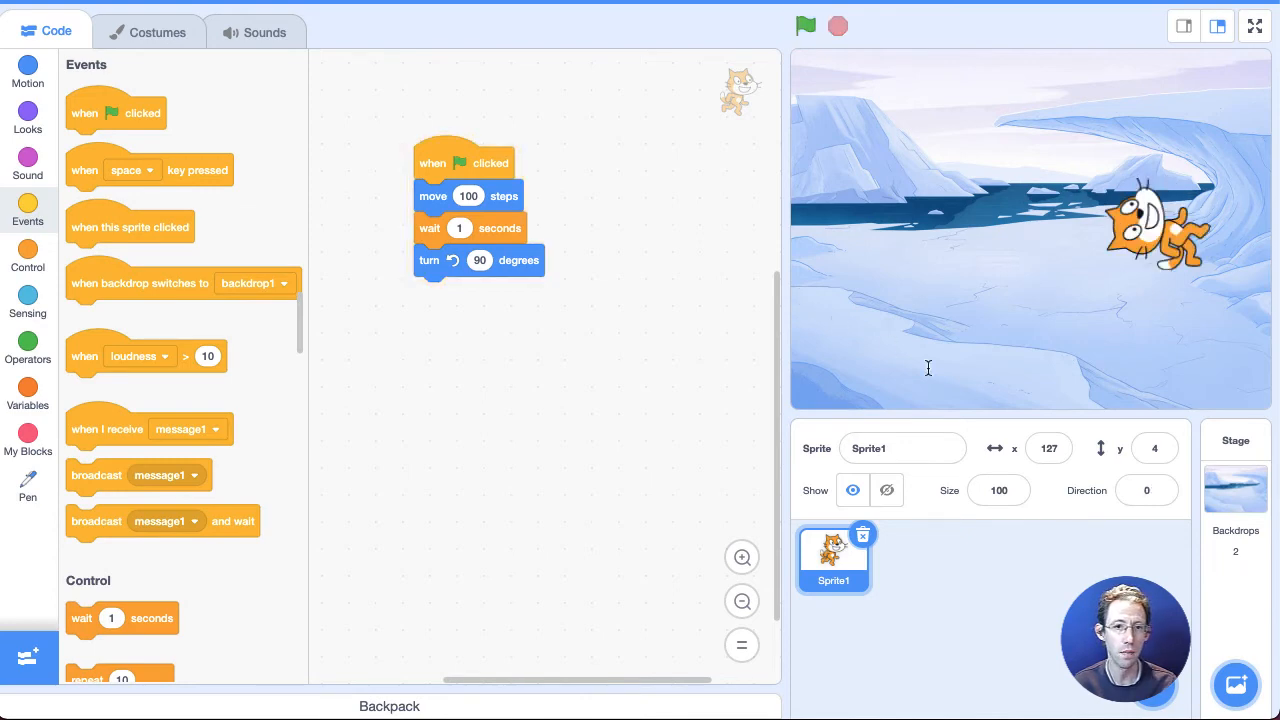
{"action": "left_click", "coordinate": [1147, 490]}
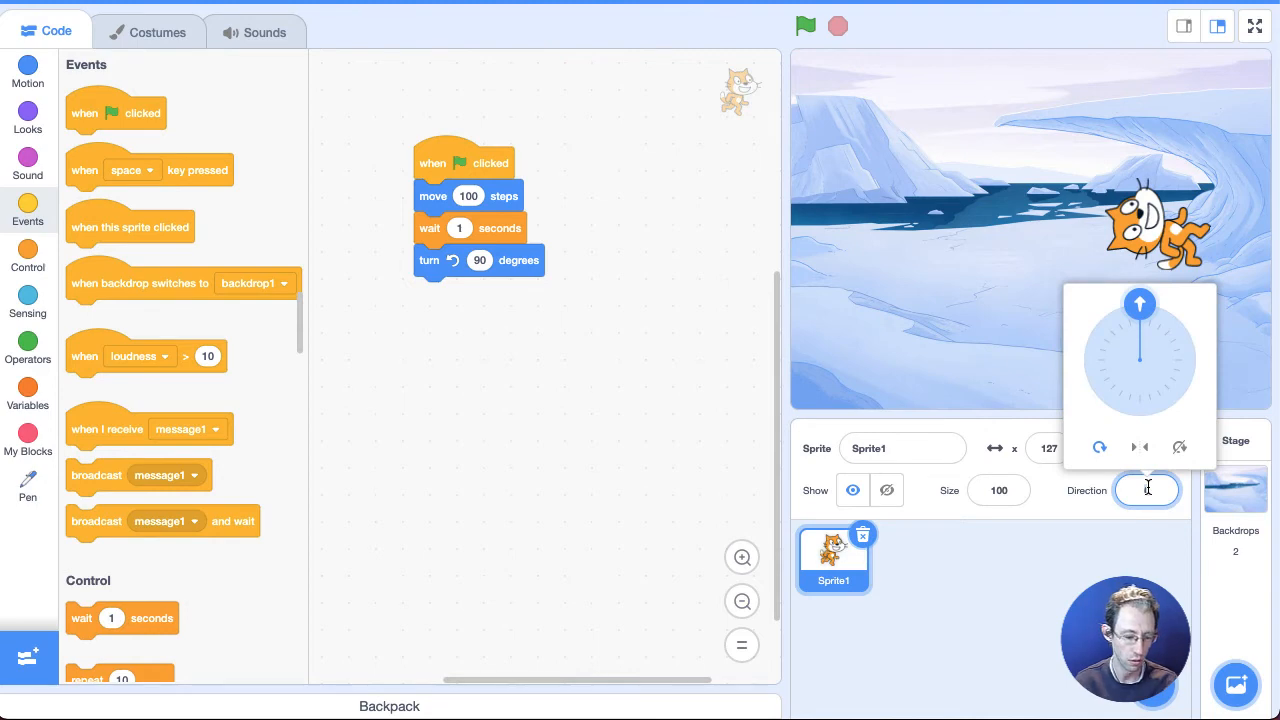
{"action": "left_click", "coordinate": [1195, 360]}
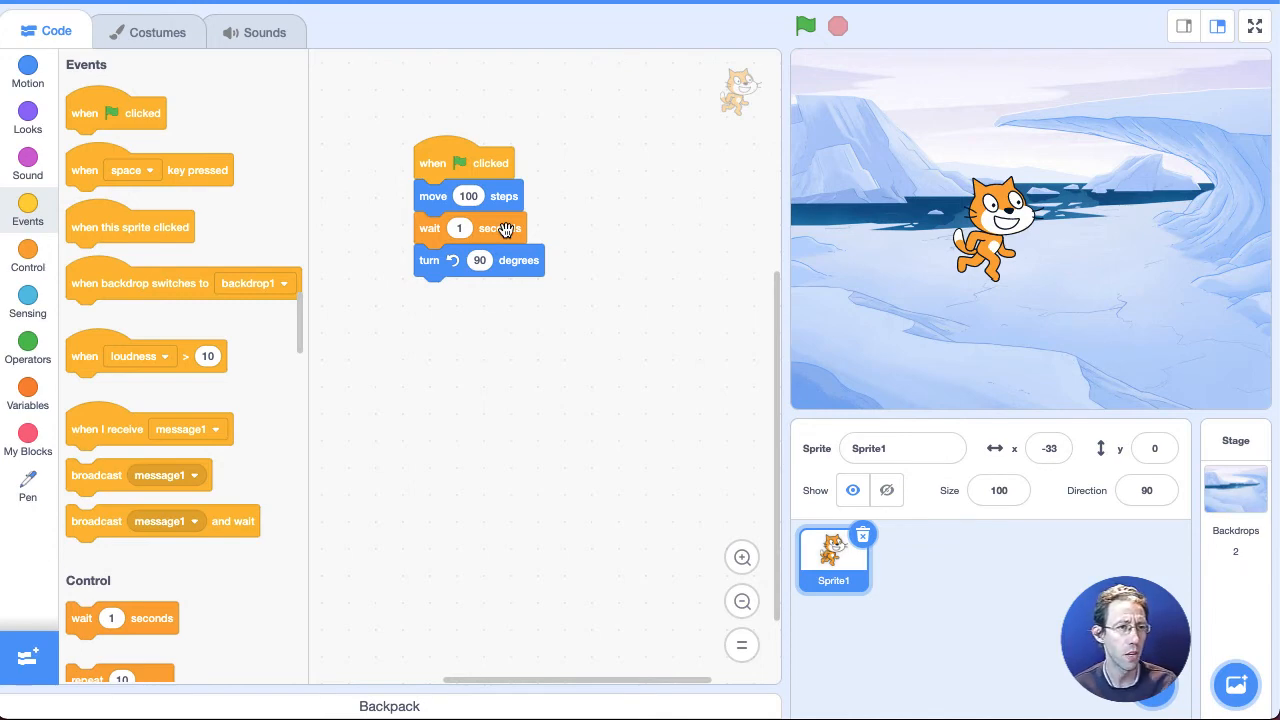
Rearrange the stack and pull the 'wait 1 seconds' block out of the script
{"action": "left_click_drag", "start_coordinate": [468, 228], "coordinate": [500, 409]}
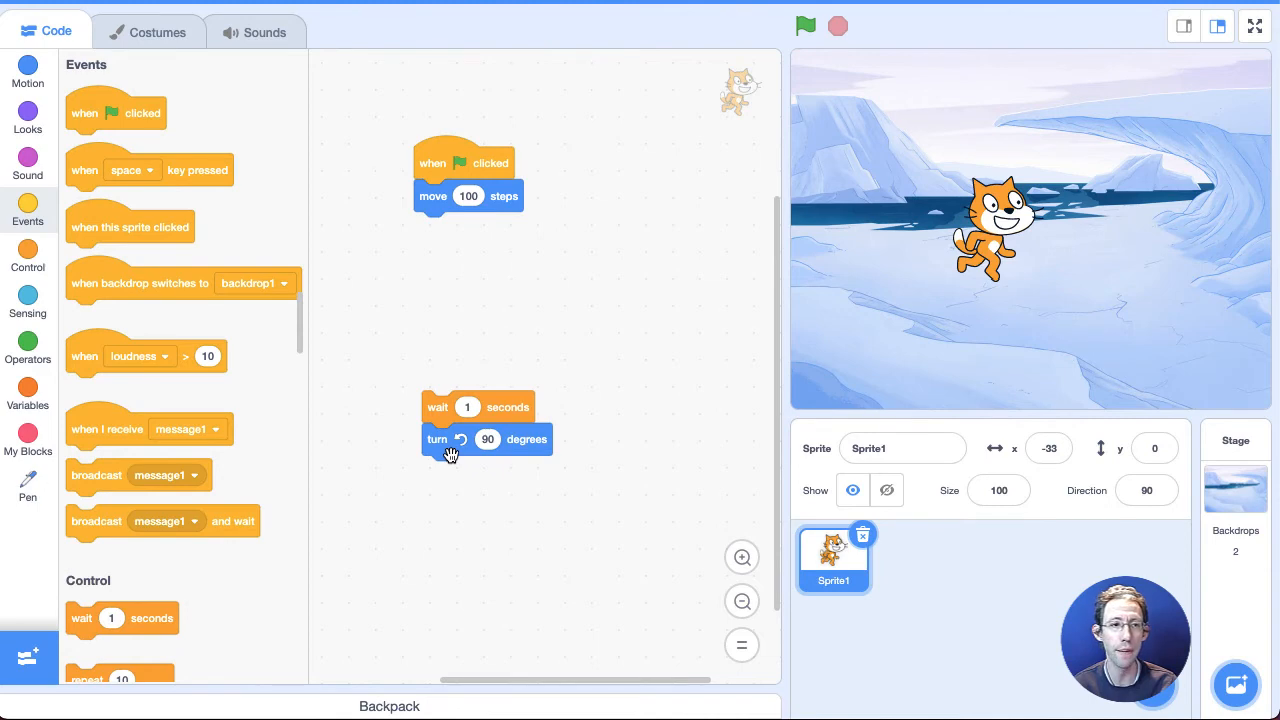
{"action": "left_click_drag", "start_coordinate": [437, 420], "coordinate": [440, 293]}
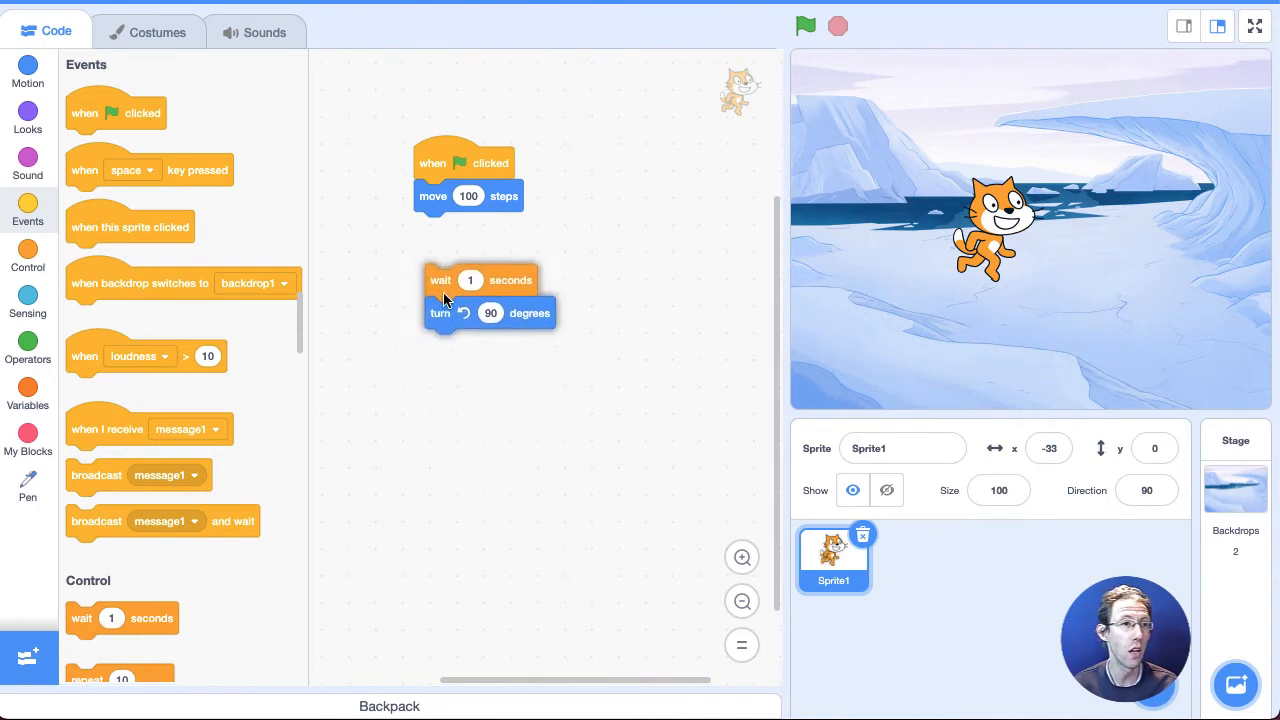
{"action": "left_click_drag", "start_coordinate": [432, 195], "coordinate": [520, 341]}
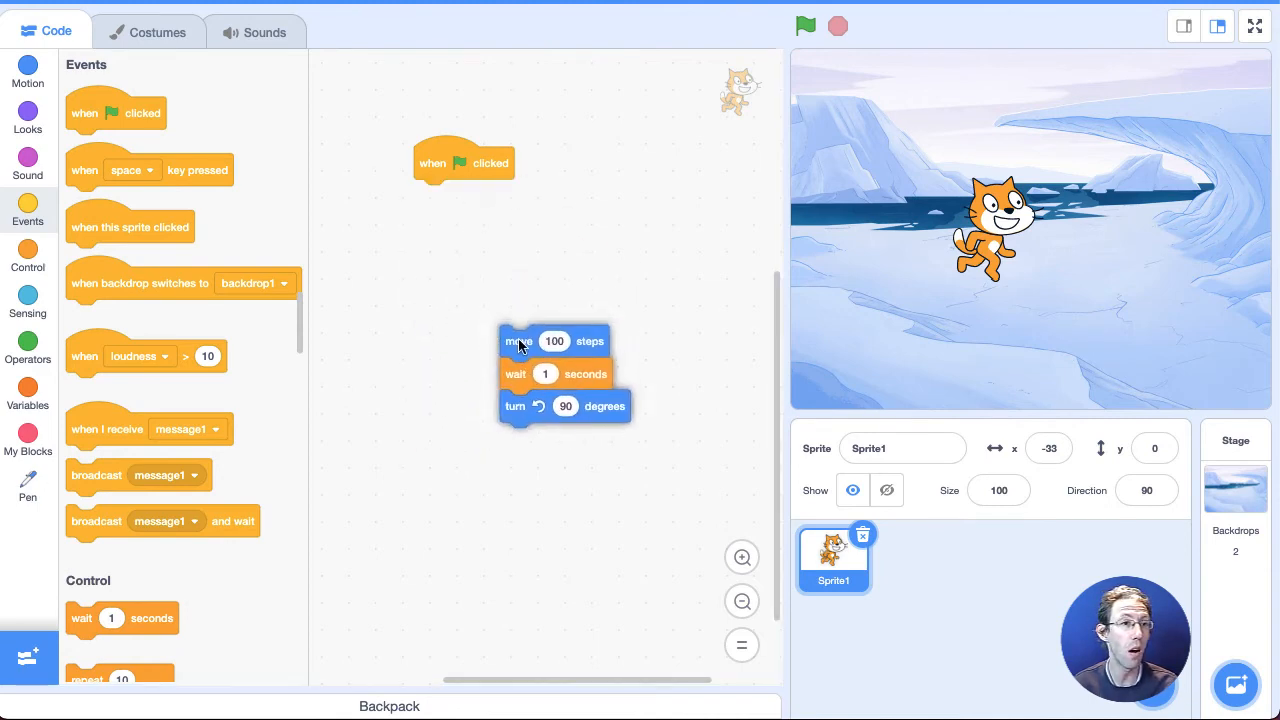
{"action": "left_click_drag", "start_coordinate": [518, 341], "coordinate": [438, 199]}
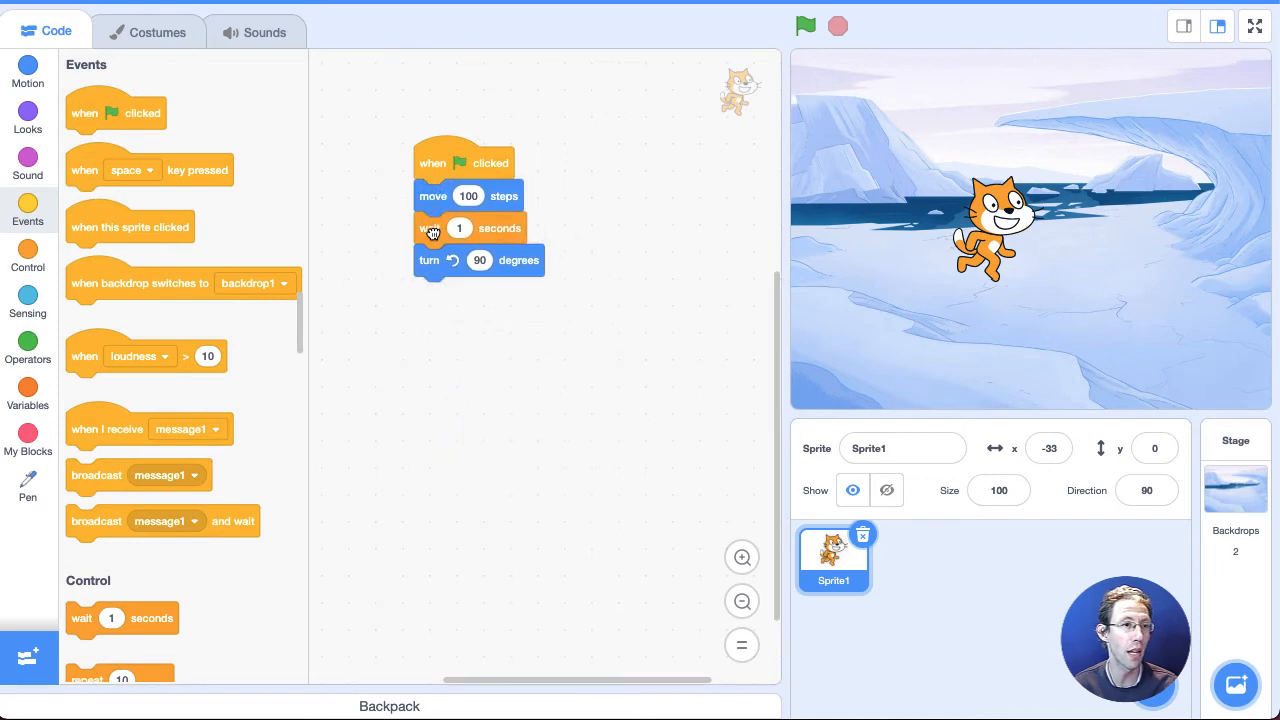
{"action": "left_click_drag", "start_coordinate": [431, 228], "coordinate": [445, 284]}
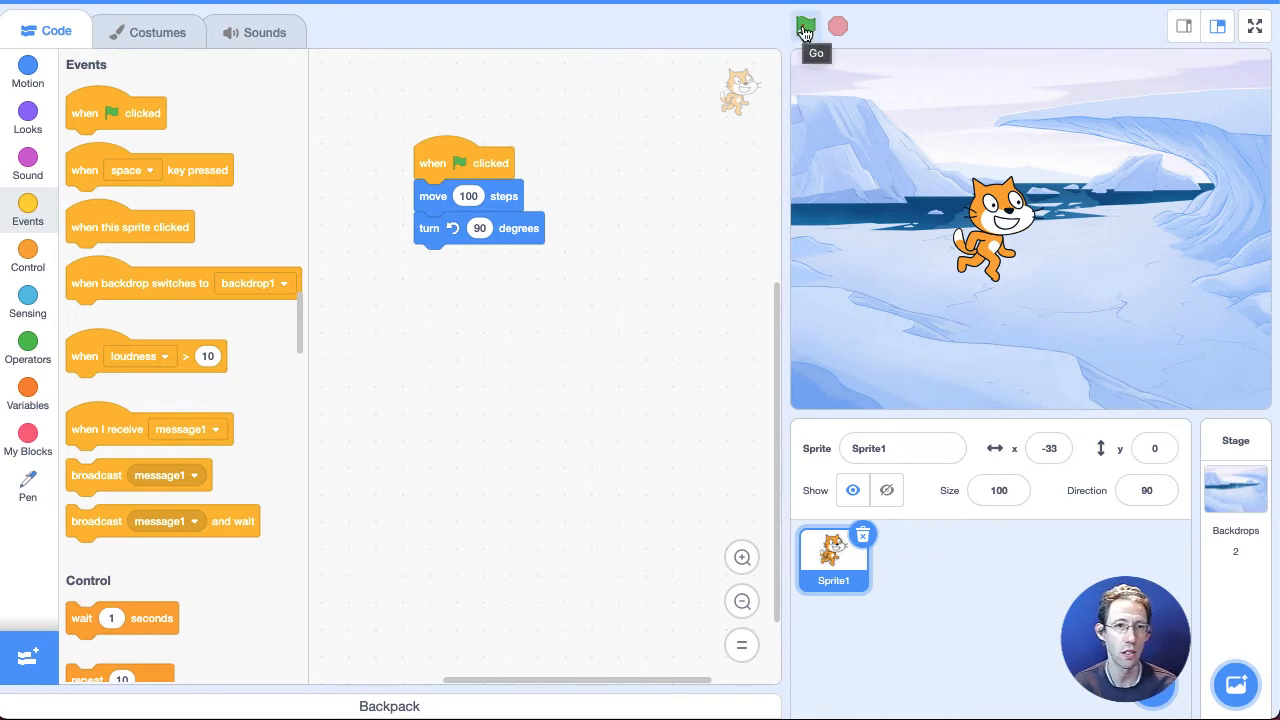
Run the green-flag script eight times, moving 100 steps and turning 90 each run
{"action": "left_click", "coordinate": [806, 26]}
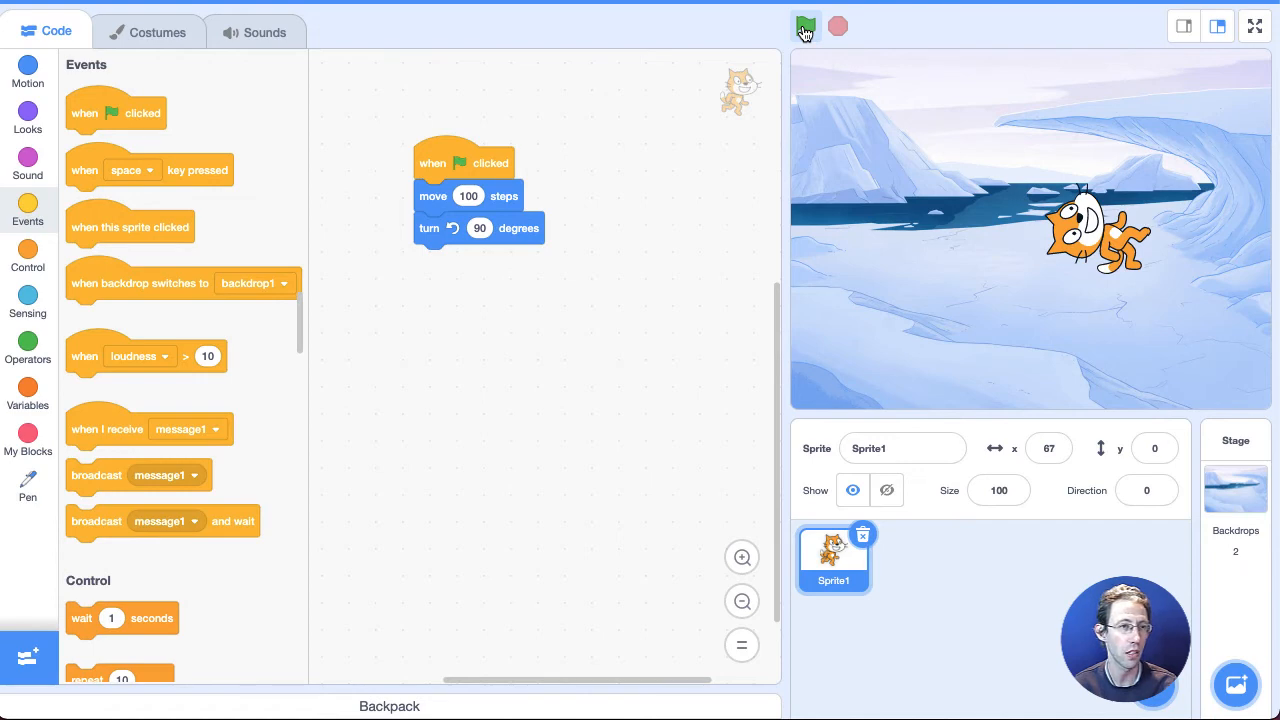
{"action": "left_click", "coordinate": [806, 27]}
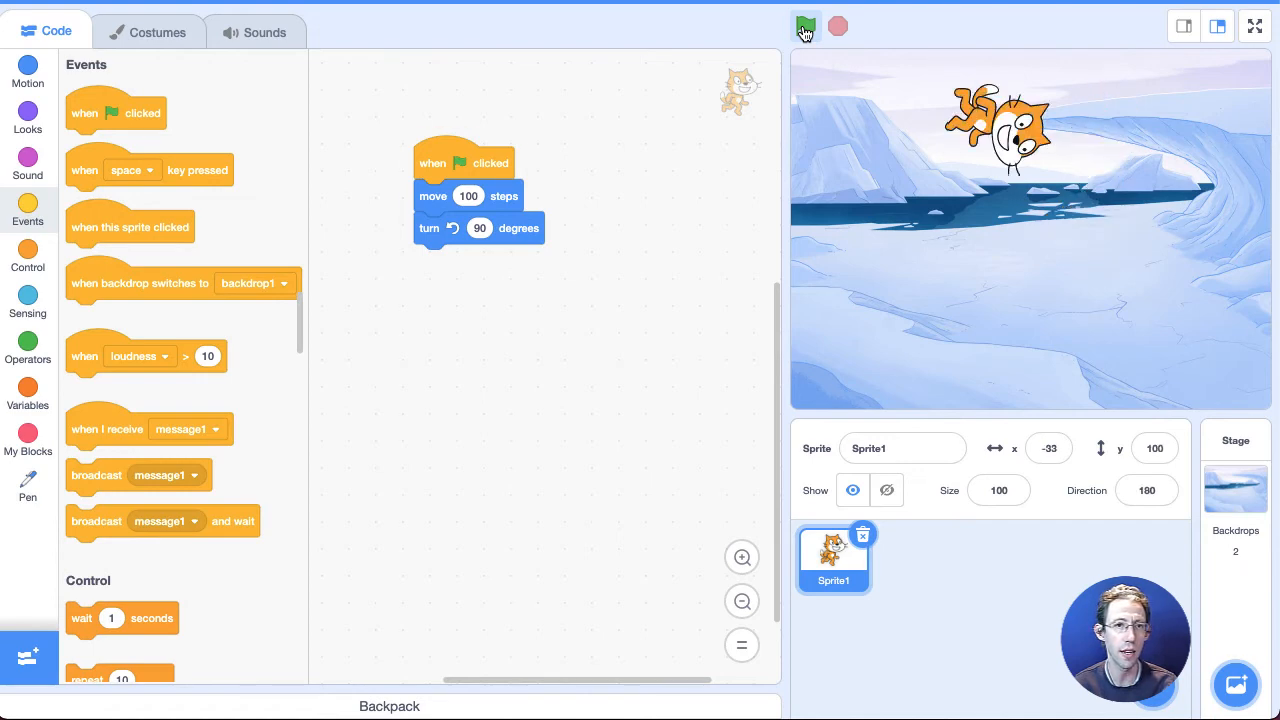
{"action": "left_click", "coordinate": [806, 27]}
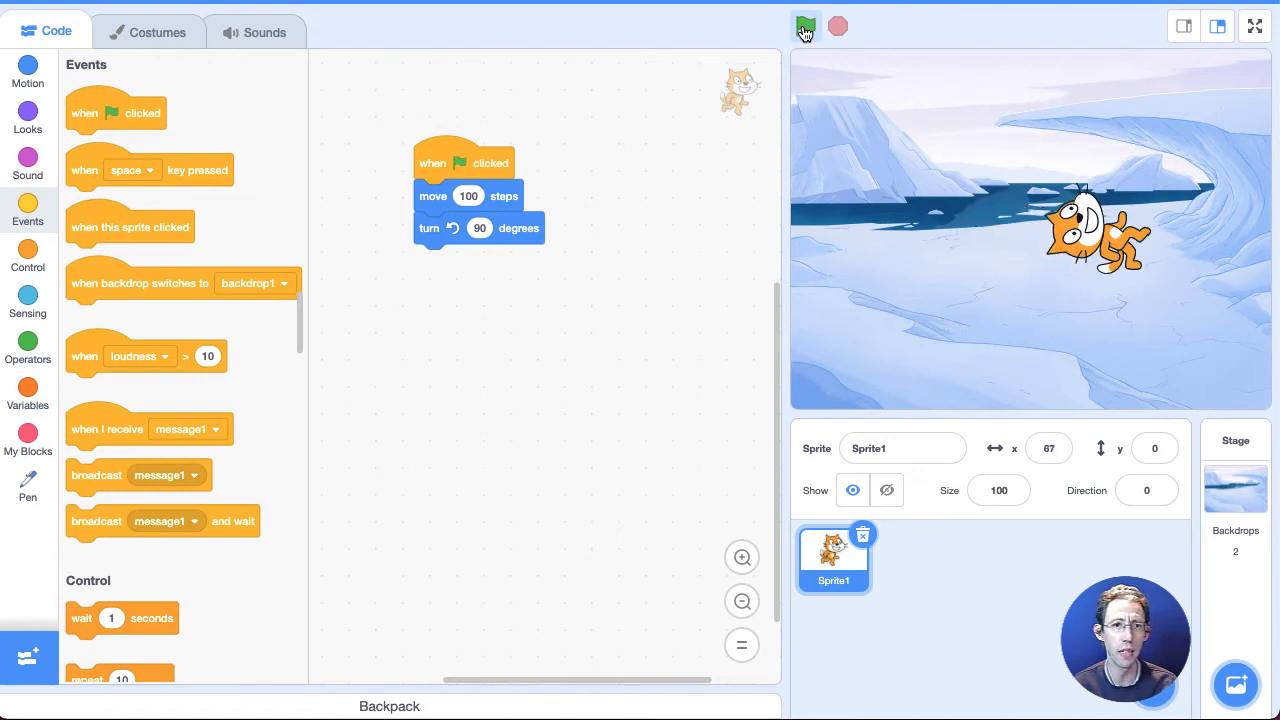
{"action": "left_click", "coordinate": [806, 27]}
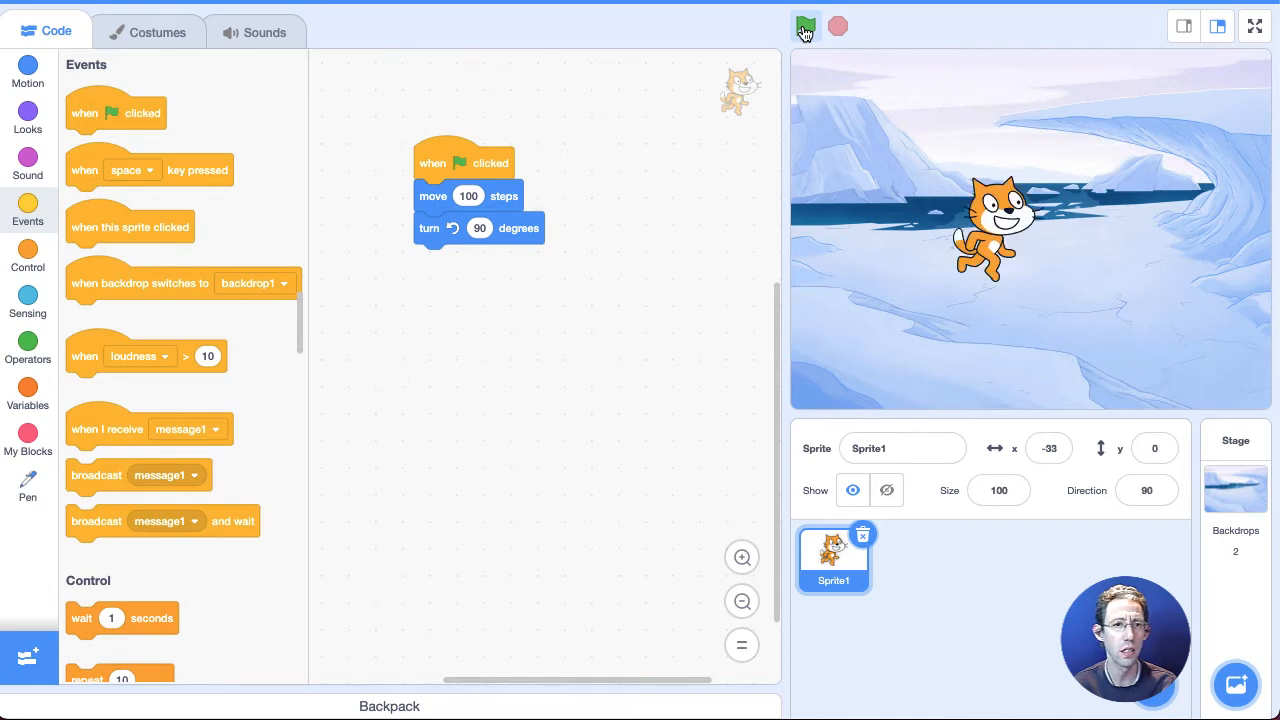
{"action": "left_click", "coordinate": [806, 27]}
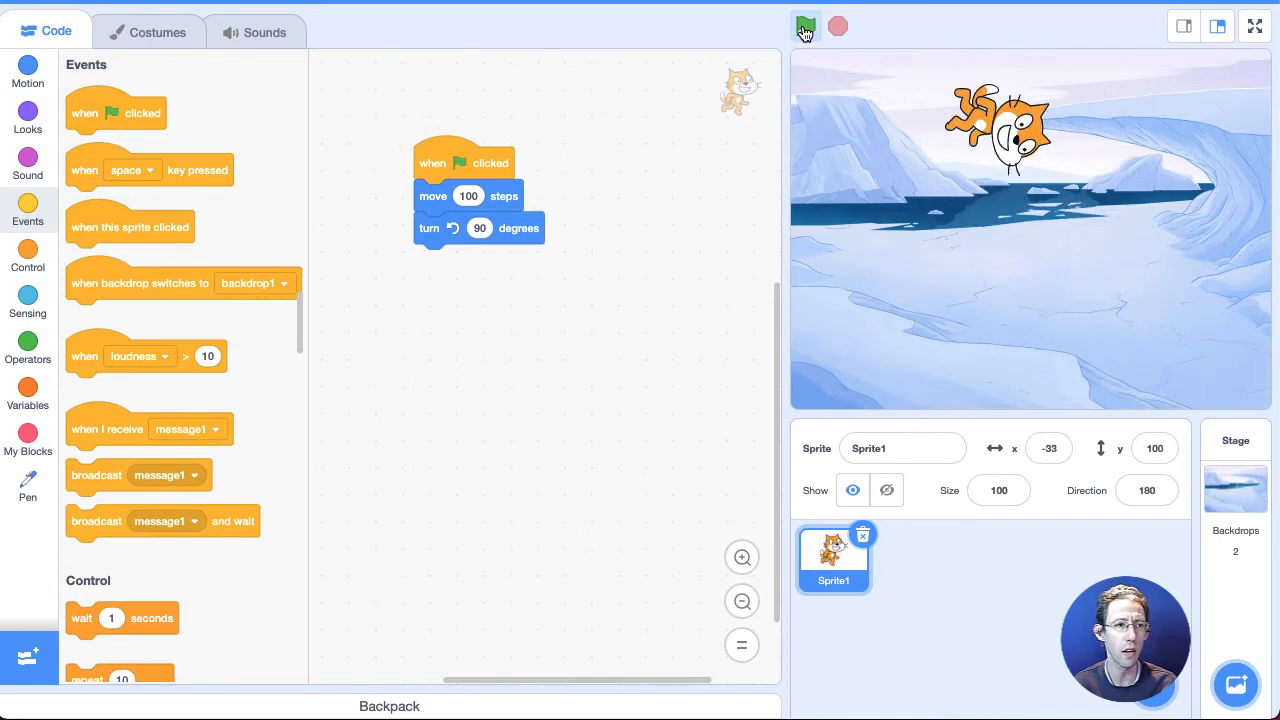
{"action": "left_click", "coordinate": [806, 27]}
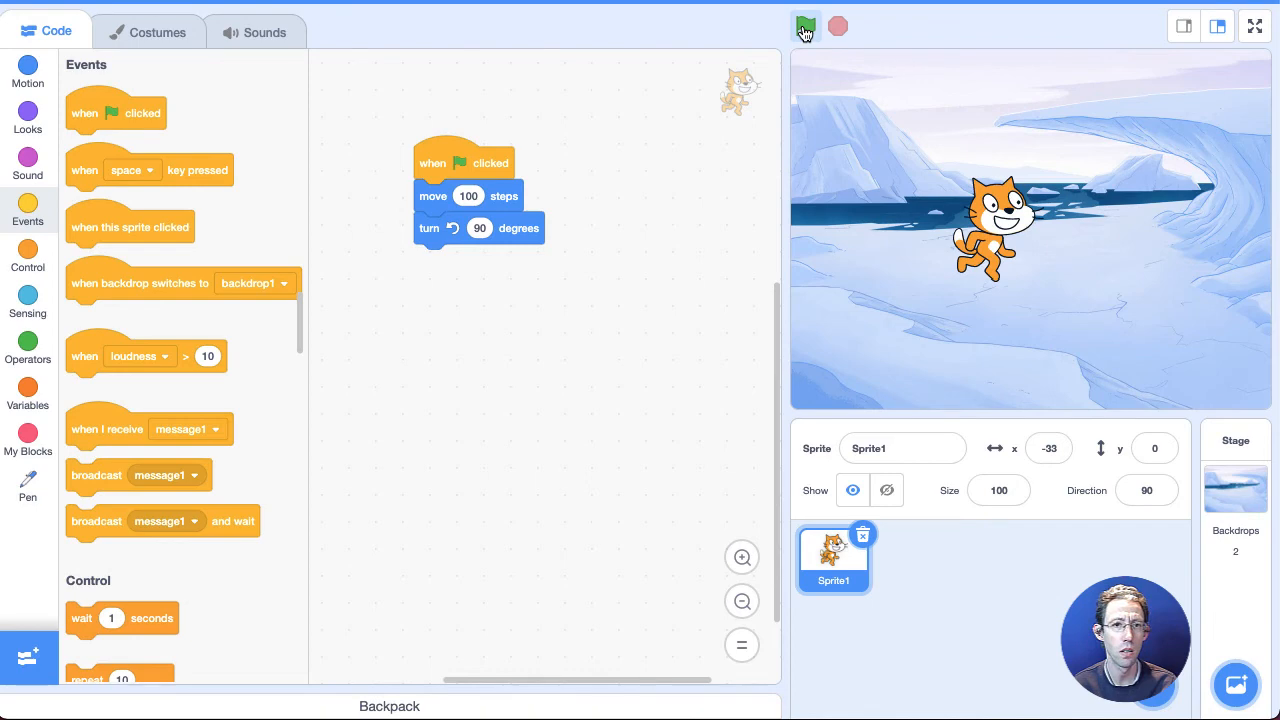
{"action": "left_click", "coordinate": [805, 26]}
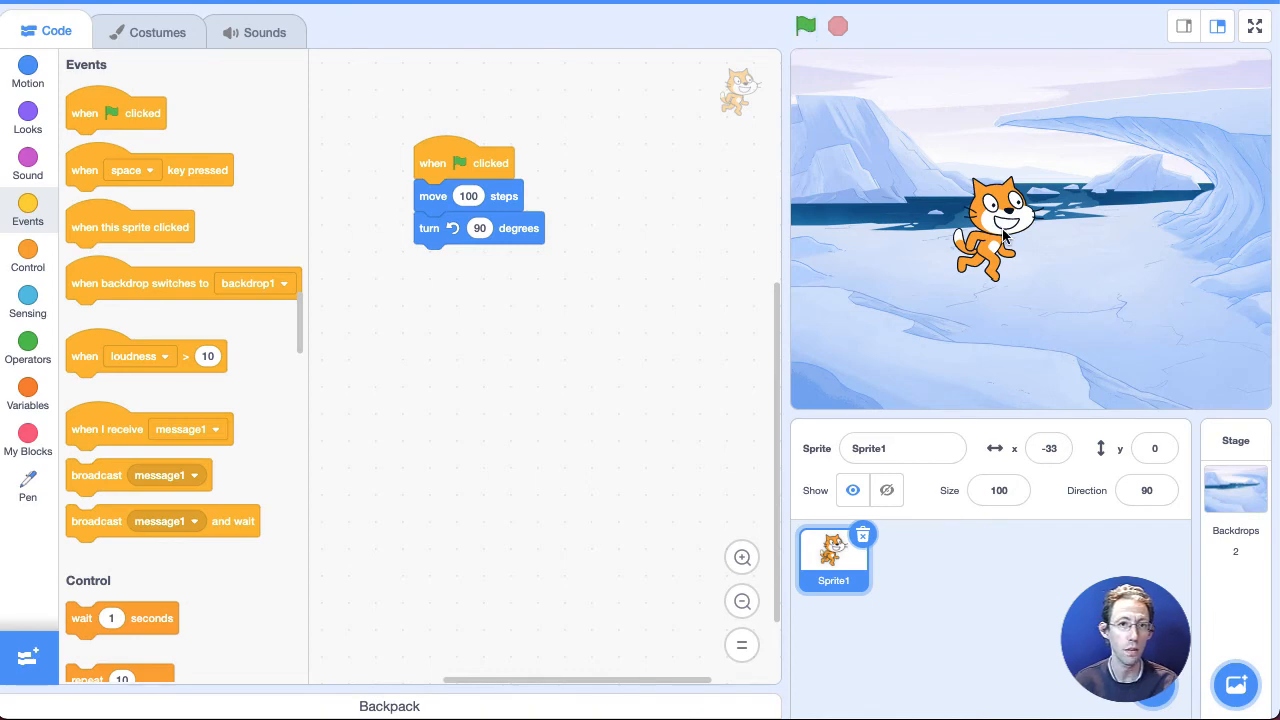
{"action": "left_click", "coordinate": [805, 26]}
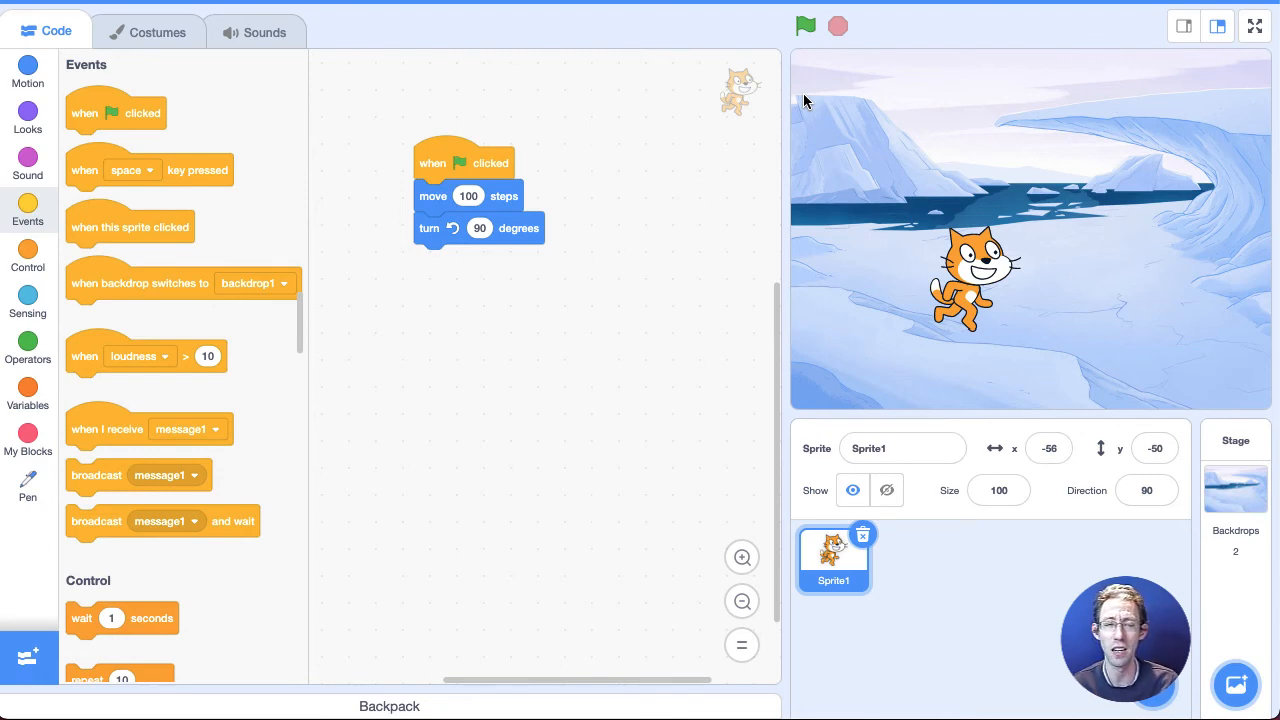
{"action": "mouse_move", "coordinate": [27, 255]}
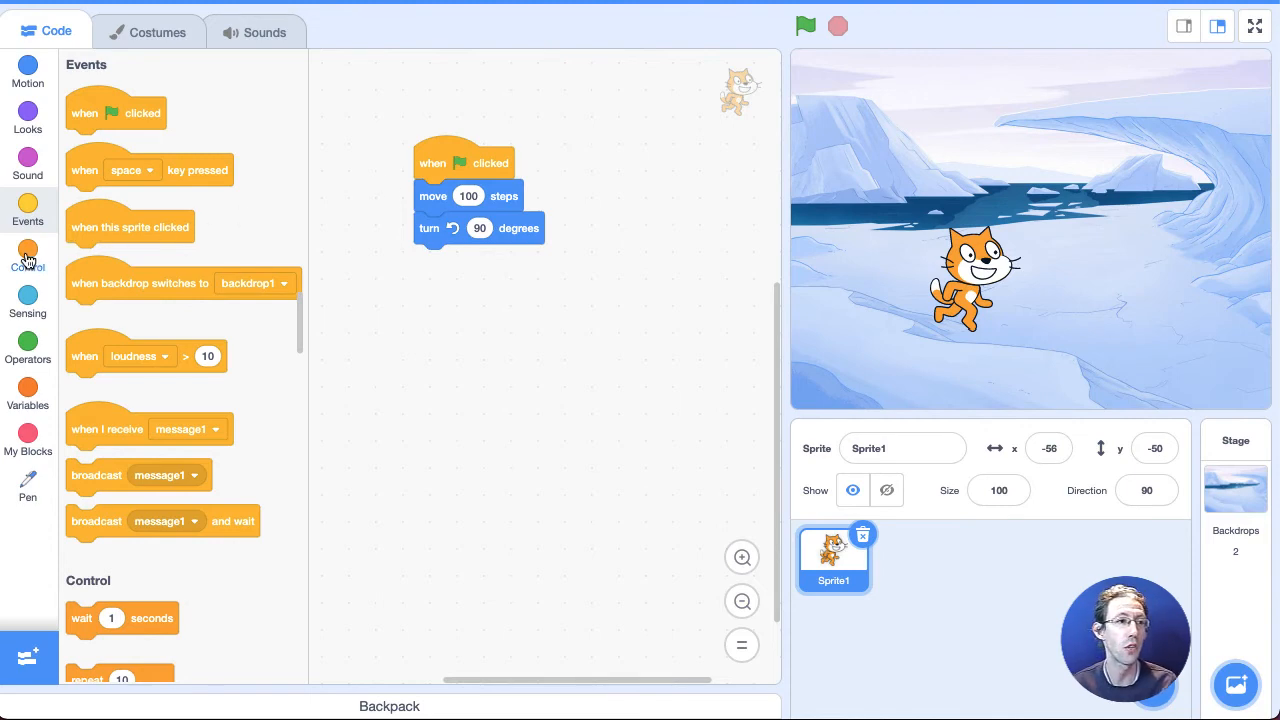
Wrap move and turn in a forever loop, run it, then stop it
{"action": "left_click", "coordinate": [27, 255]}
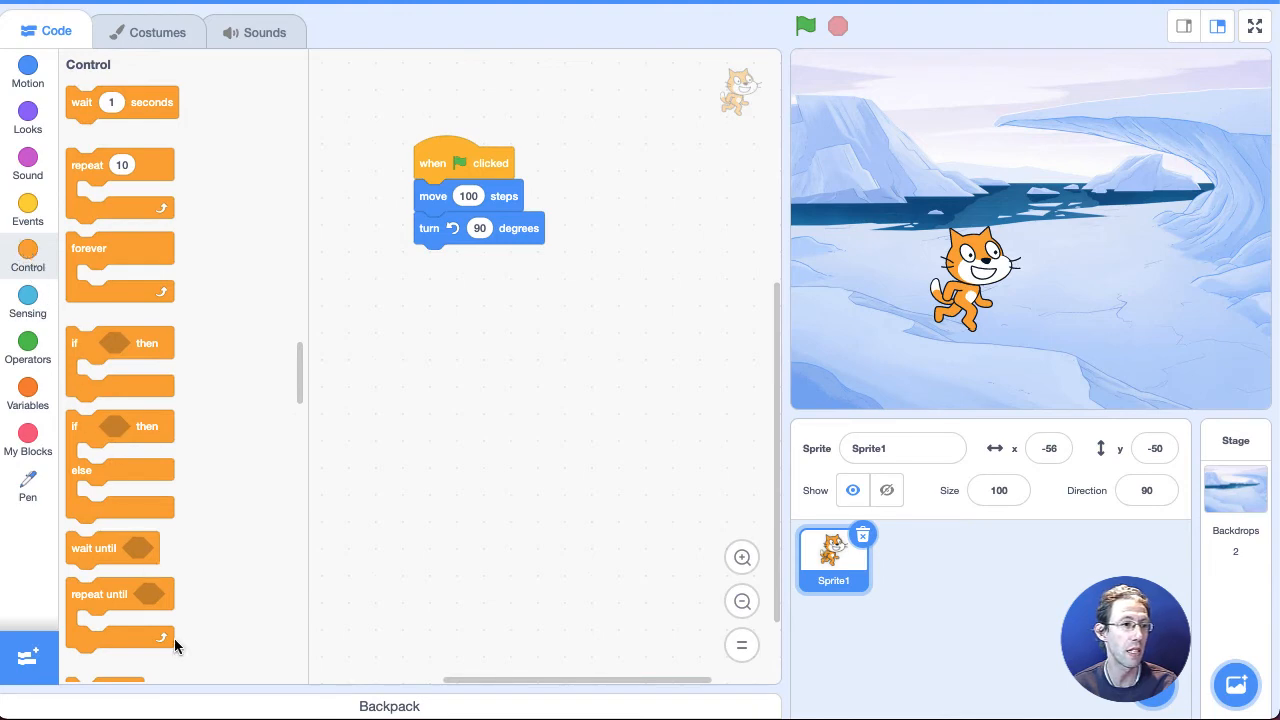
{"action": "mouse_move", "coordinate": [80, 161]}
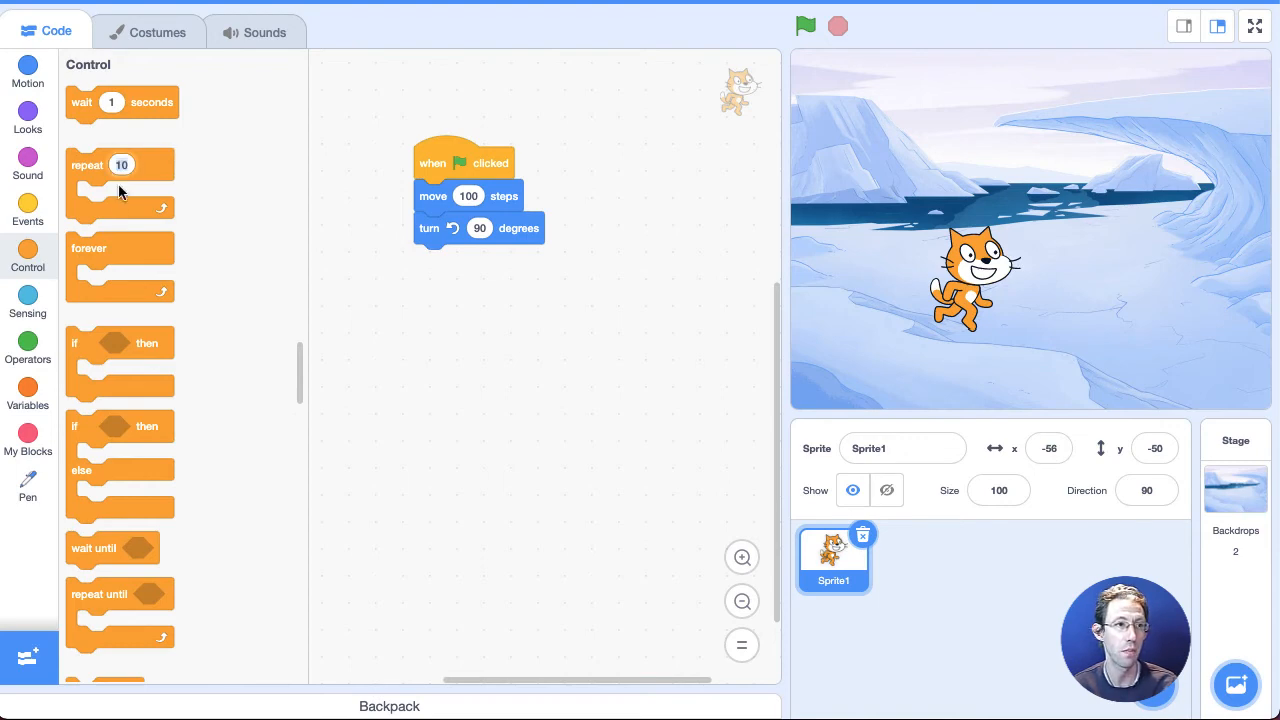
{"action": "mouse_move", "coordinate": [108, 248]}
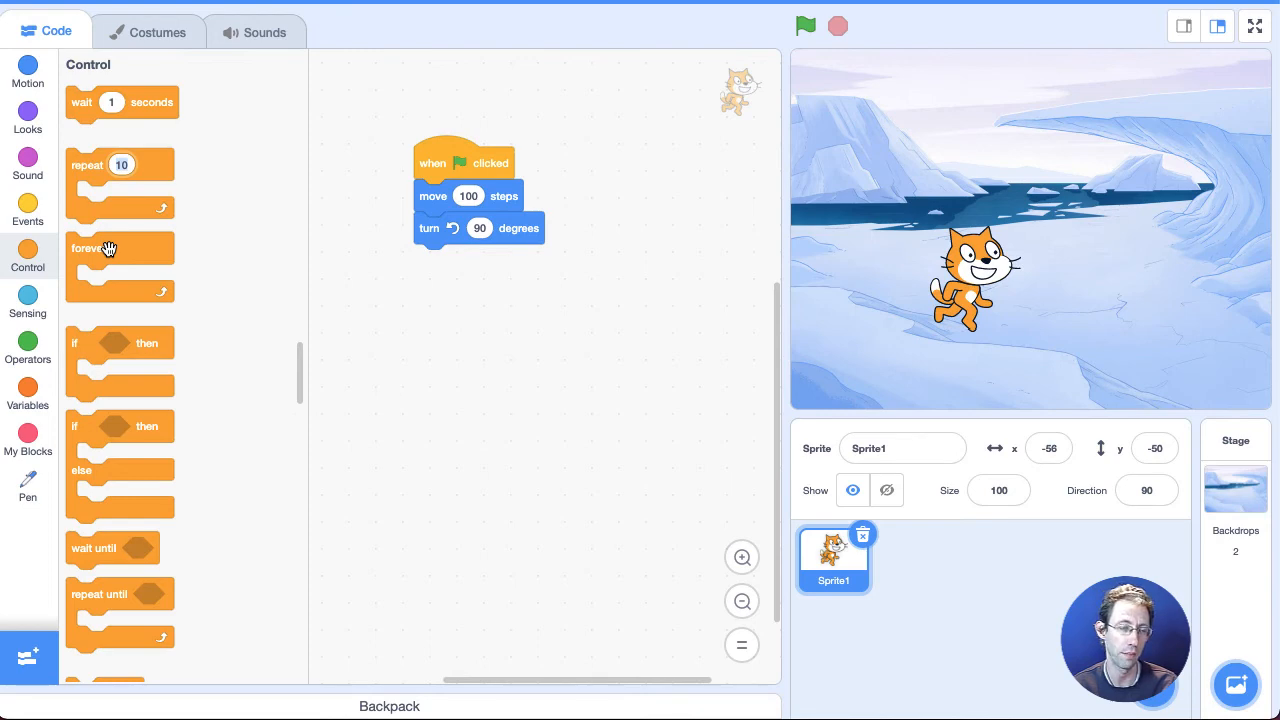
{"action": "left_click_drag", "start_coordinate": [89, 248], "coordinate": [408, 173]}
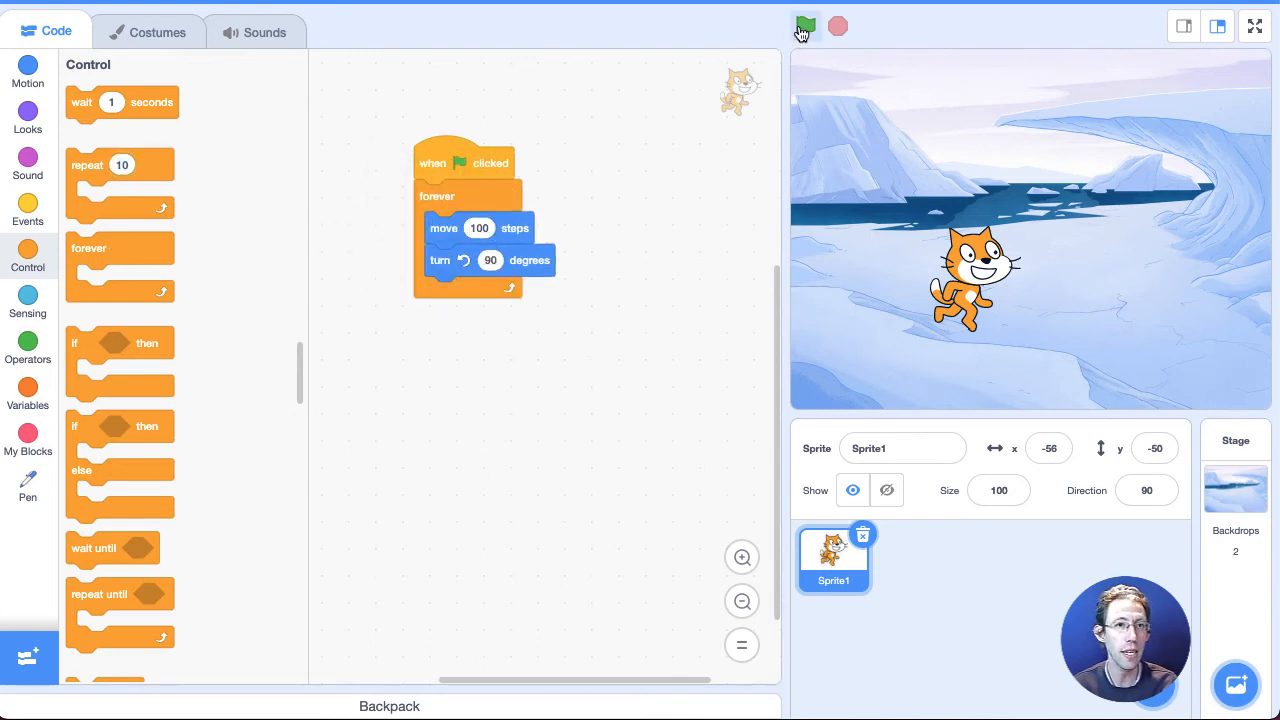
{"action": "left_click", "coordinate": [805, 26]}
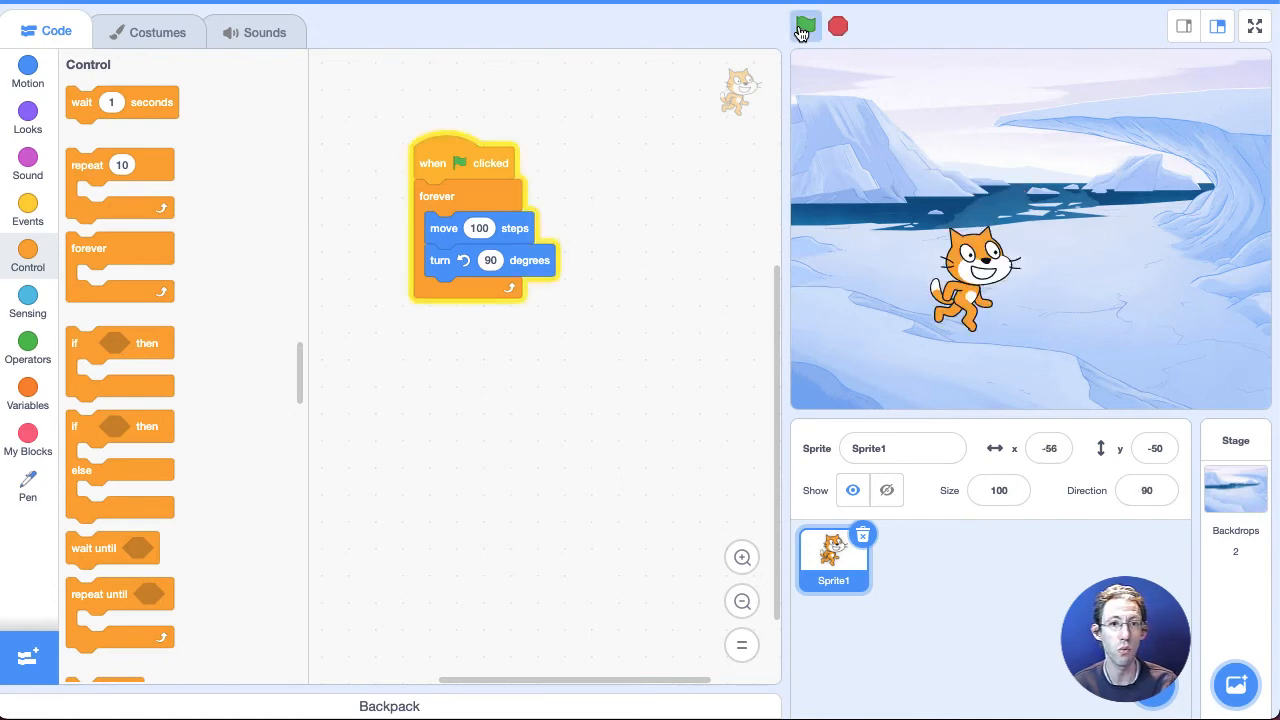
{"action": "left_click", "coordinate": [805, 26]}
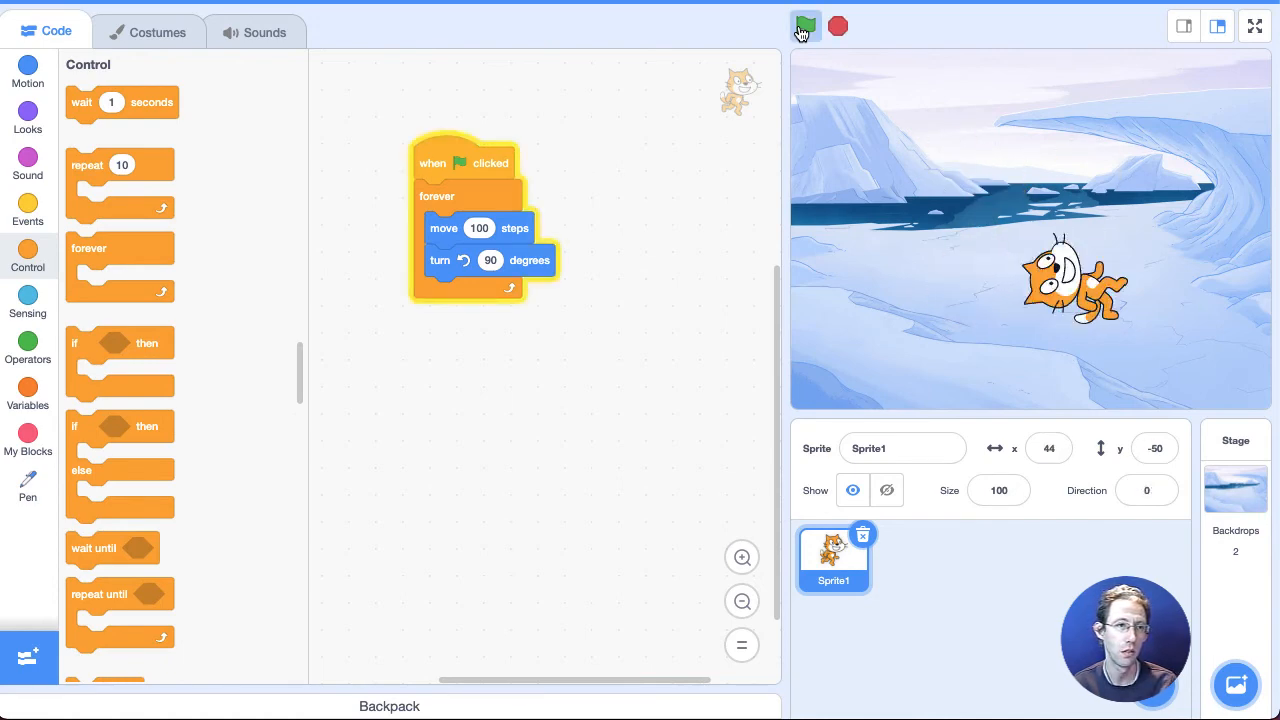
{"action": "left_click", "coordinate": [805, 27]}
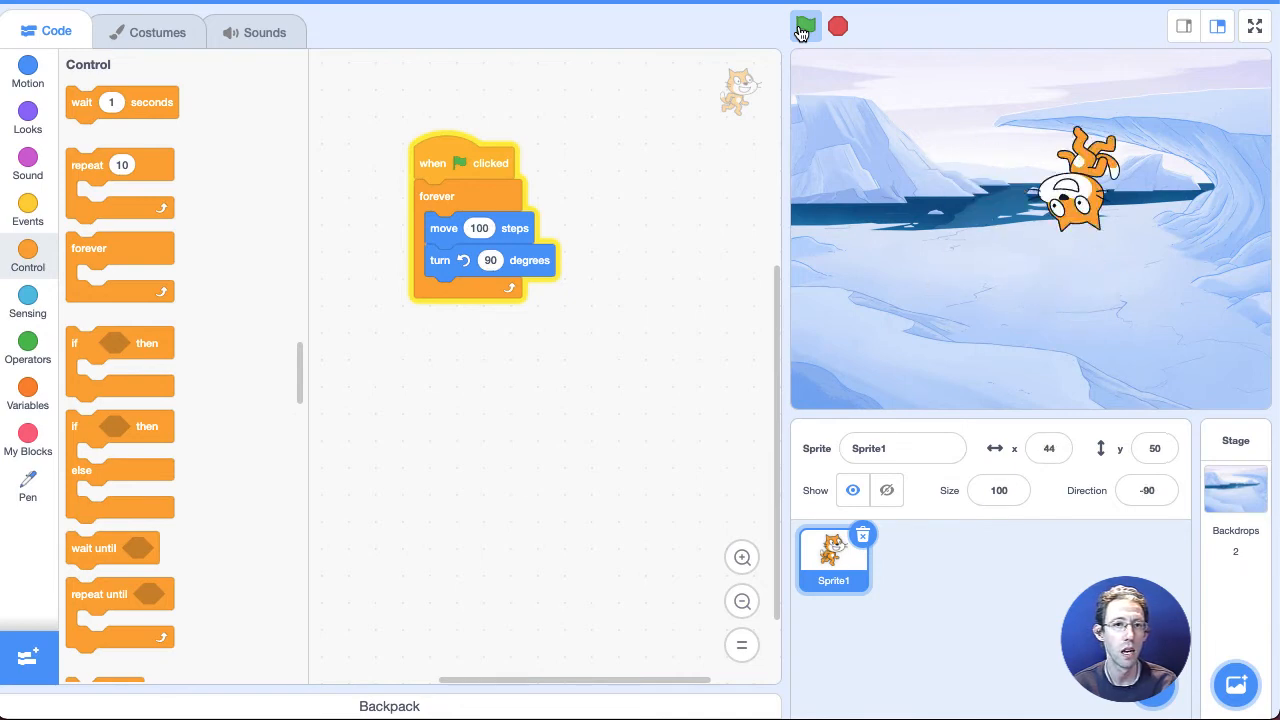
{"action": "left_click", "coordinate": [805, 26]}
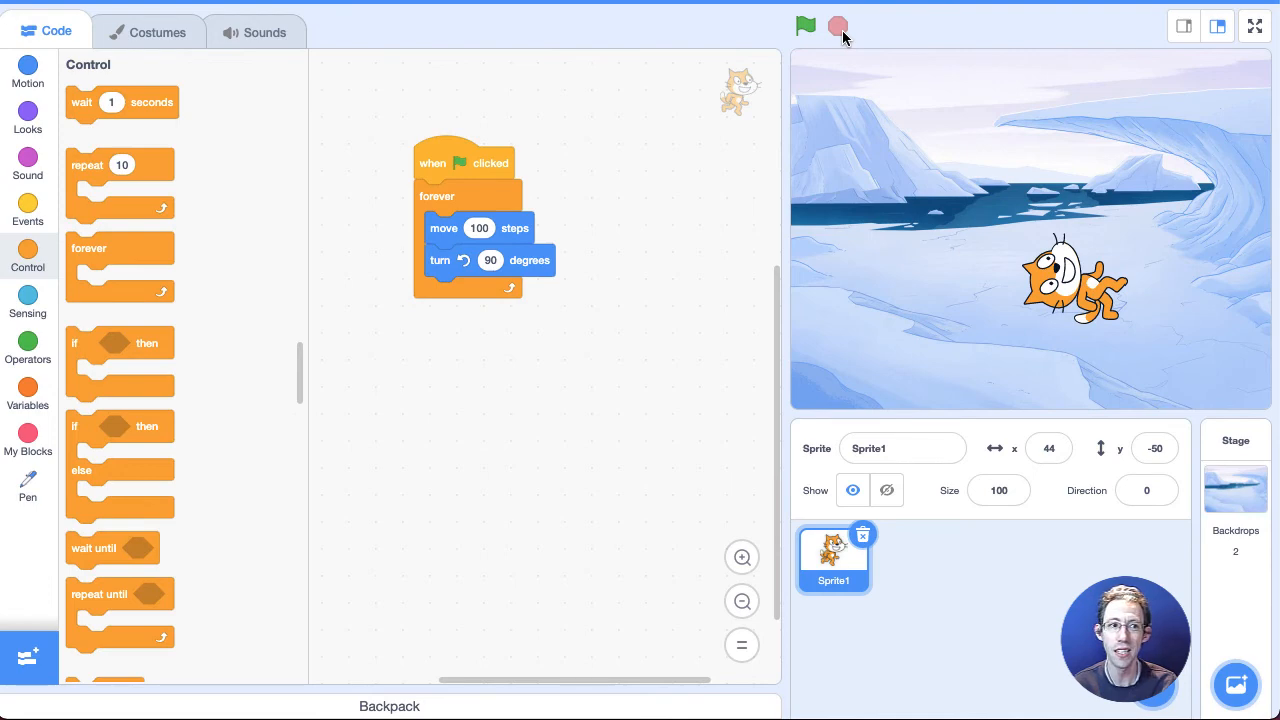
{"action": "mouse_move", "coordinate": [28, 489]}
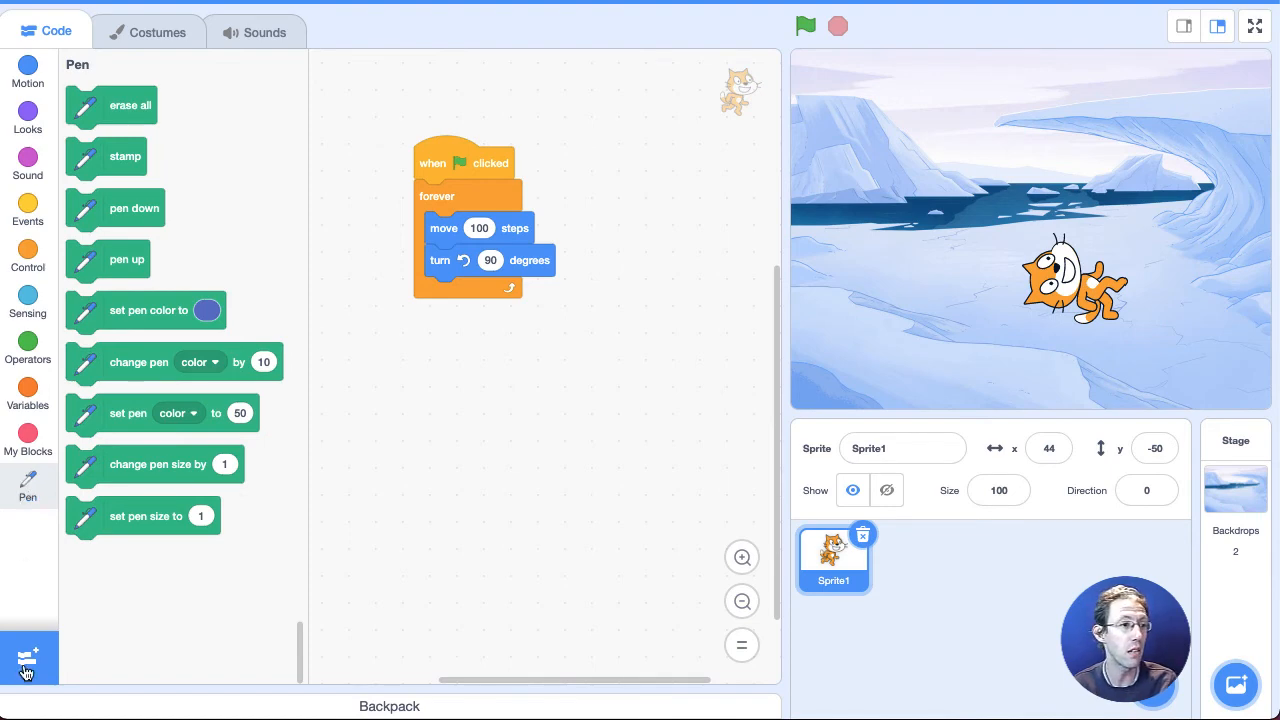
{"action": "mouse_move", "coordinate": [26, 657]}
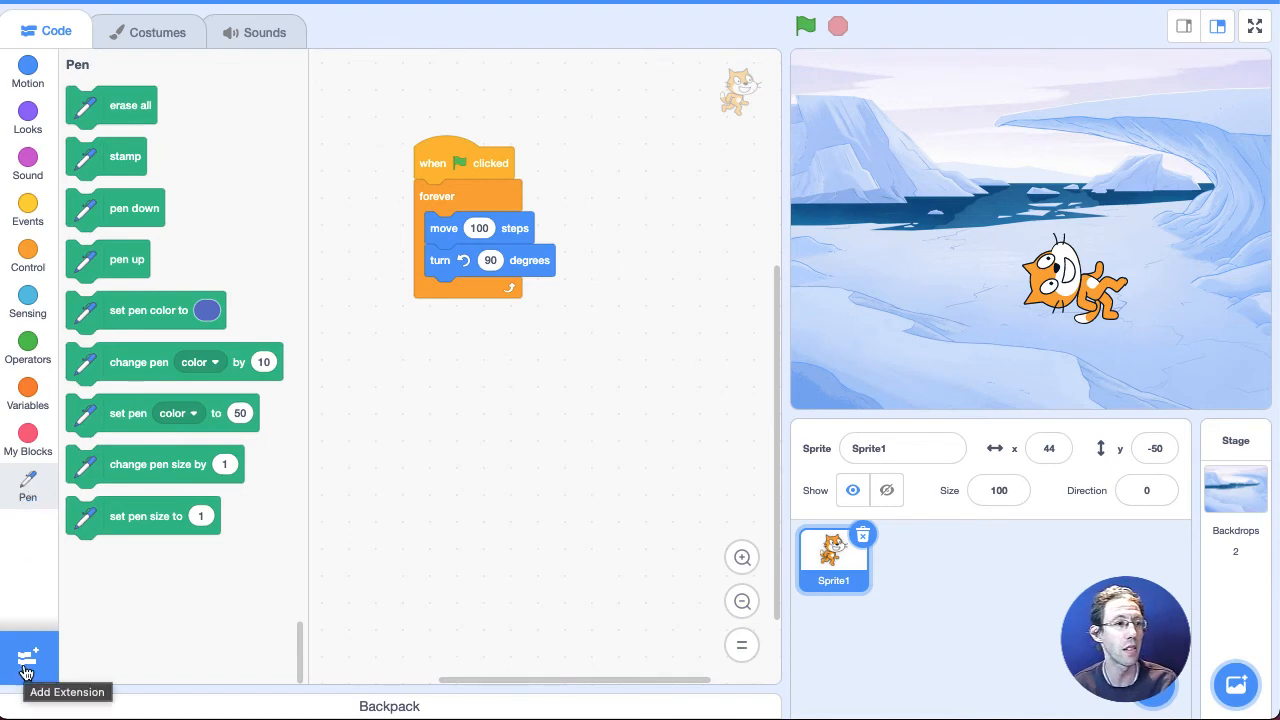
Add the Pen extension and reset the cat to x 0, y -25, facing 90
{"action": "left_click", "coordinate": [28, 660]}
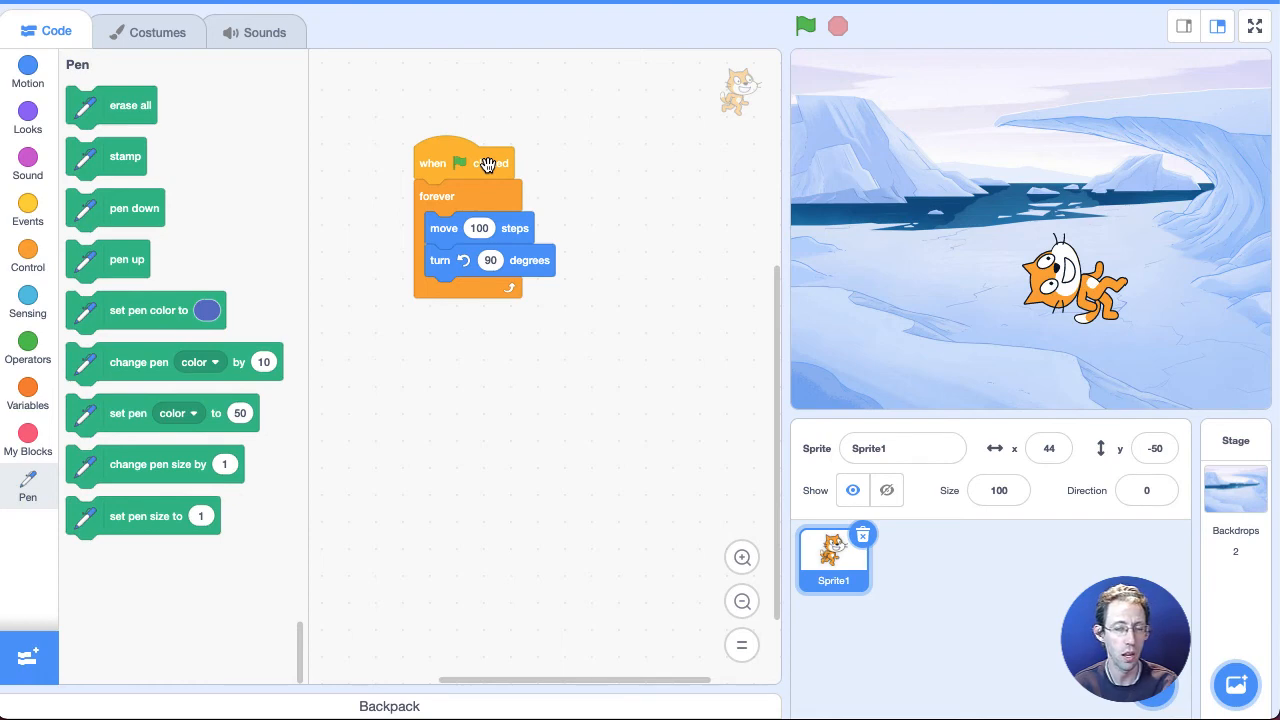
{"action": "left_click", "coordinate": [1146, 490]}
{"action": "type", "text": "90"}
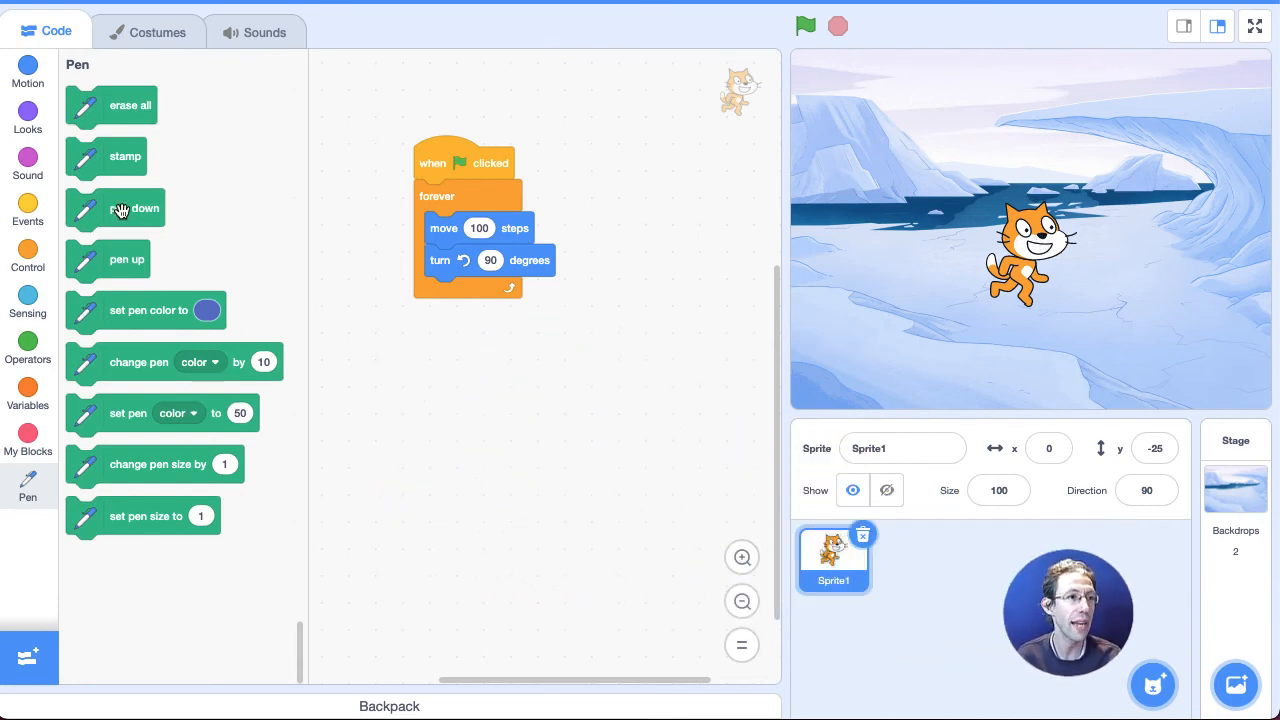
Insert pen down between the green-flag hat and forever loop, then test-run and stop
{"action": "left_click_drag", "start_coordinate": [133, 208], "coordinate": [470, 199]}
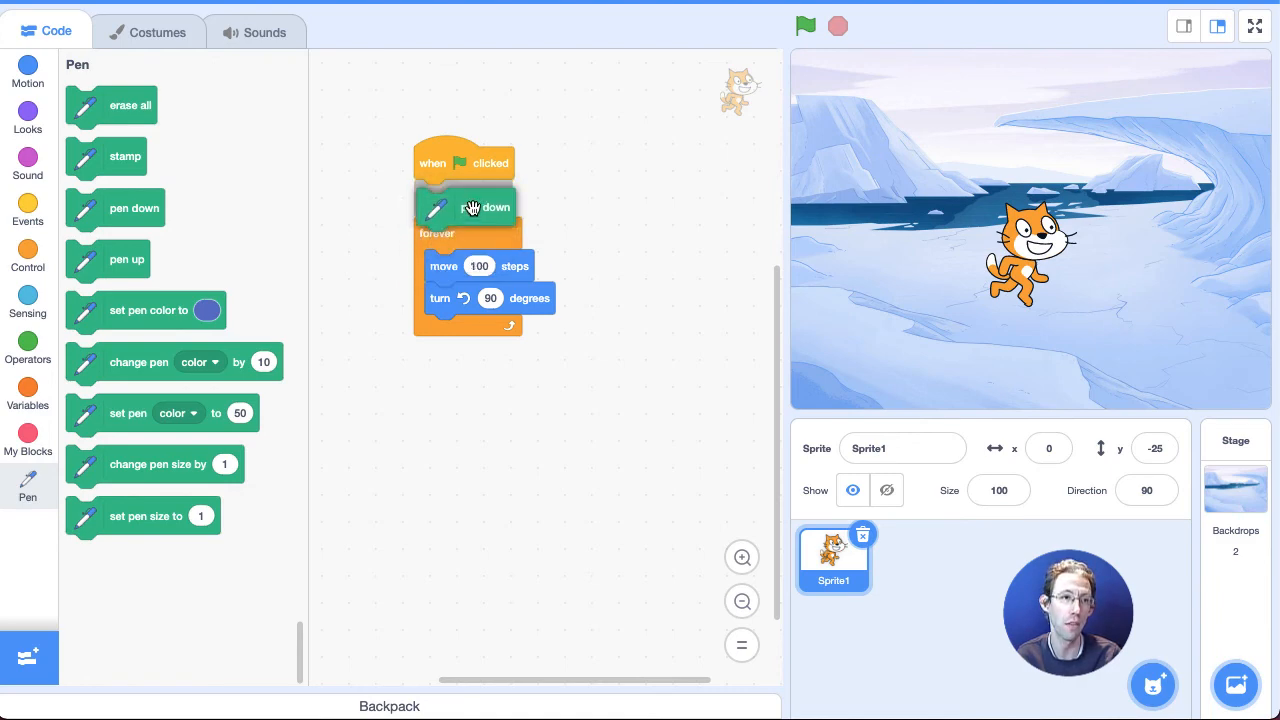
{"action": "left_click_drag", "start_coordinate": [495, 207], "coordinate": [490, 190]}
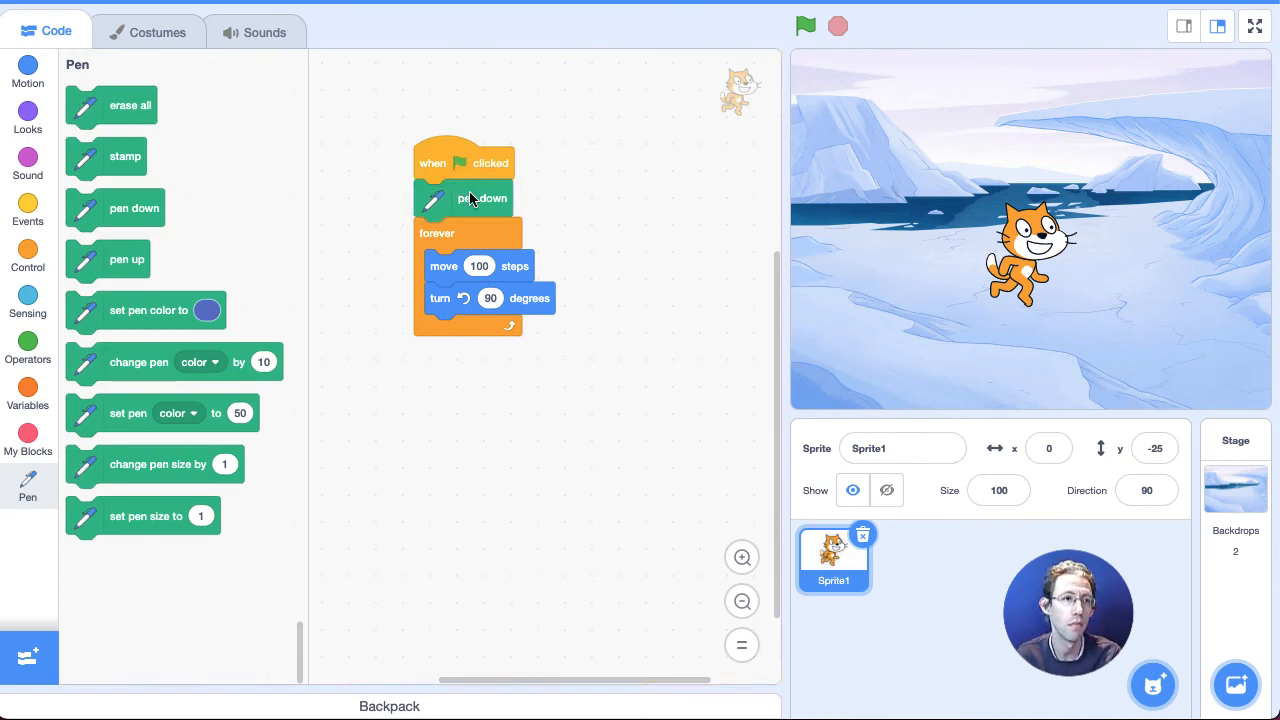
{"action": "left_click", "coordinate": [806, 26]}
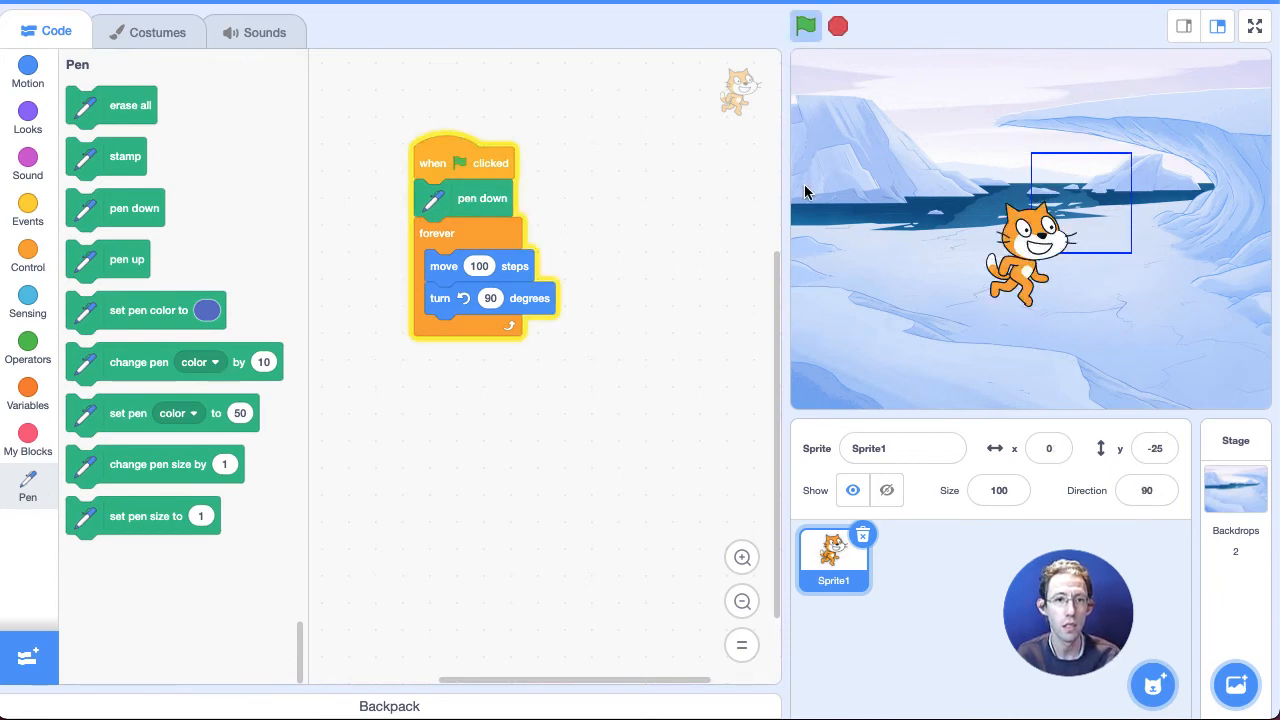
{"action": "left_click", "coordinate": [805, 26]}
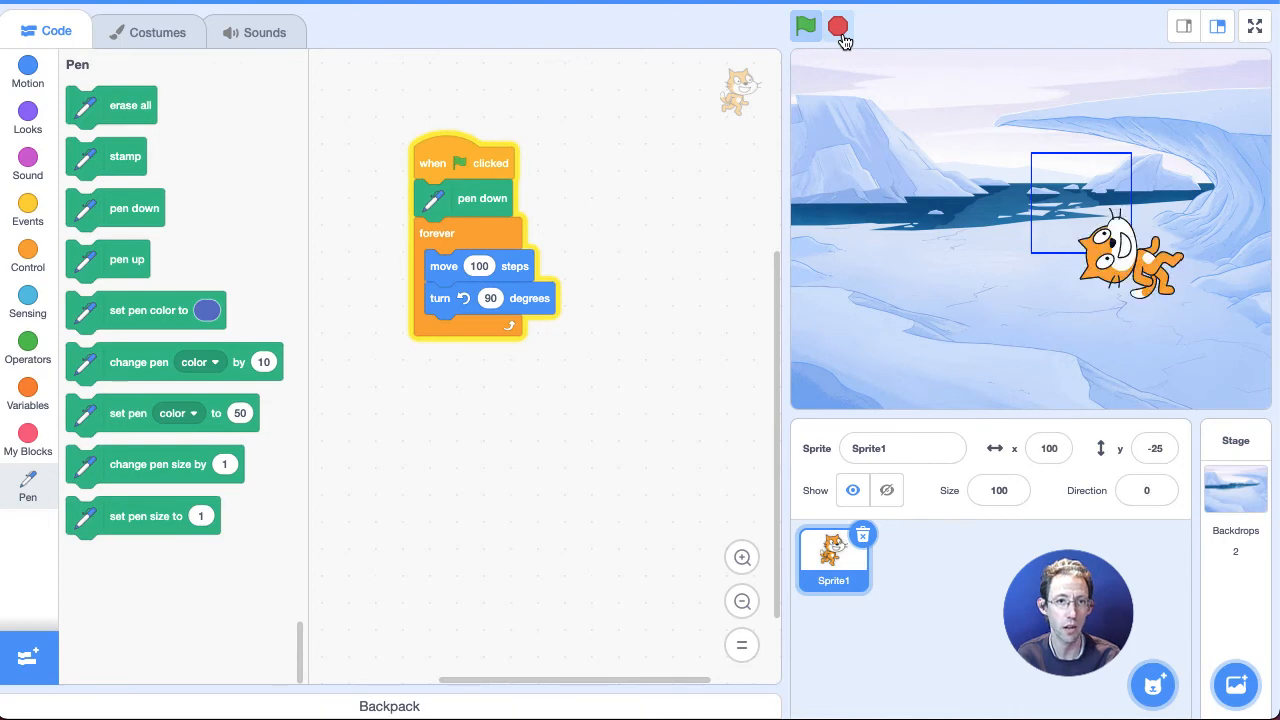
{"action": "left_click", "coordinate": [806, 26]}
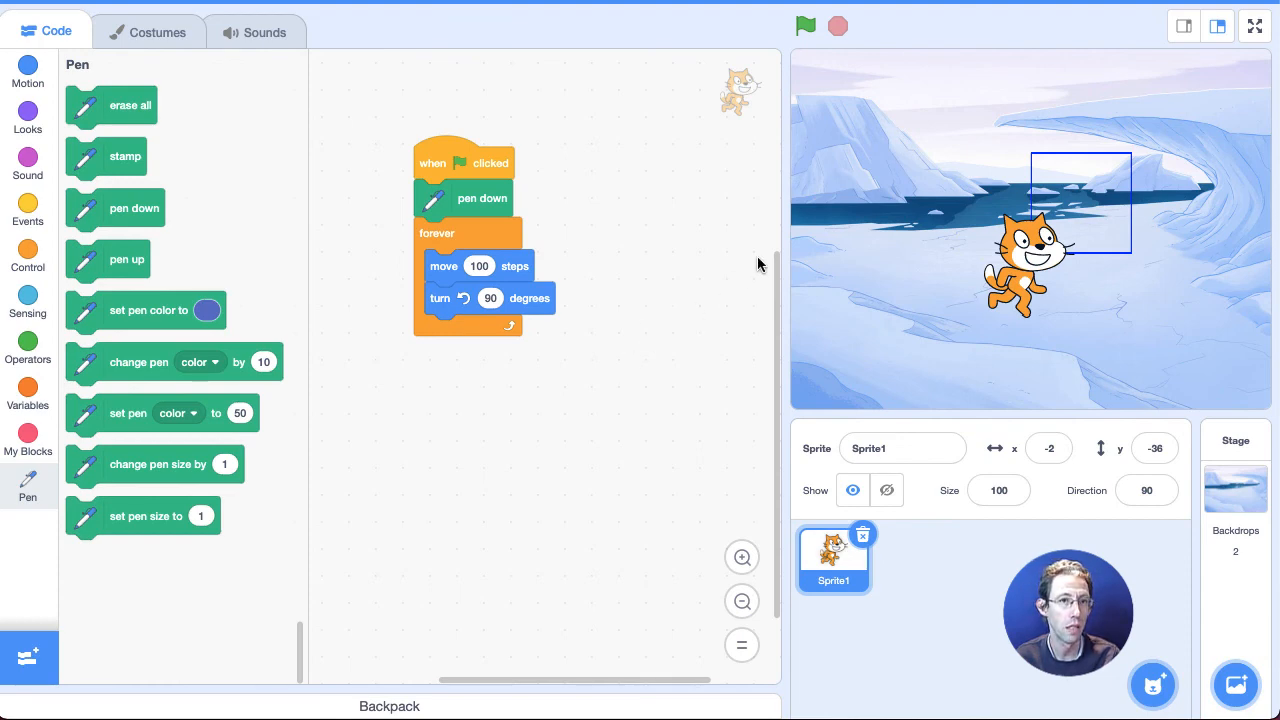
{"action": "mouse_move", "coordinate": [690, 248]}
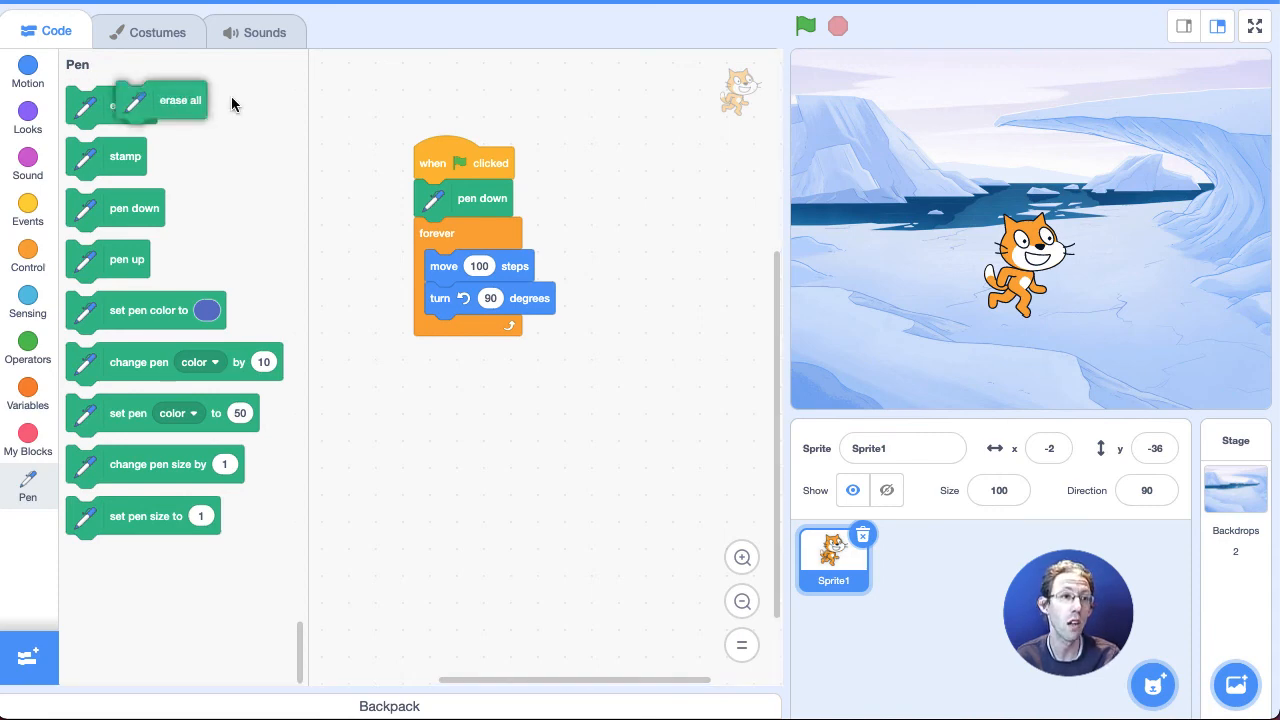
Put erase all at the top of the script above pen down, then test-run it several times
{"action": "left_click_drag", "start_coordinate": [135, 100], "coordinate": [460, 190]}
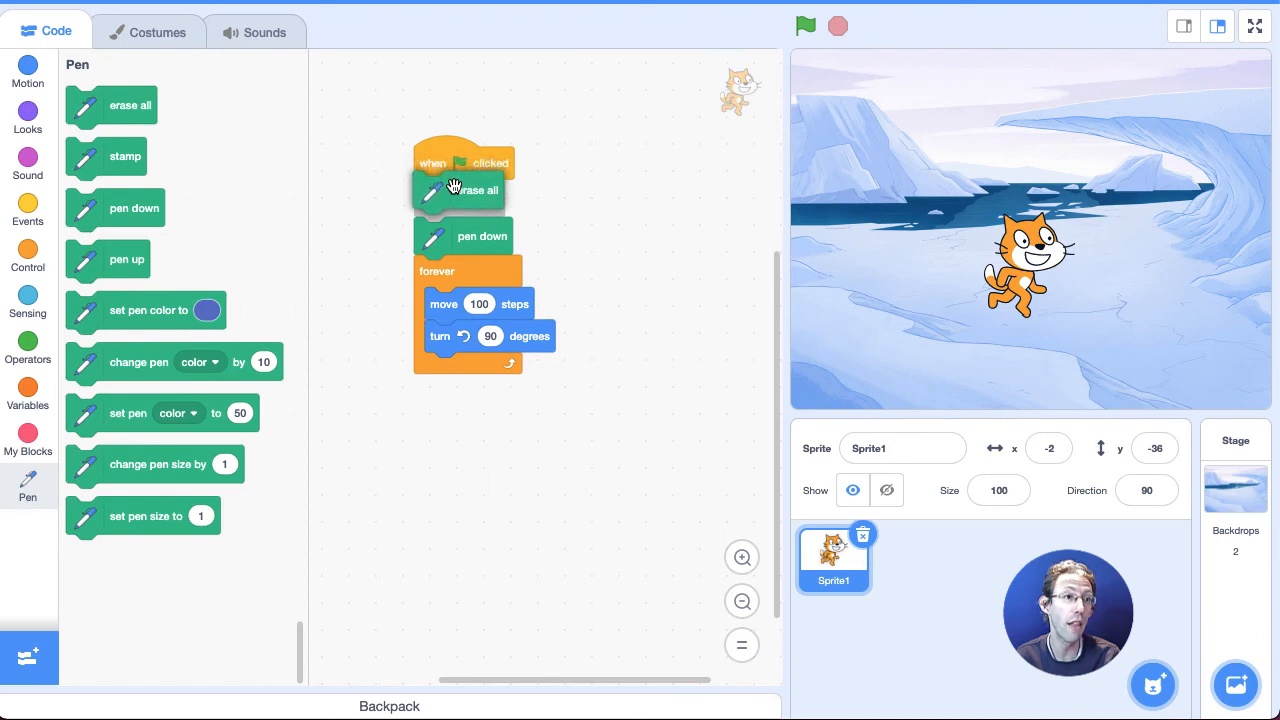
{"action": "left_click_drag", "start_coordinate": [485, 190], "coordinate": [477, 198]}
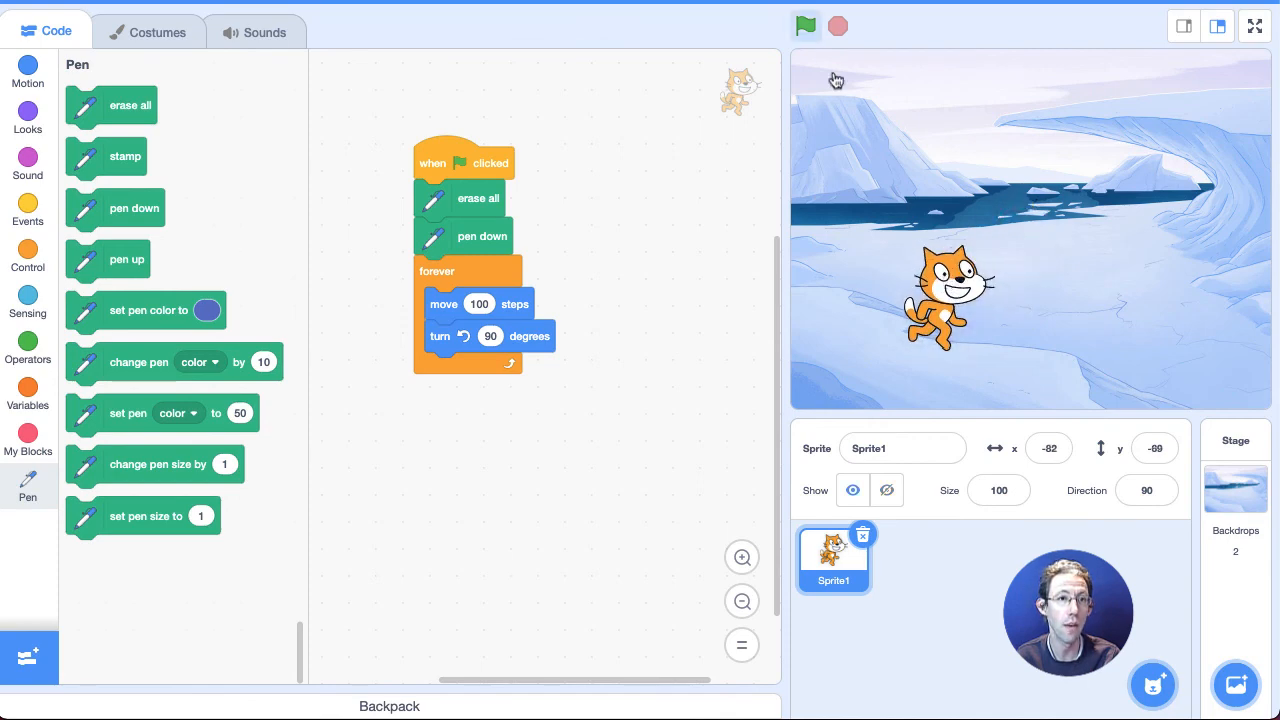
{"action": "left_click", "coordinate": [805, 26]}
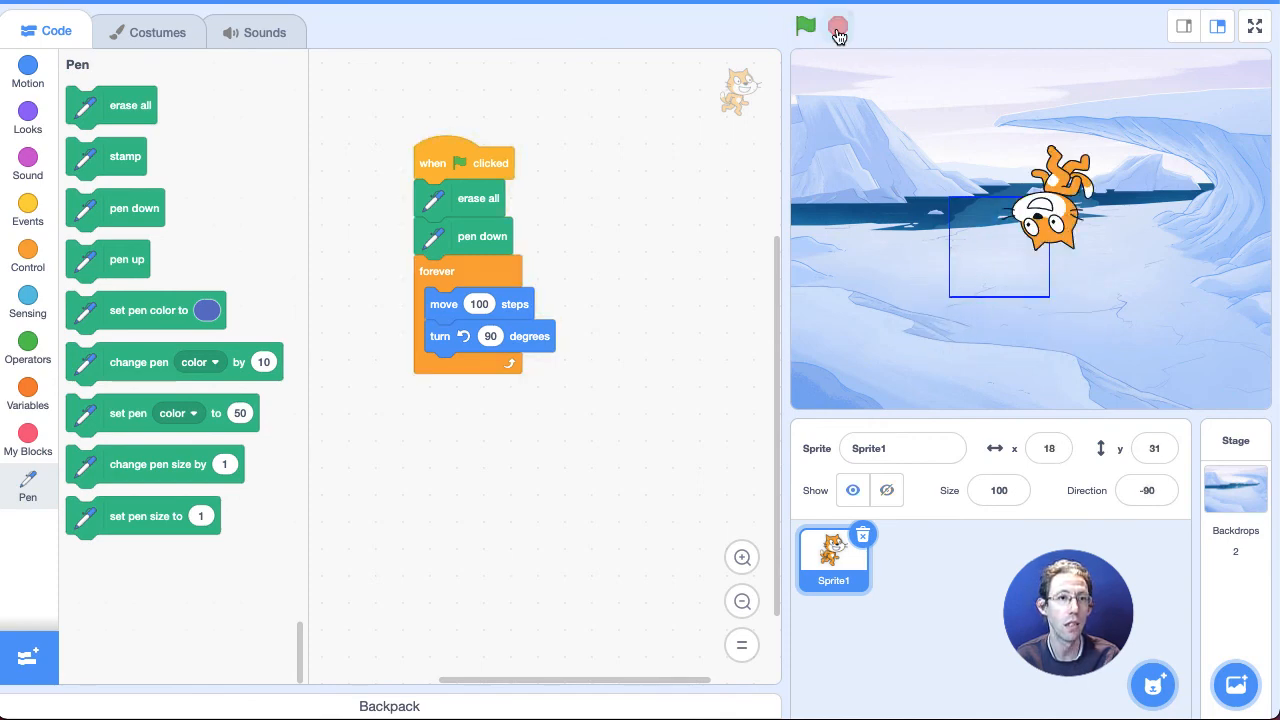
{"action": "left_click", "coordinate": [805, 26]}
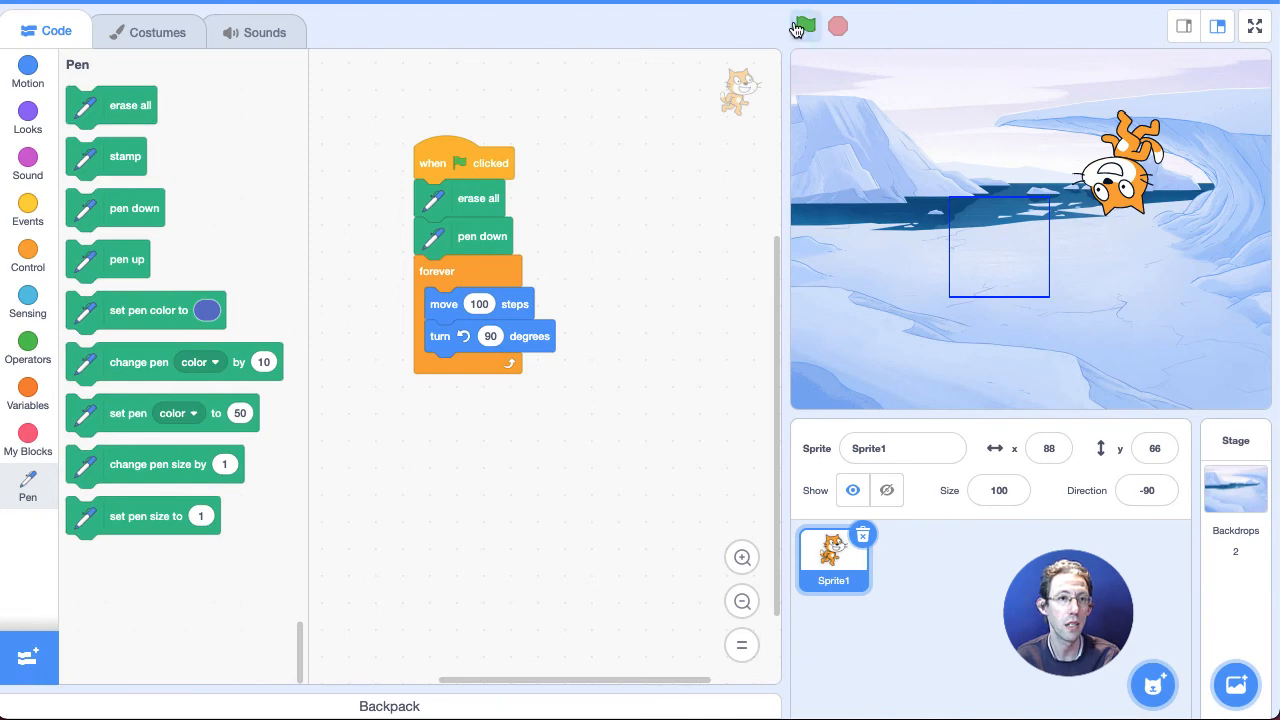
{"action": "left_click", "coordinate": [805, 26]}
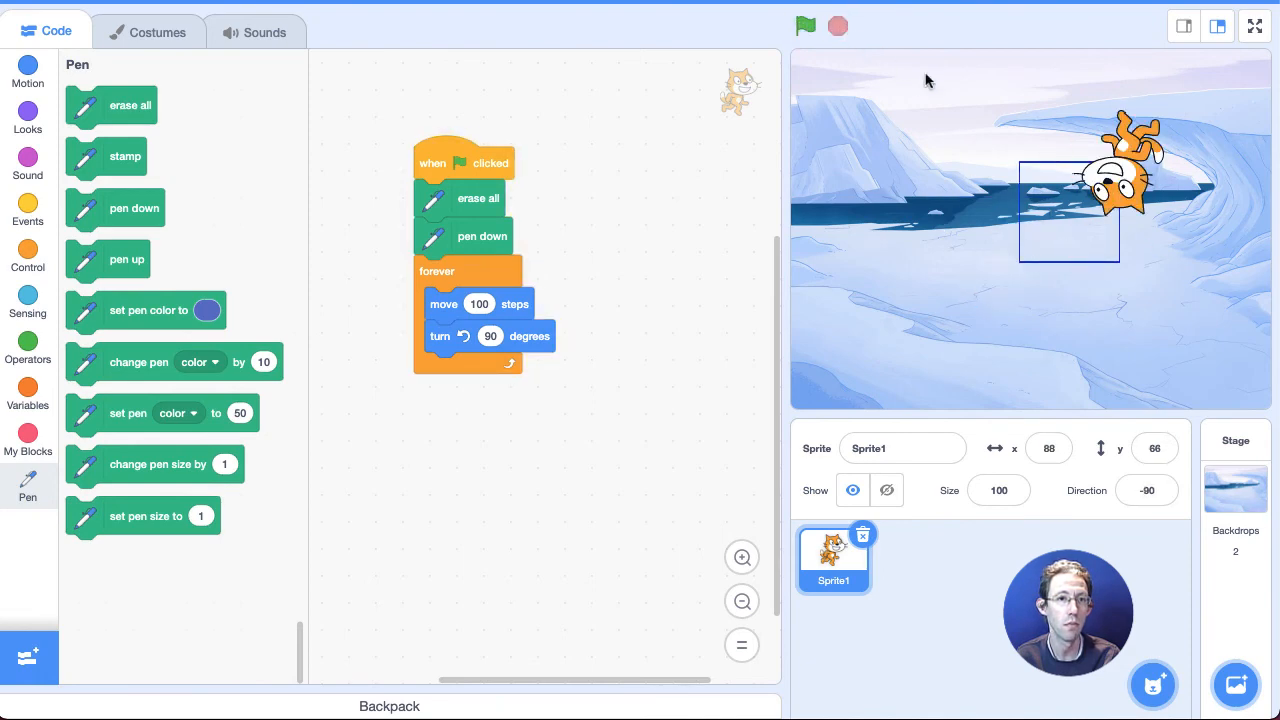
{"action": "left_click", "coordinate": [806, 26]}
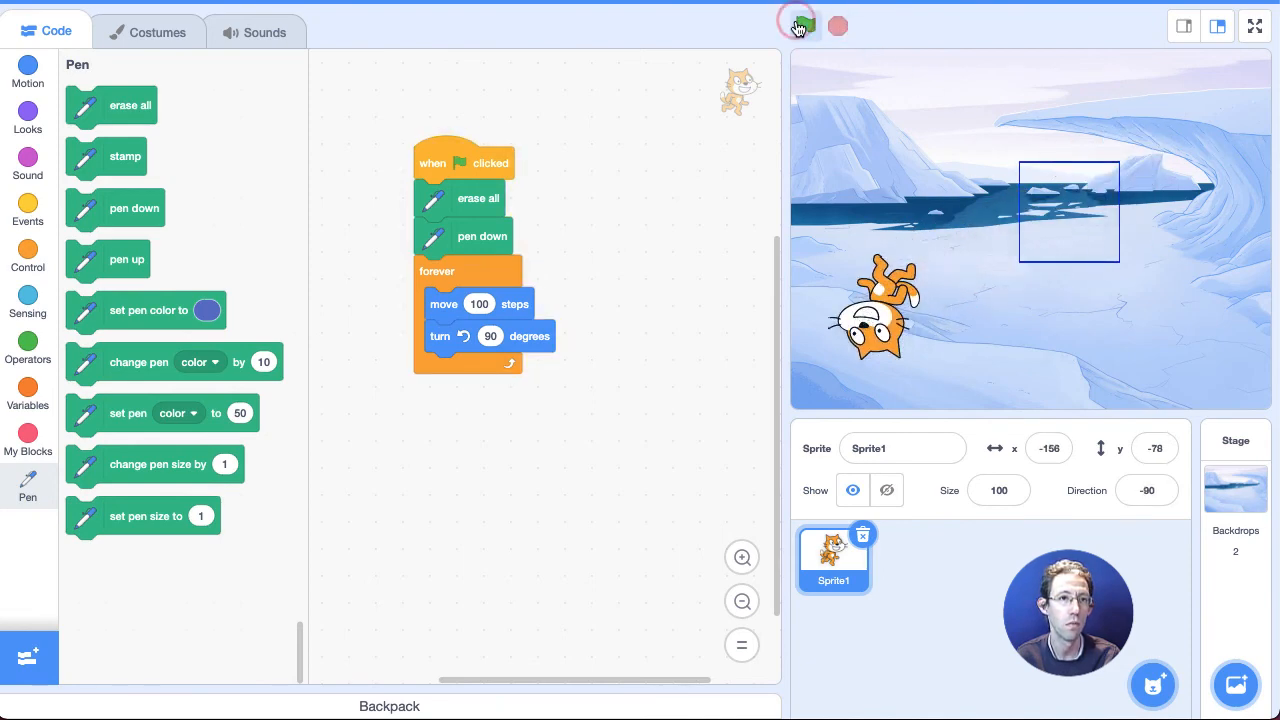
{"action": "left_click", "coordinate": [805, 25]}
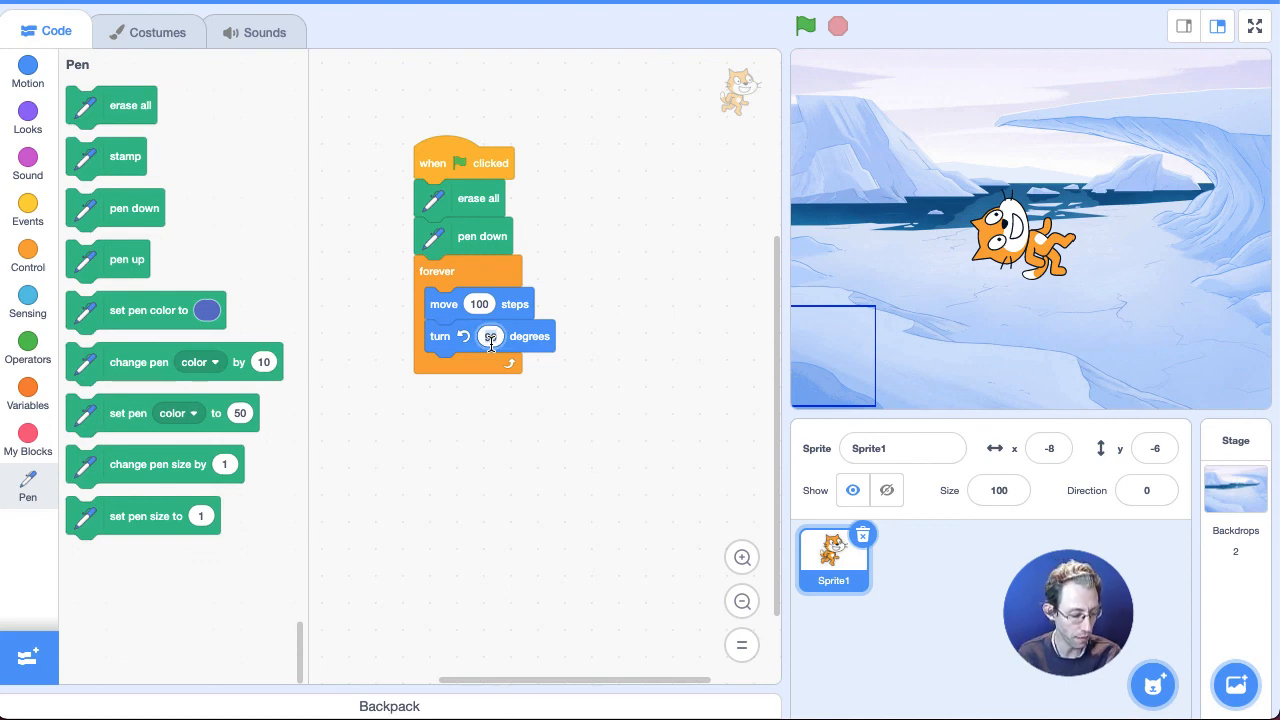
Set the turn block to 92 degrees and run the script to draw the donut, then stop
{"action": "type", "text": "92"}
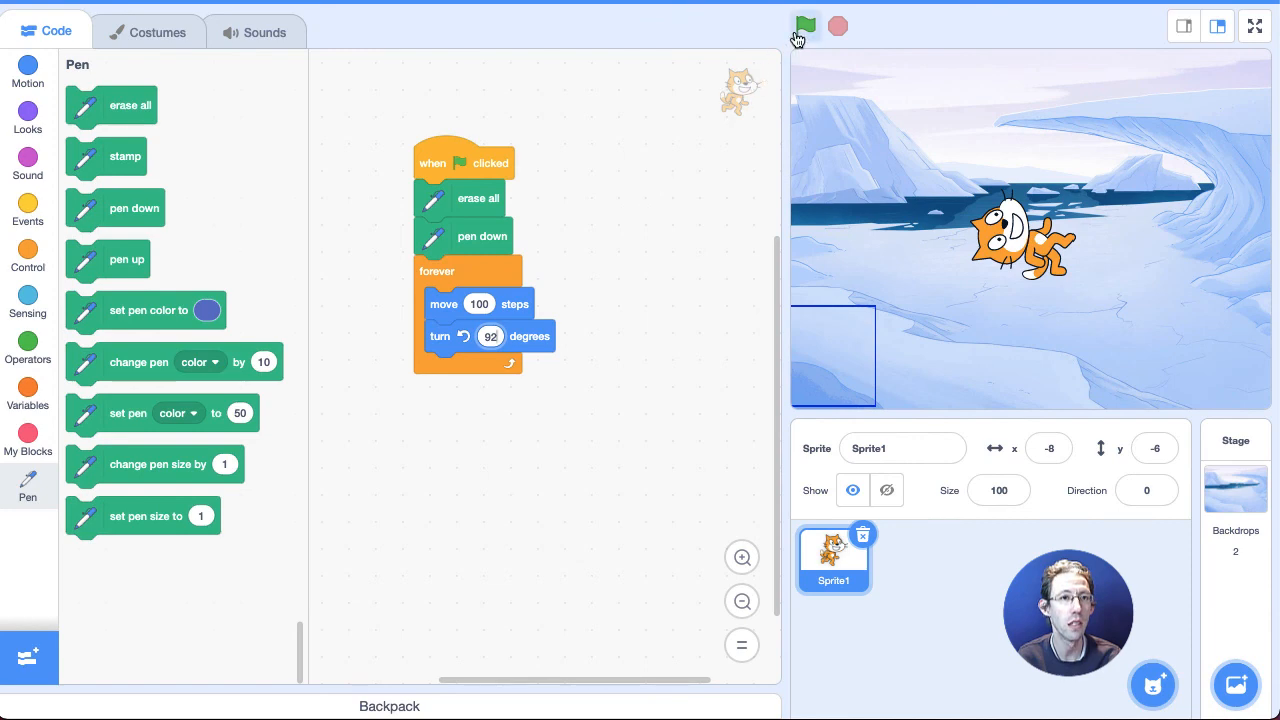
{"action": "left_click", "coordinate": [806, 26]}
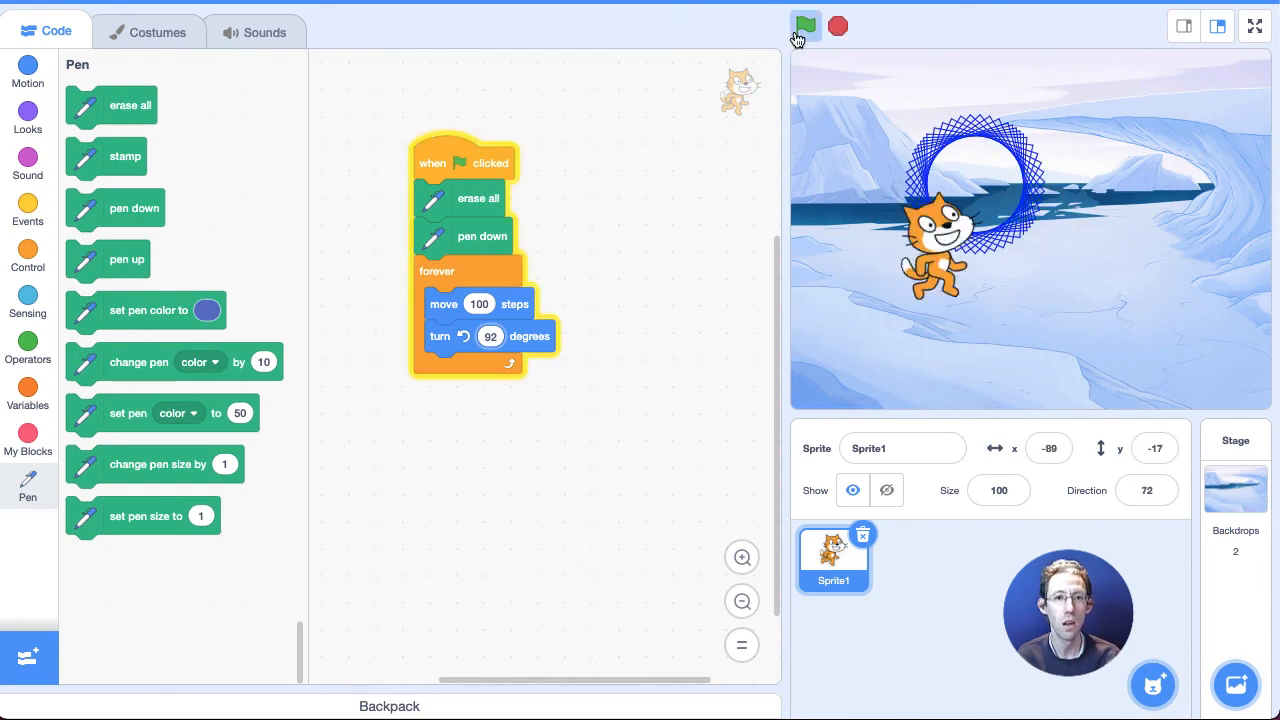
{"action": "left_click", "coordinate": [806, 26]}
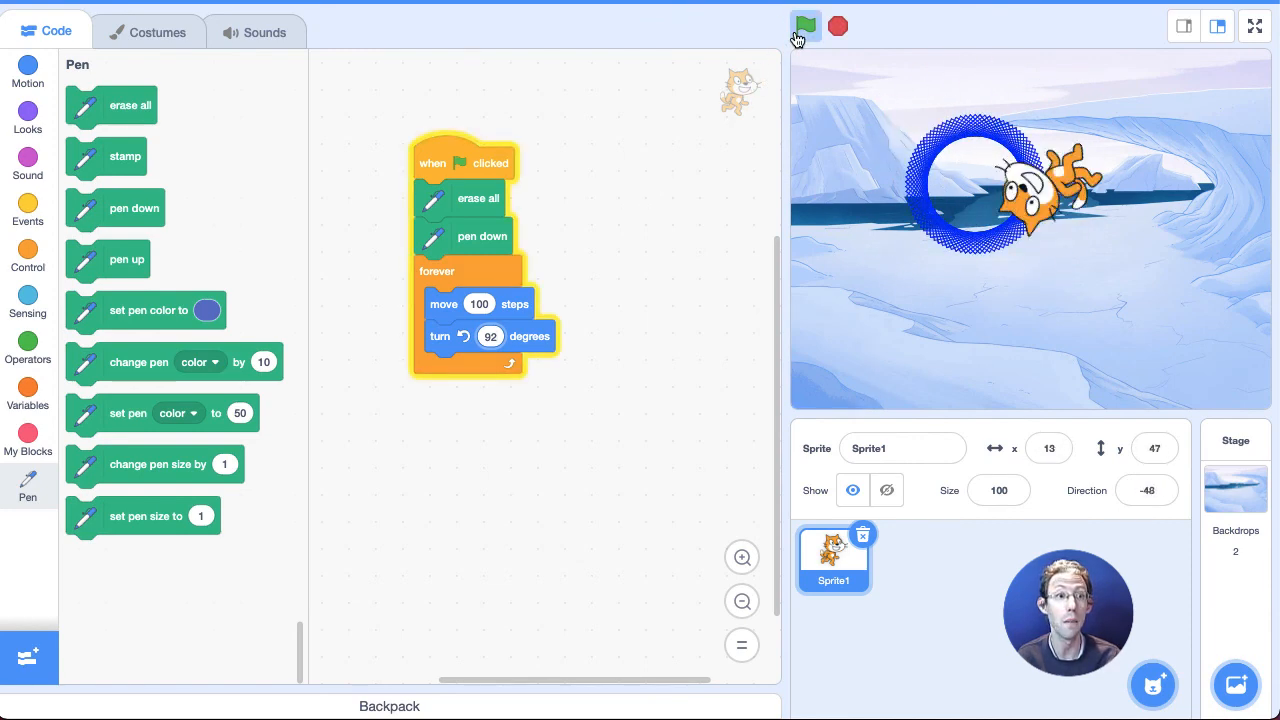
{"action": "left_click", "coordinate": [805, 26]}
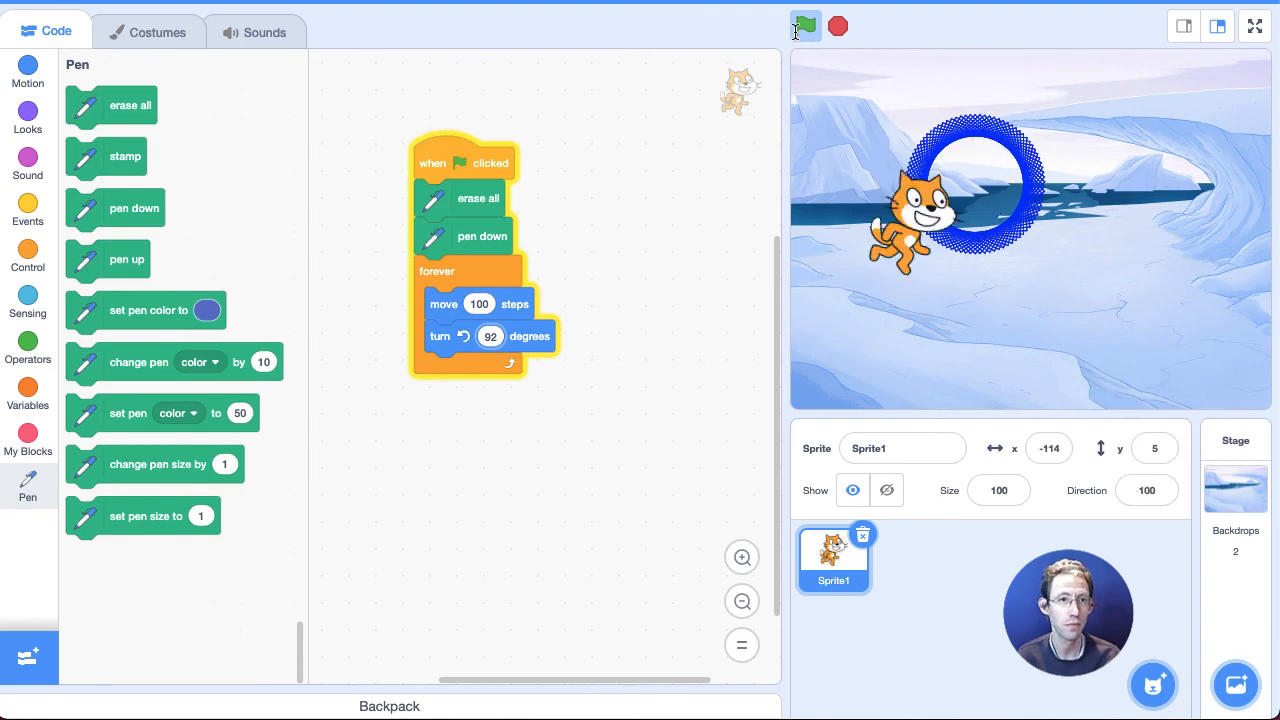
{"action": "left_click", "coordinate": [805, 26]}
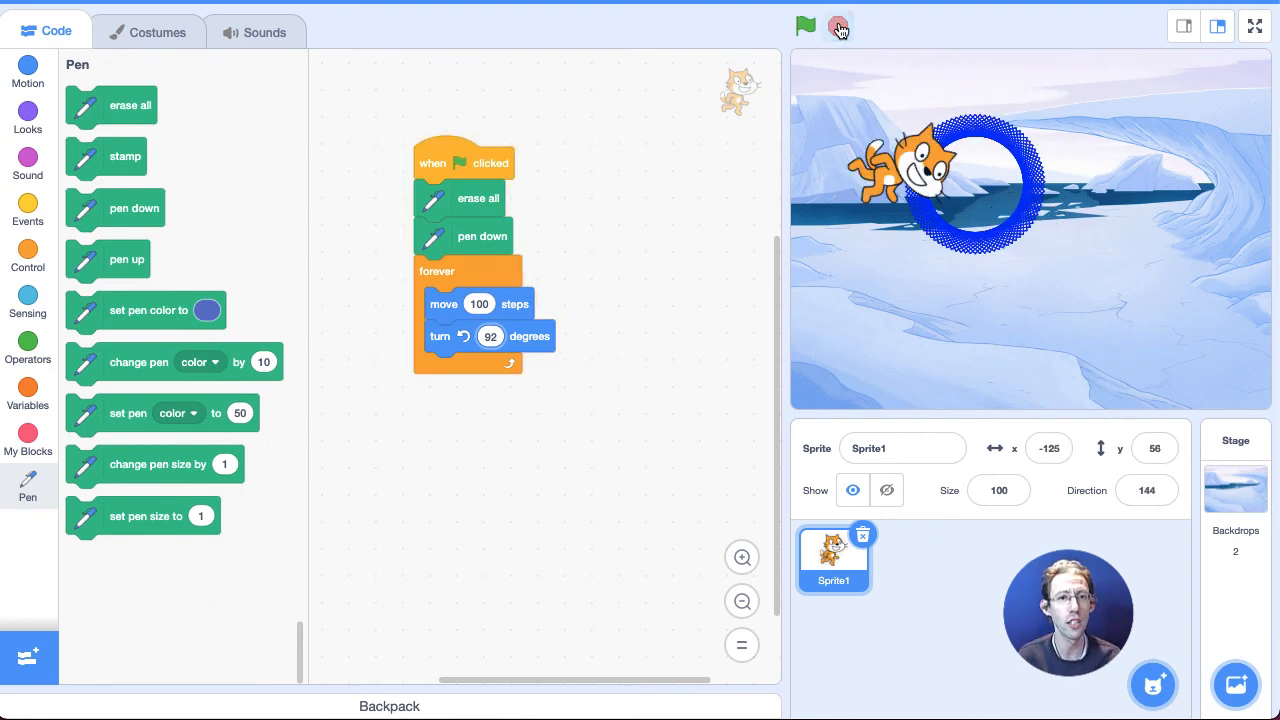